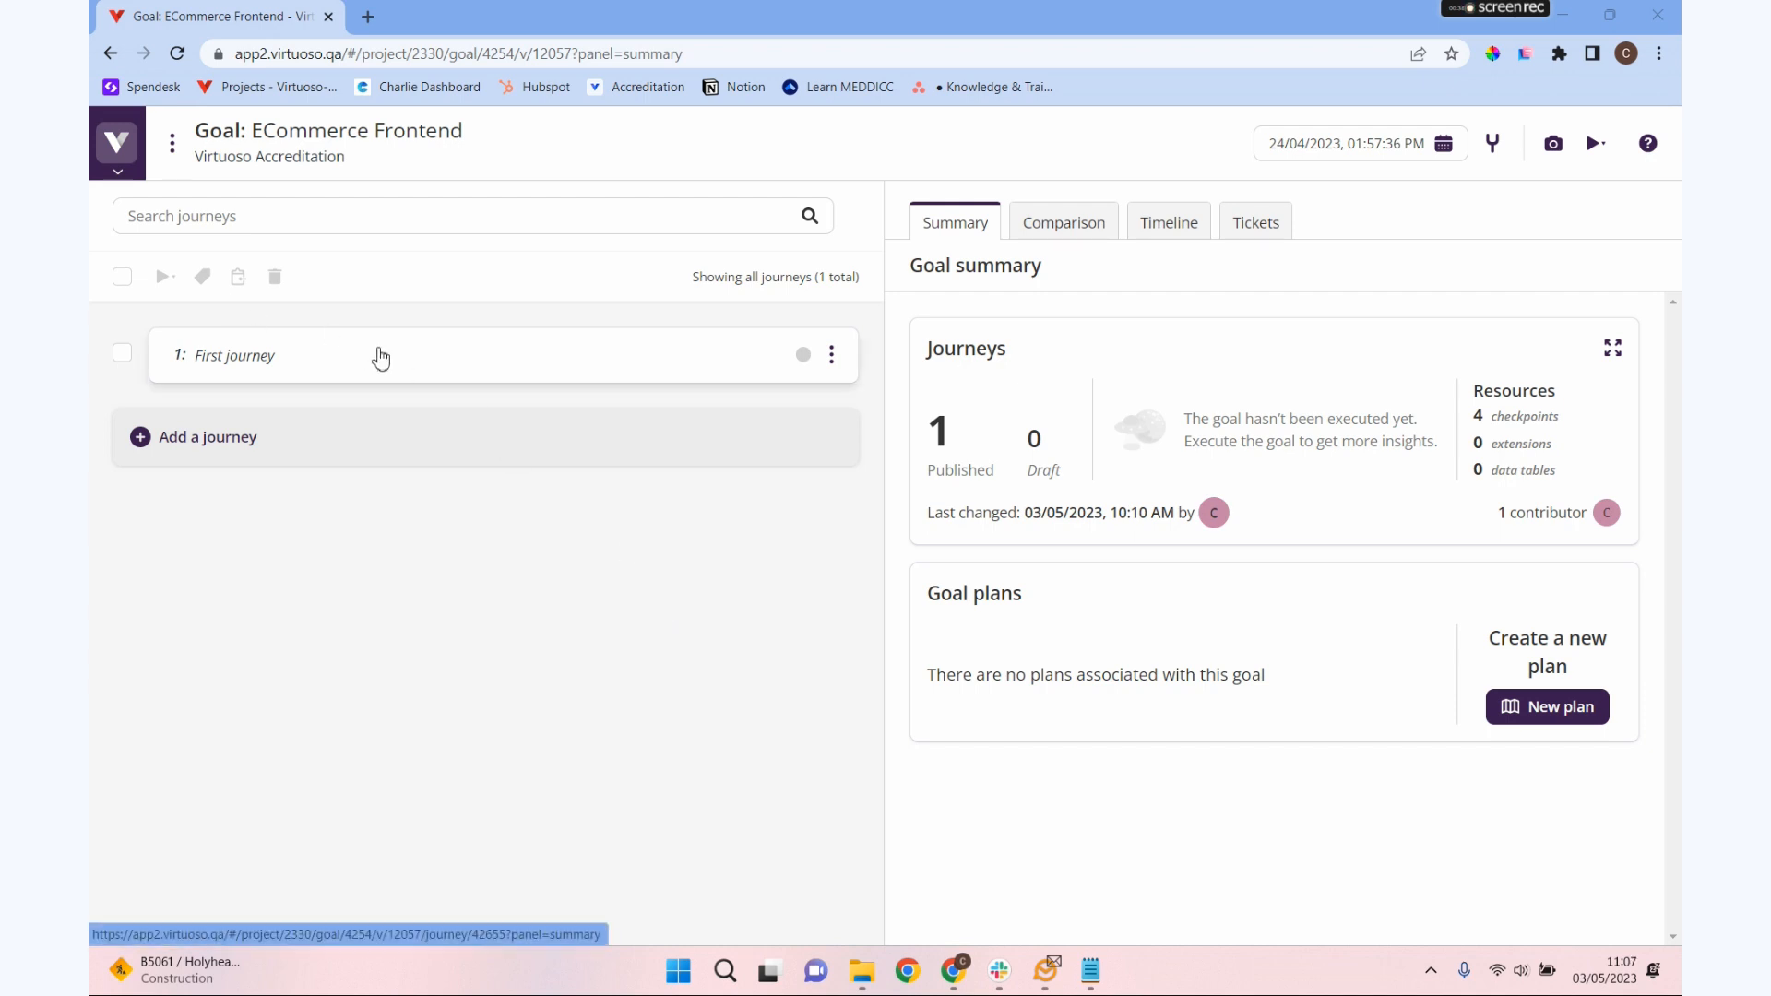
- Open 'First journey' under ECommerce Frontend and bring Checkpoint 4: Guest Checkout into view
{"action": "left_click", "coordinate": [234, 354]}
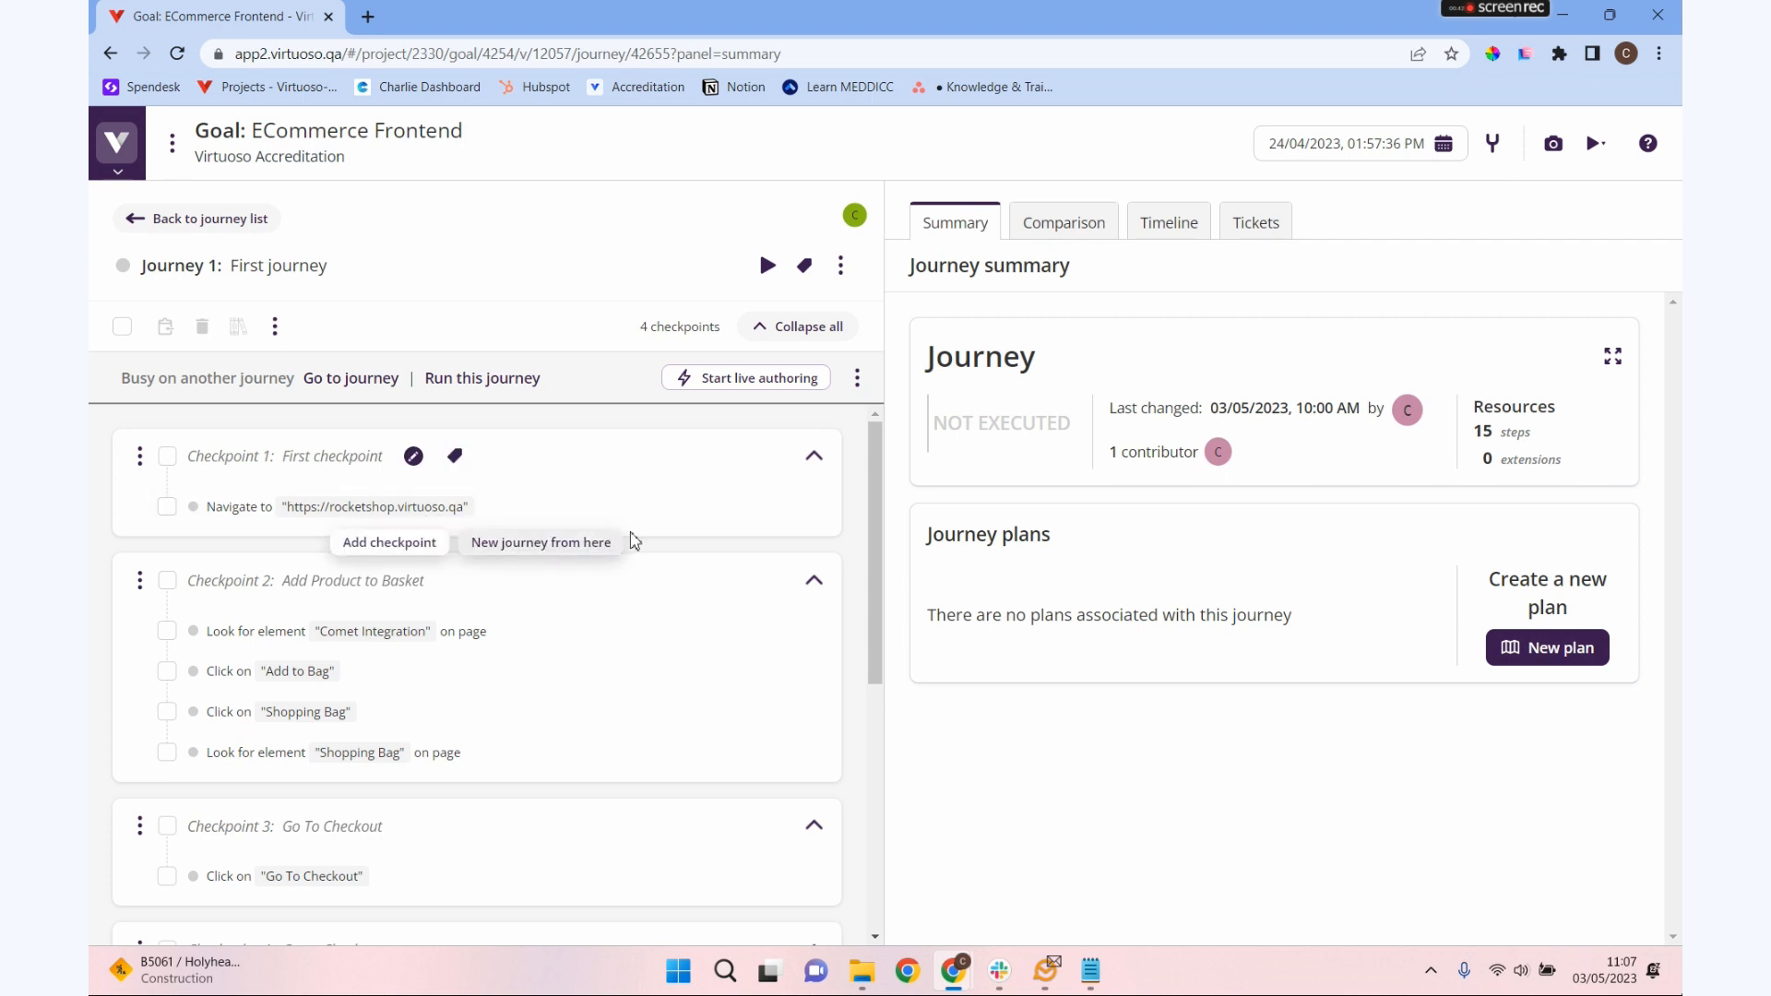
{"action": "scroll", "scroll_direction": "down", "scroll_amount": 3}
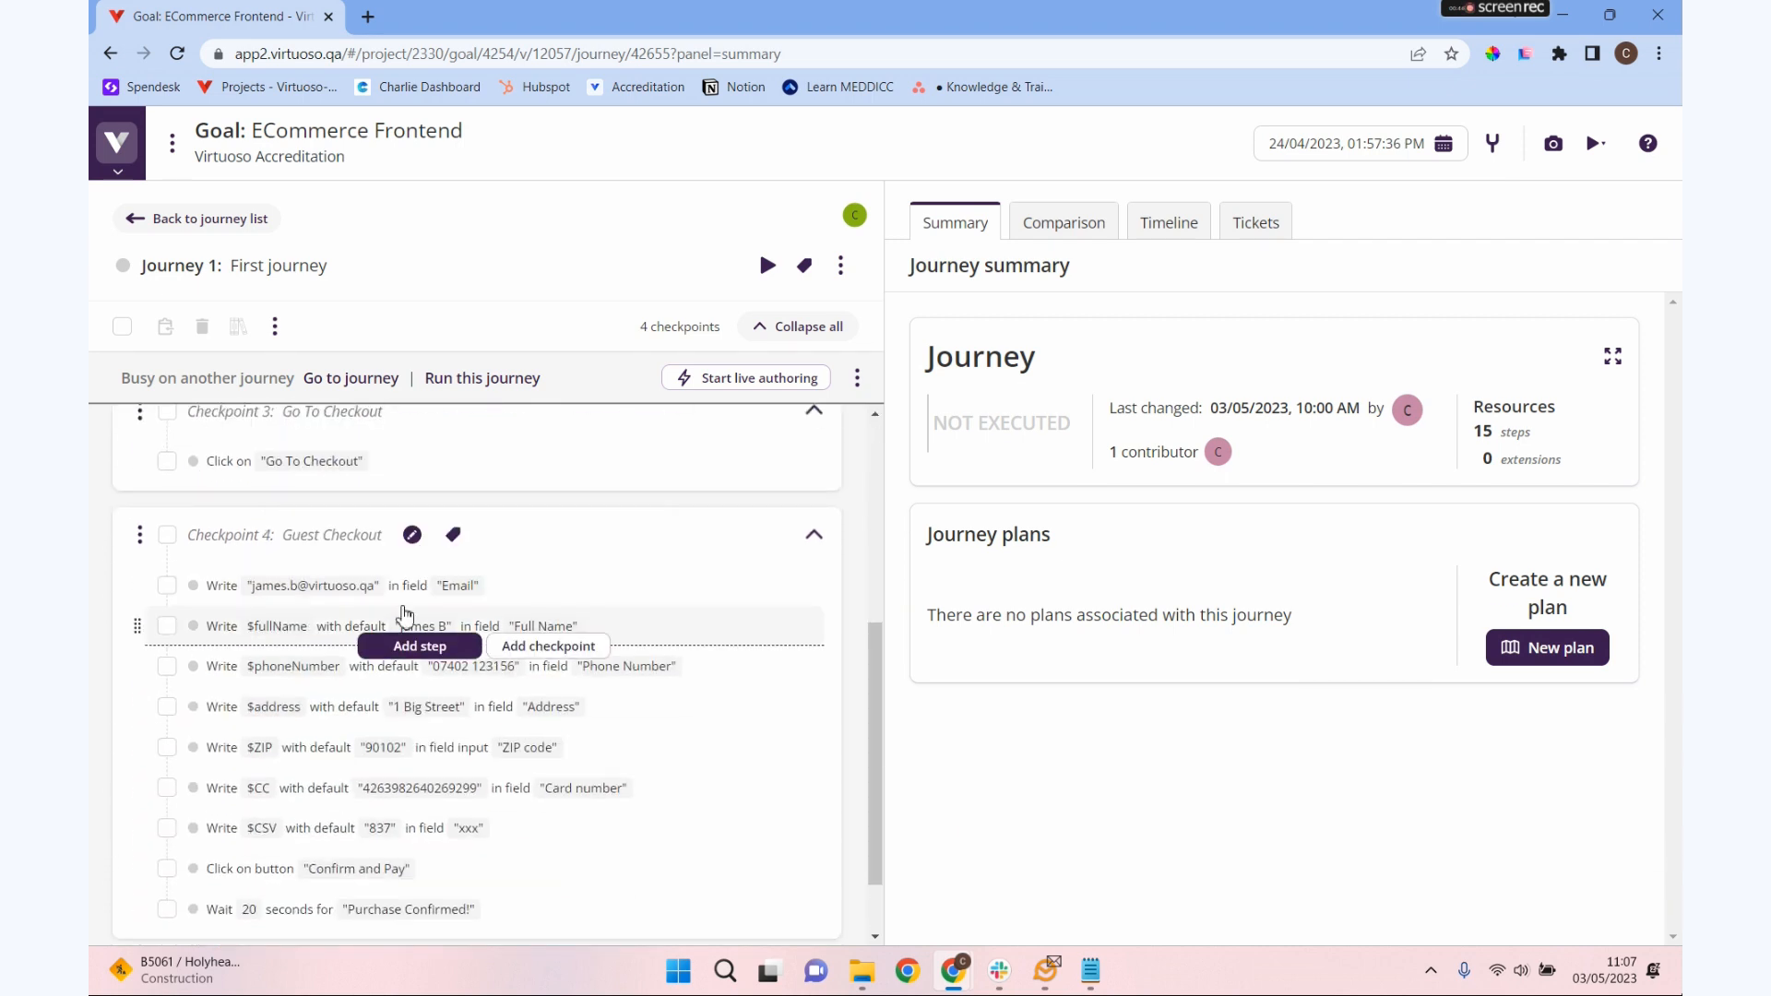
{"action": "scroll", "scroll_direction": "down", "scroll_amount": 3}
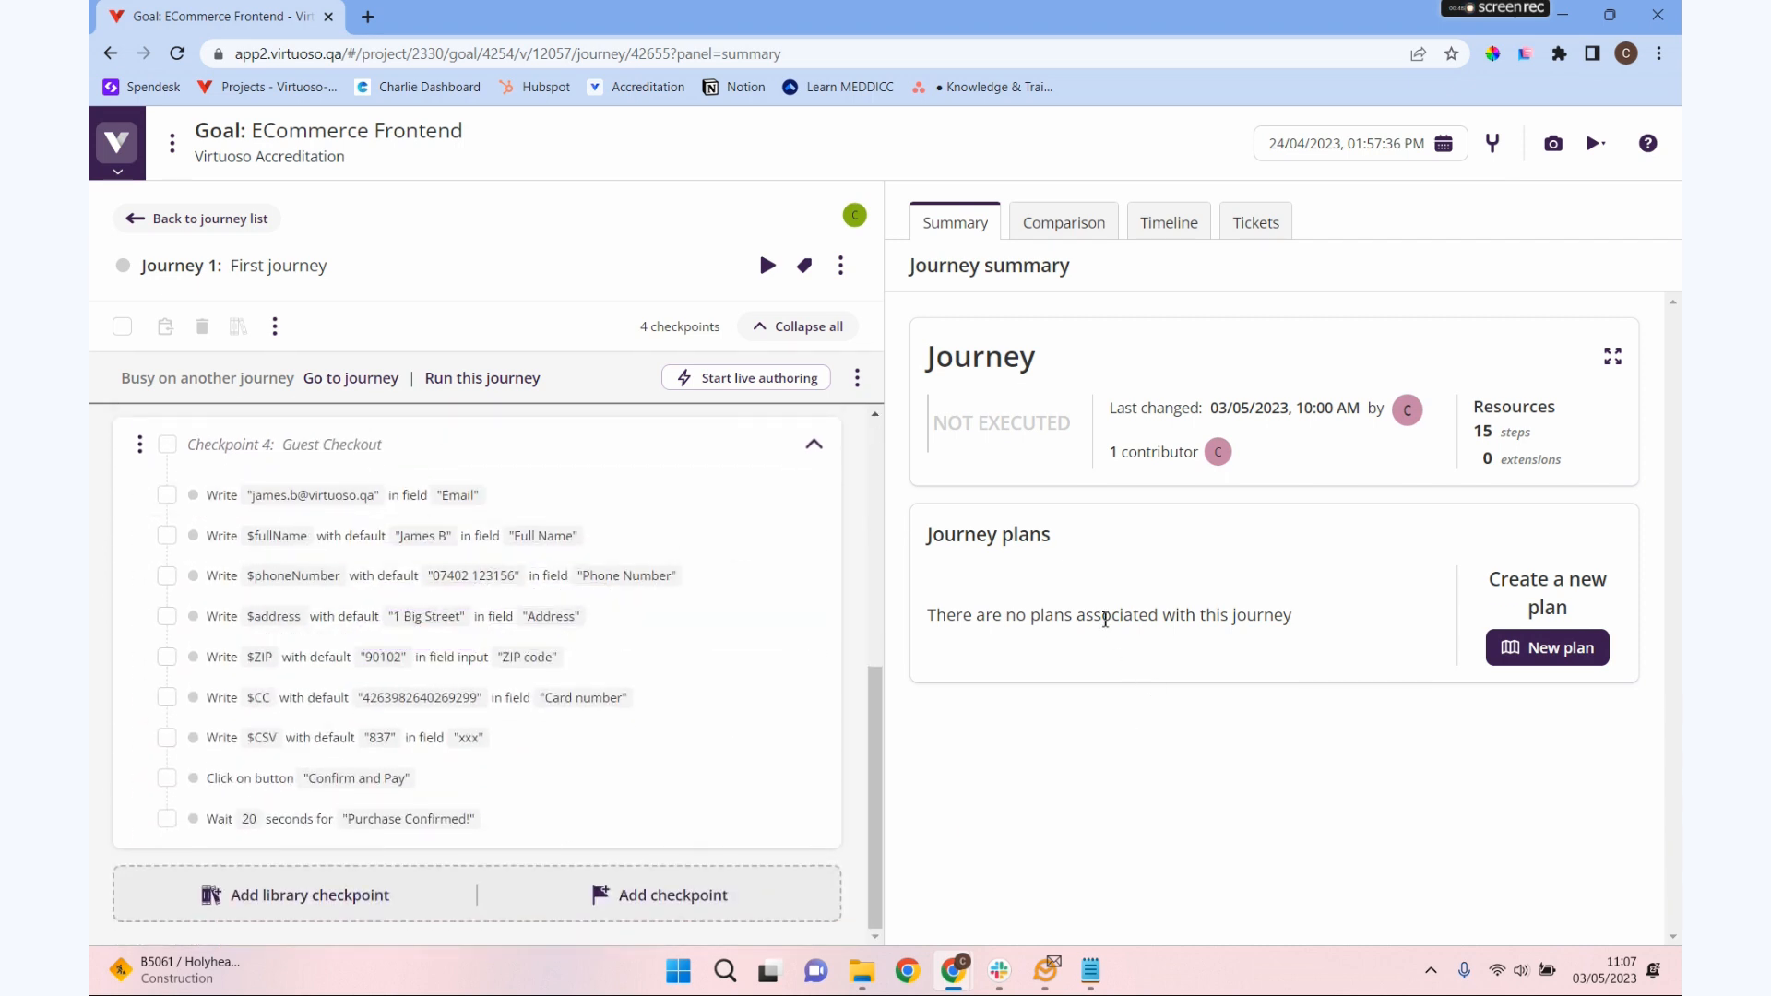
{"action": "mouse_move", "coordinate": [854, 498]}
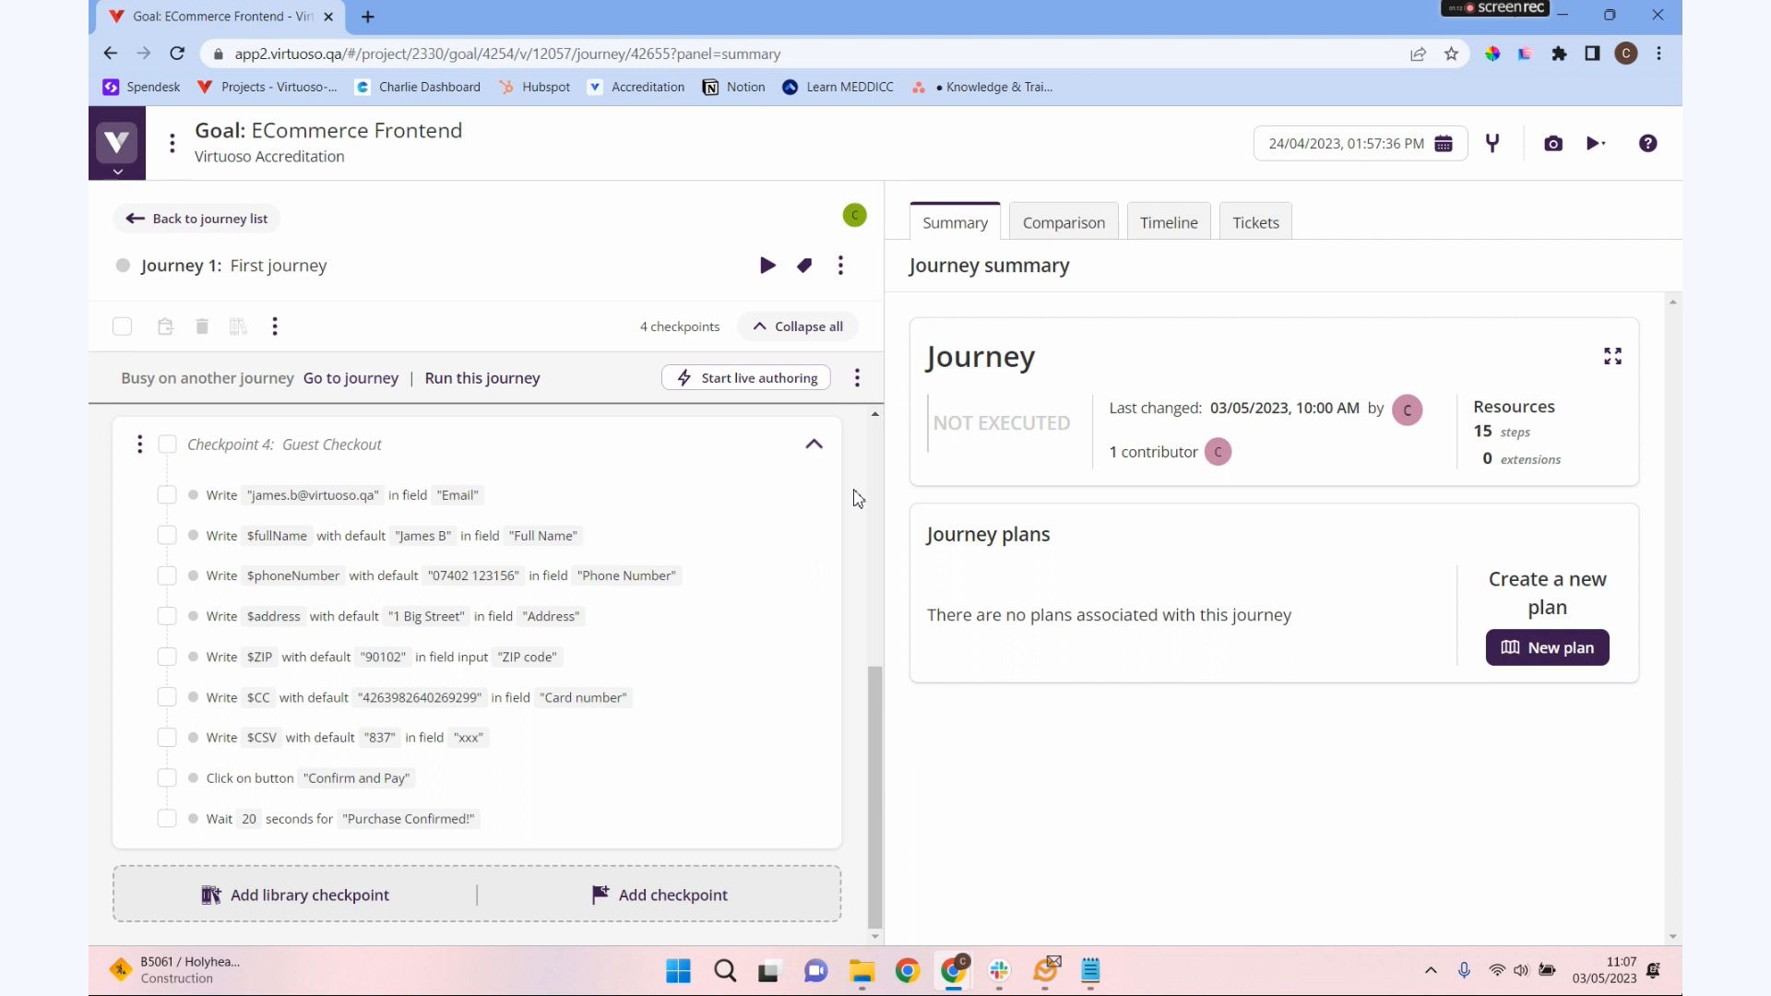
{"action": "mouse_move", "coordinate": [140, 444]}
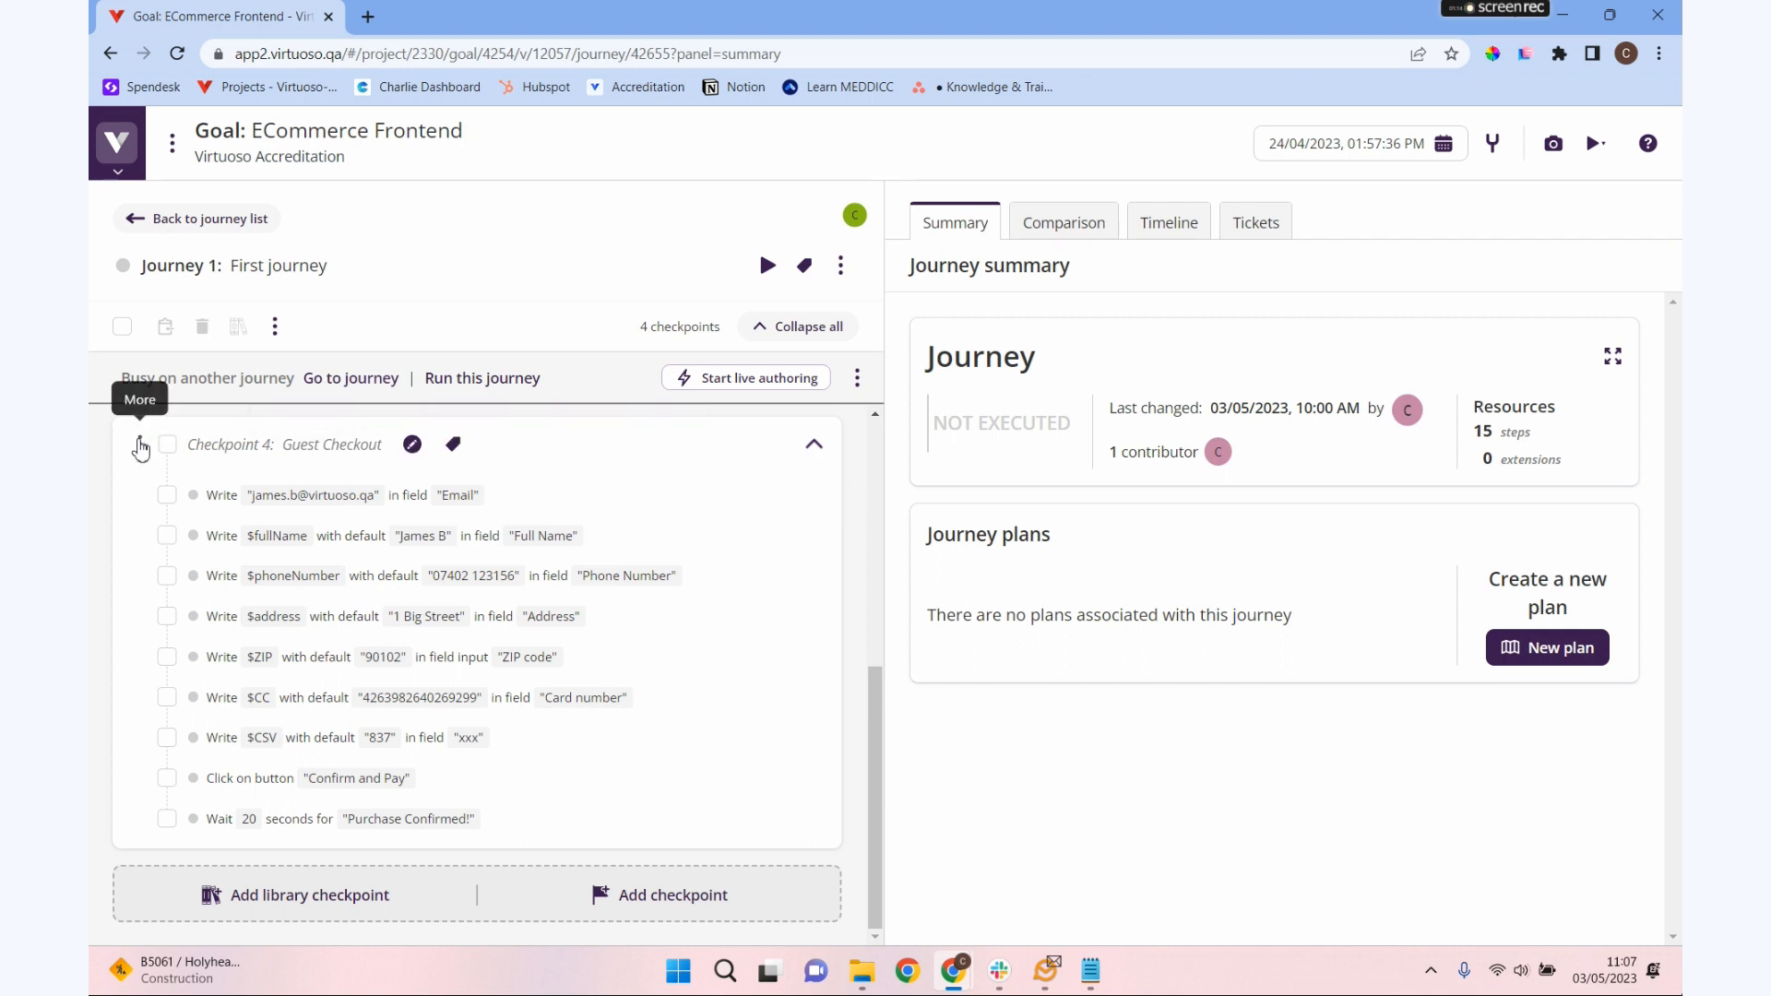
- Add the Guest Checkout checkpoint to the checkpoint library and confirm with OK
{"action": "left_click", "coordinate": [138, 444]}
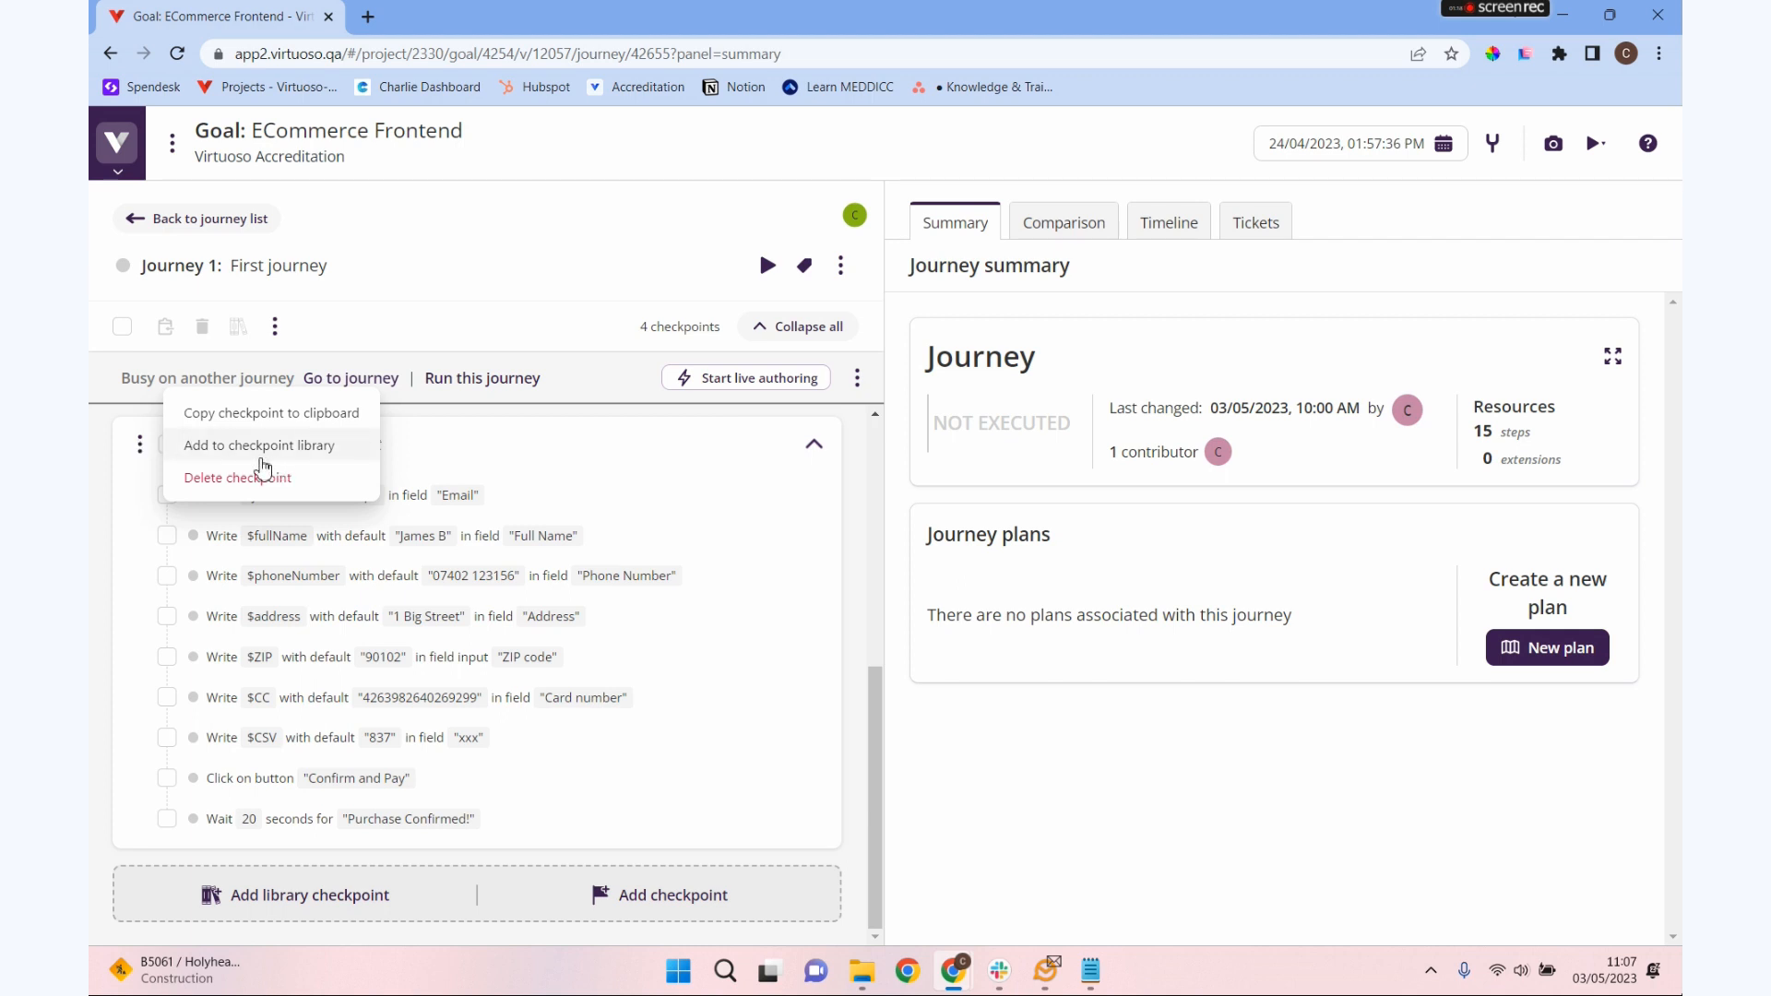
{"action": "mouse_move", "coordinate": [262, 461]}
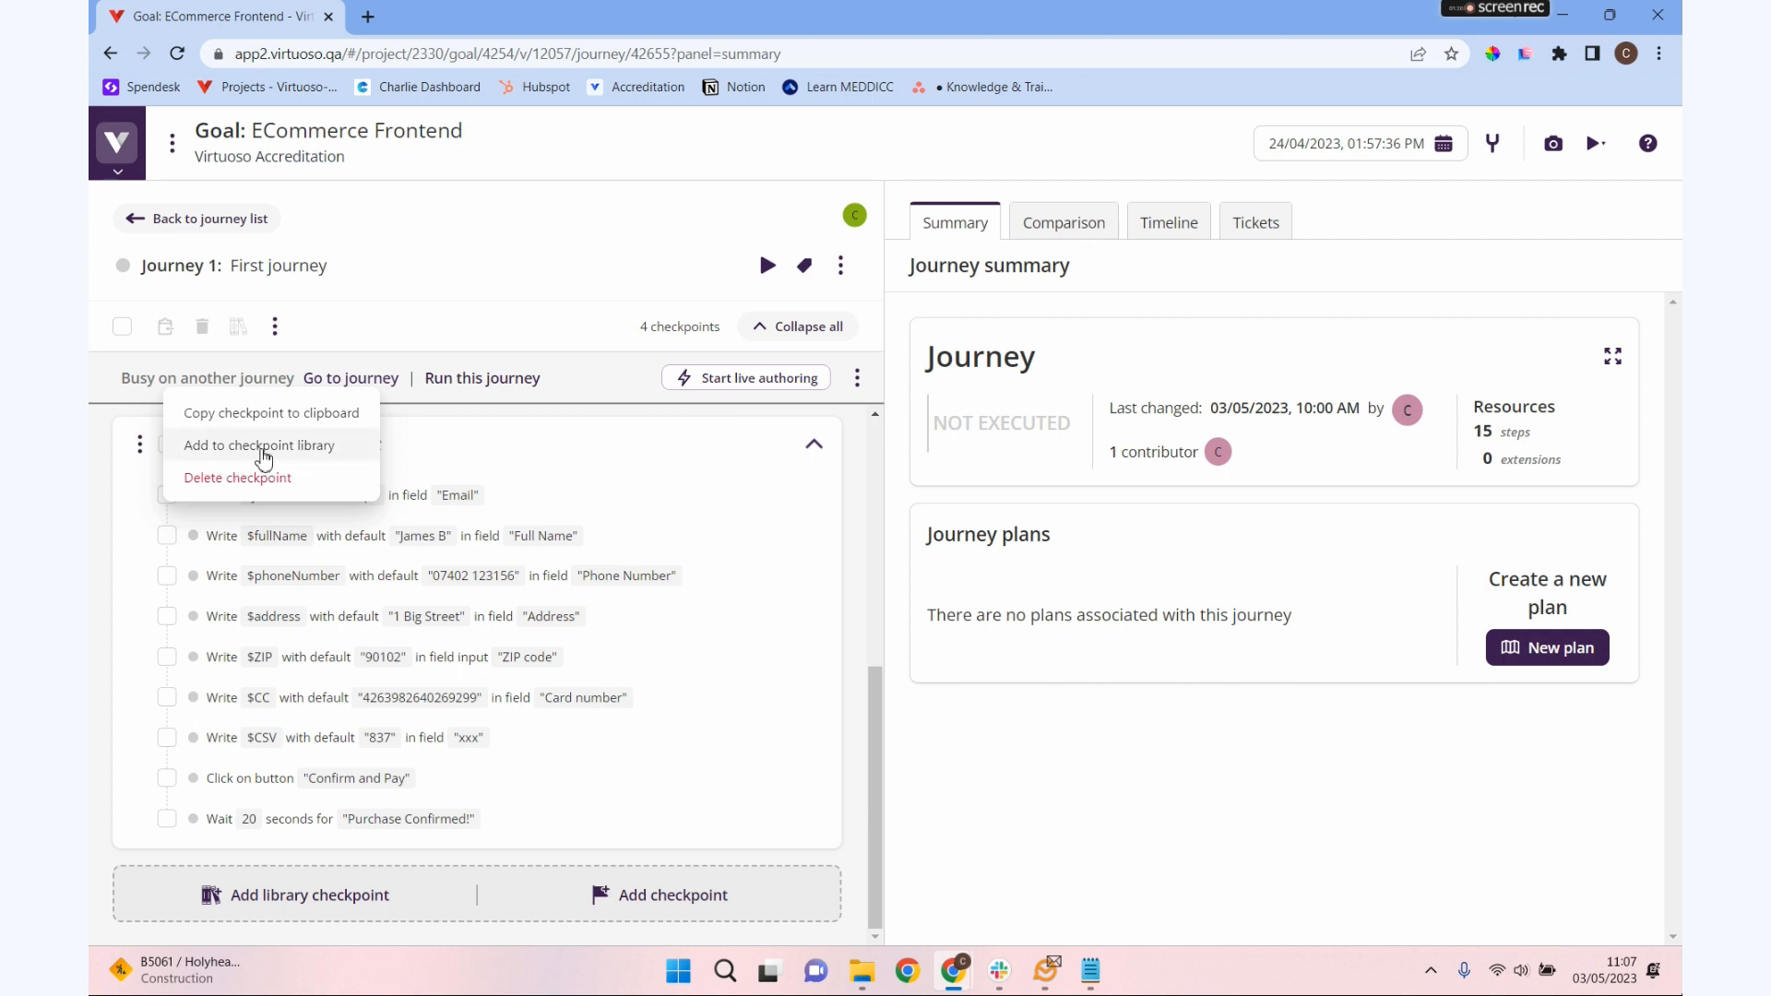
{"action": "left_click", "coordinate": [258, 444]}
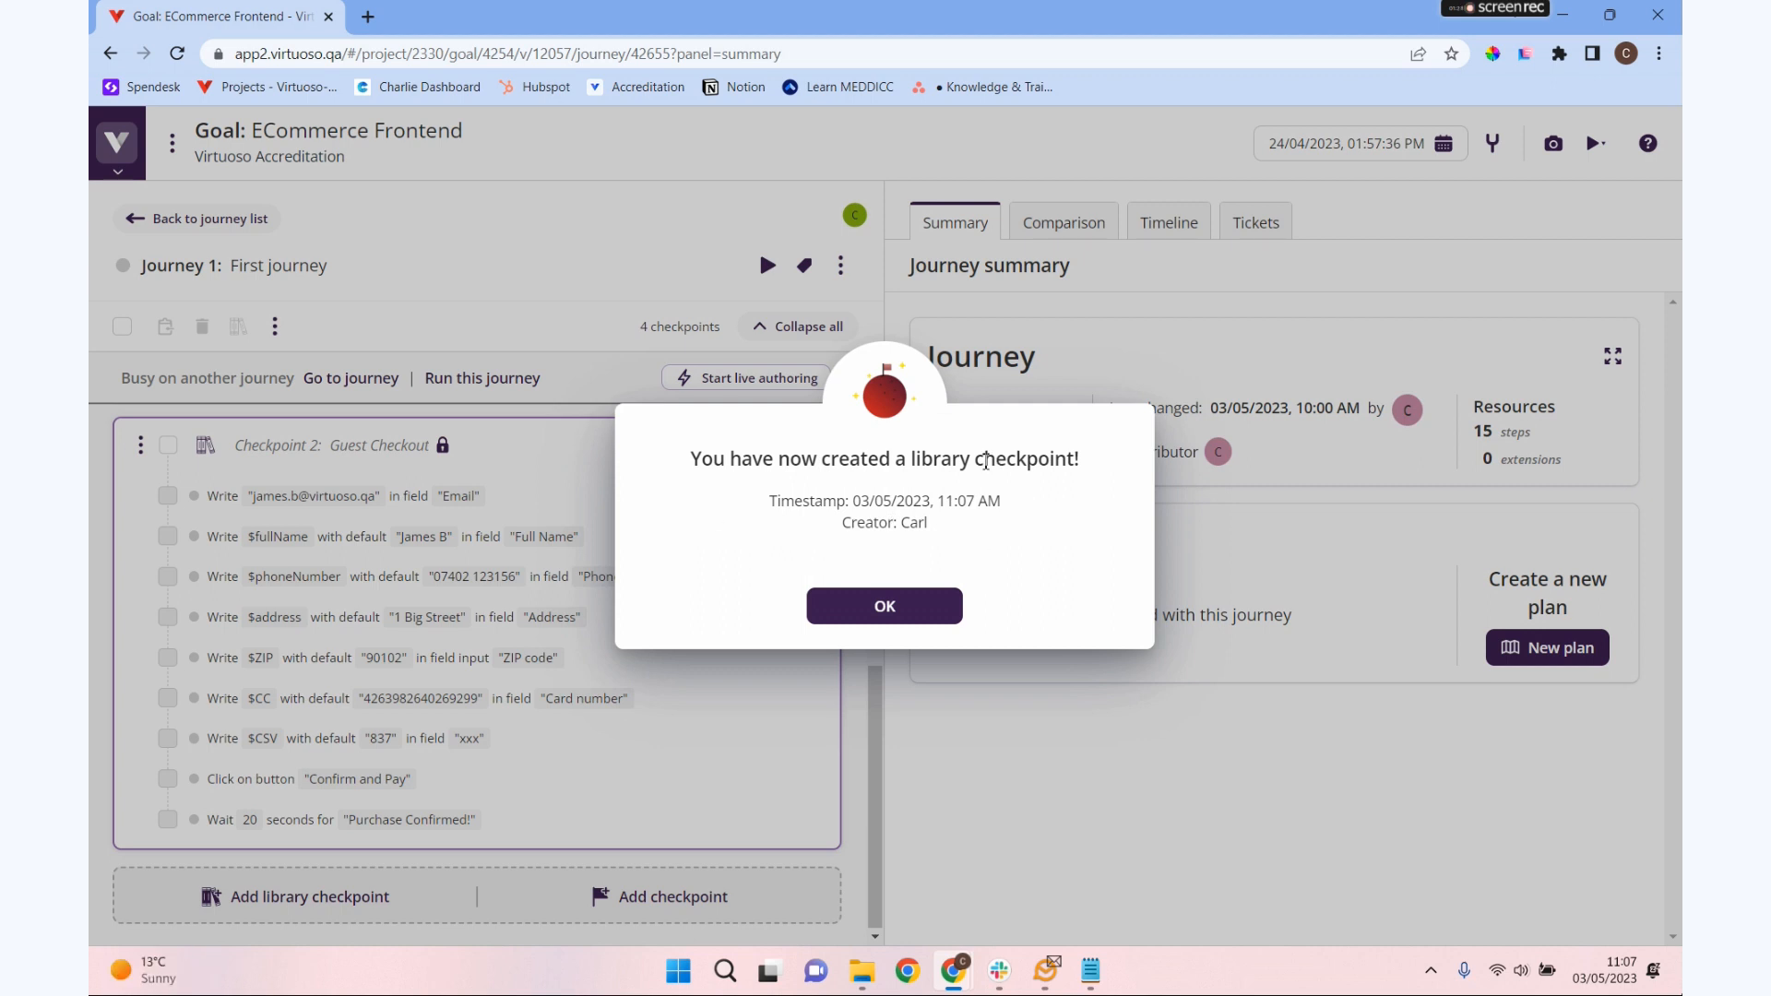
{"action": "left_click", "coordinate": [884, 605]}
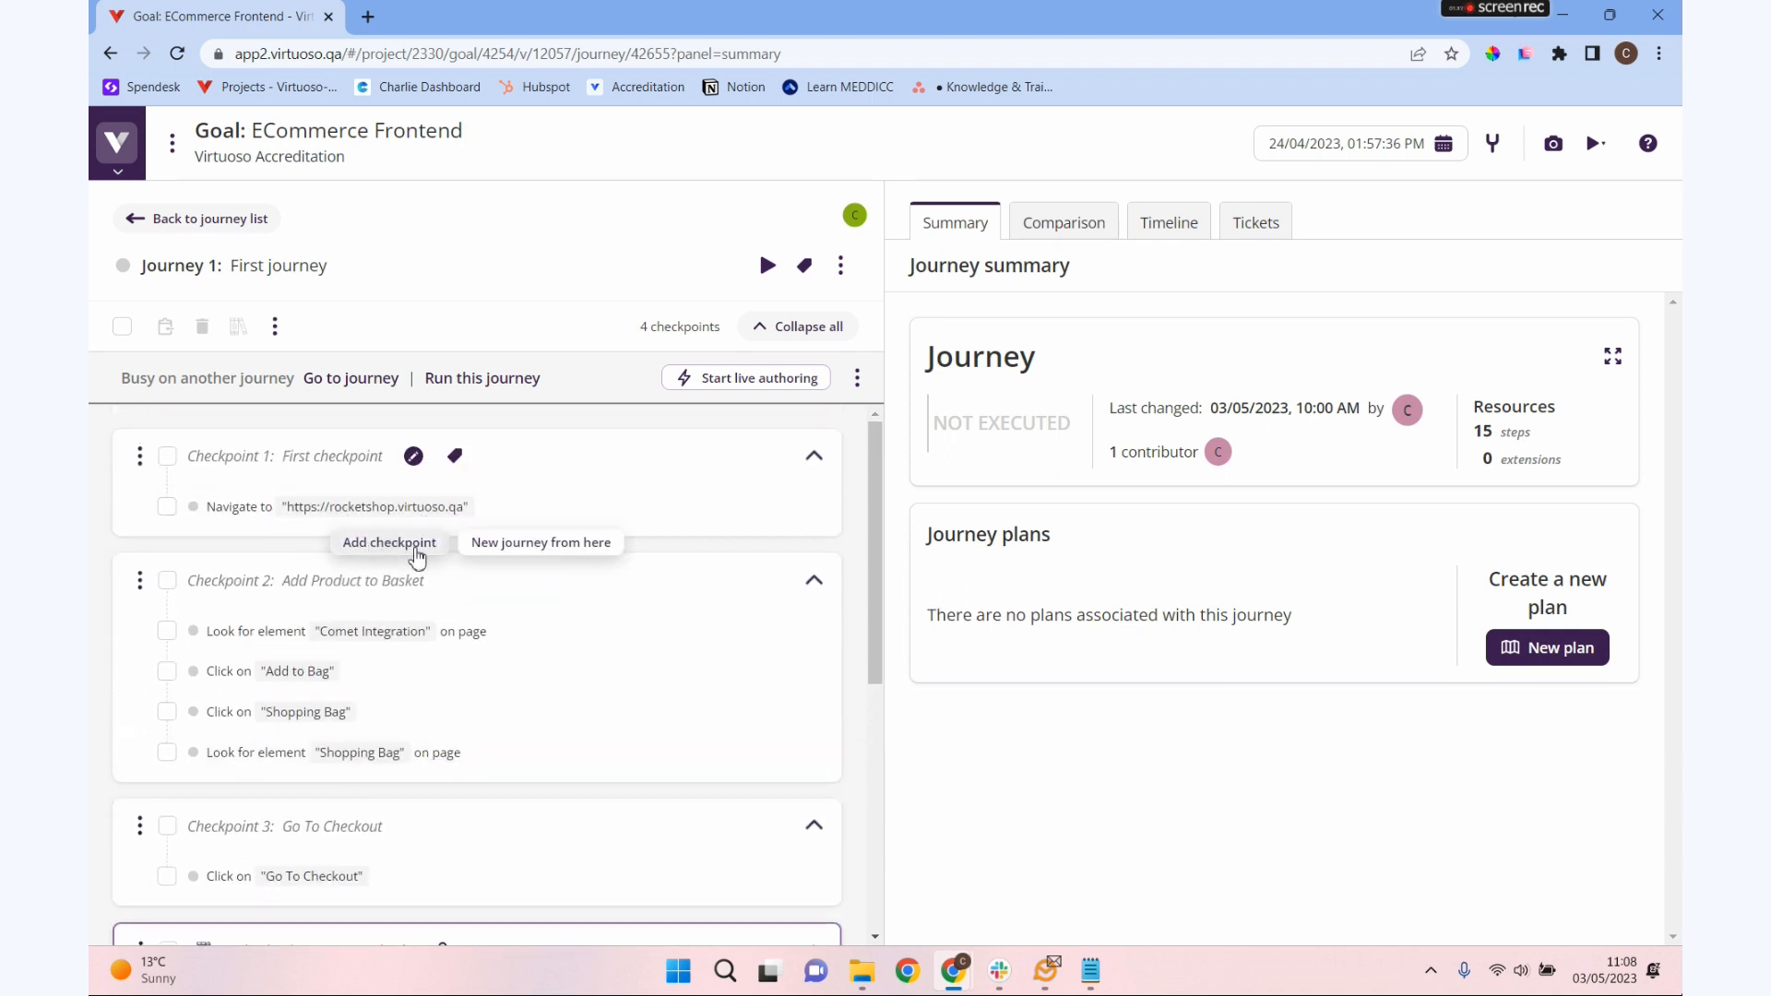
{"action": "mouse_move", "coordinate": [514, 554]}
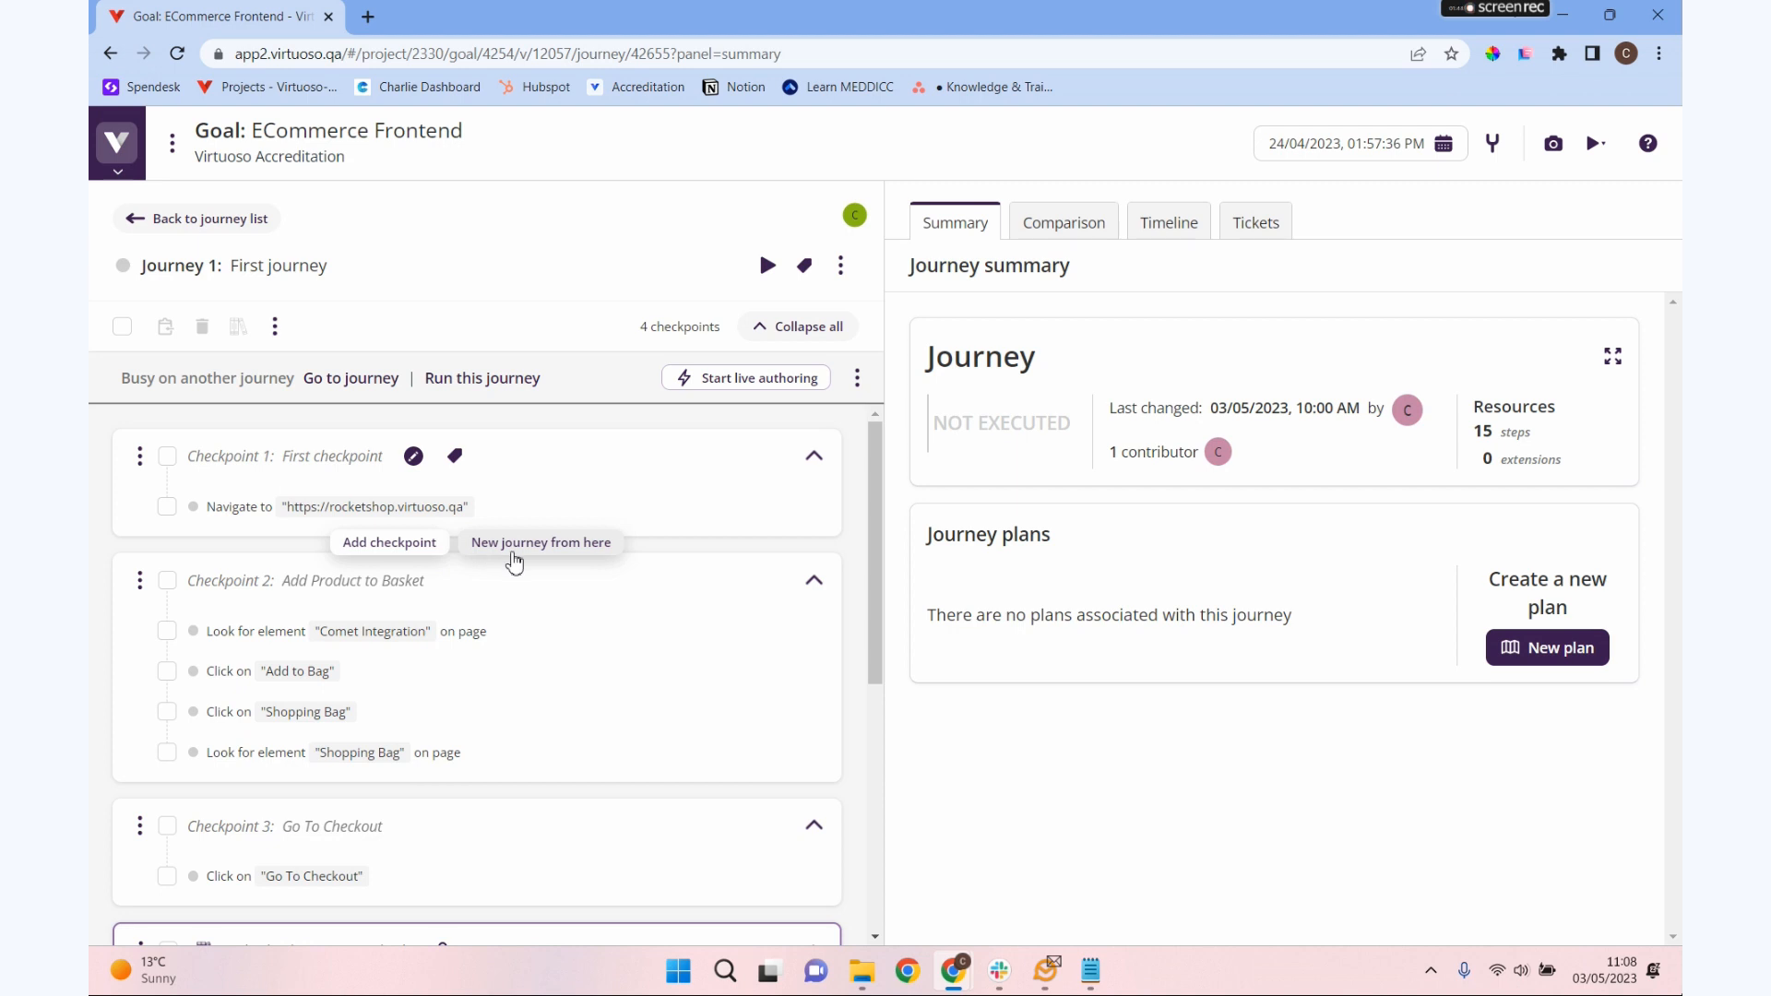
- Create a new journey from Checkpoint 1 titled 'Reusing Checkout' and save it
{"action": "left_click", "coordinate": [541, 542]}
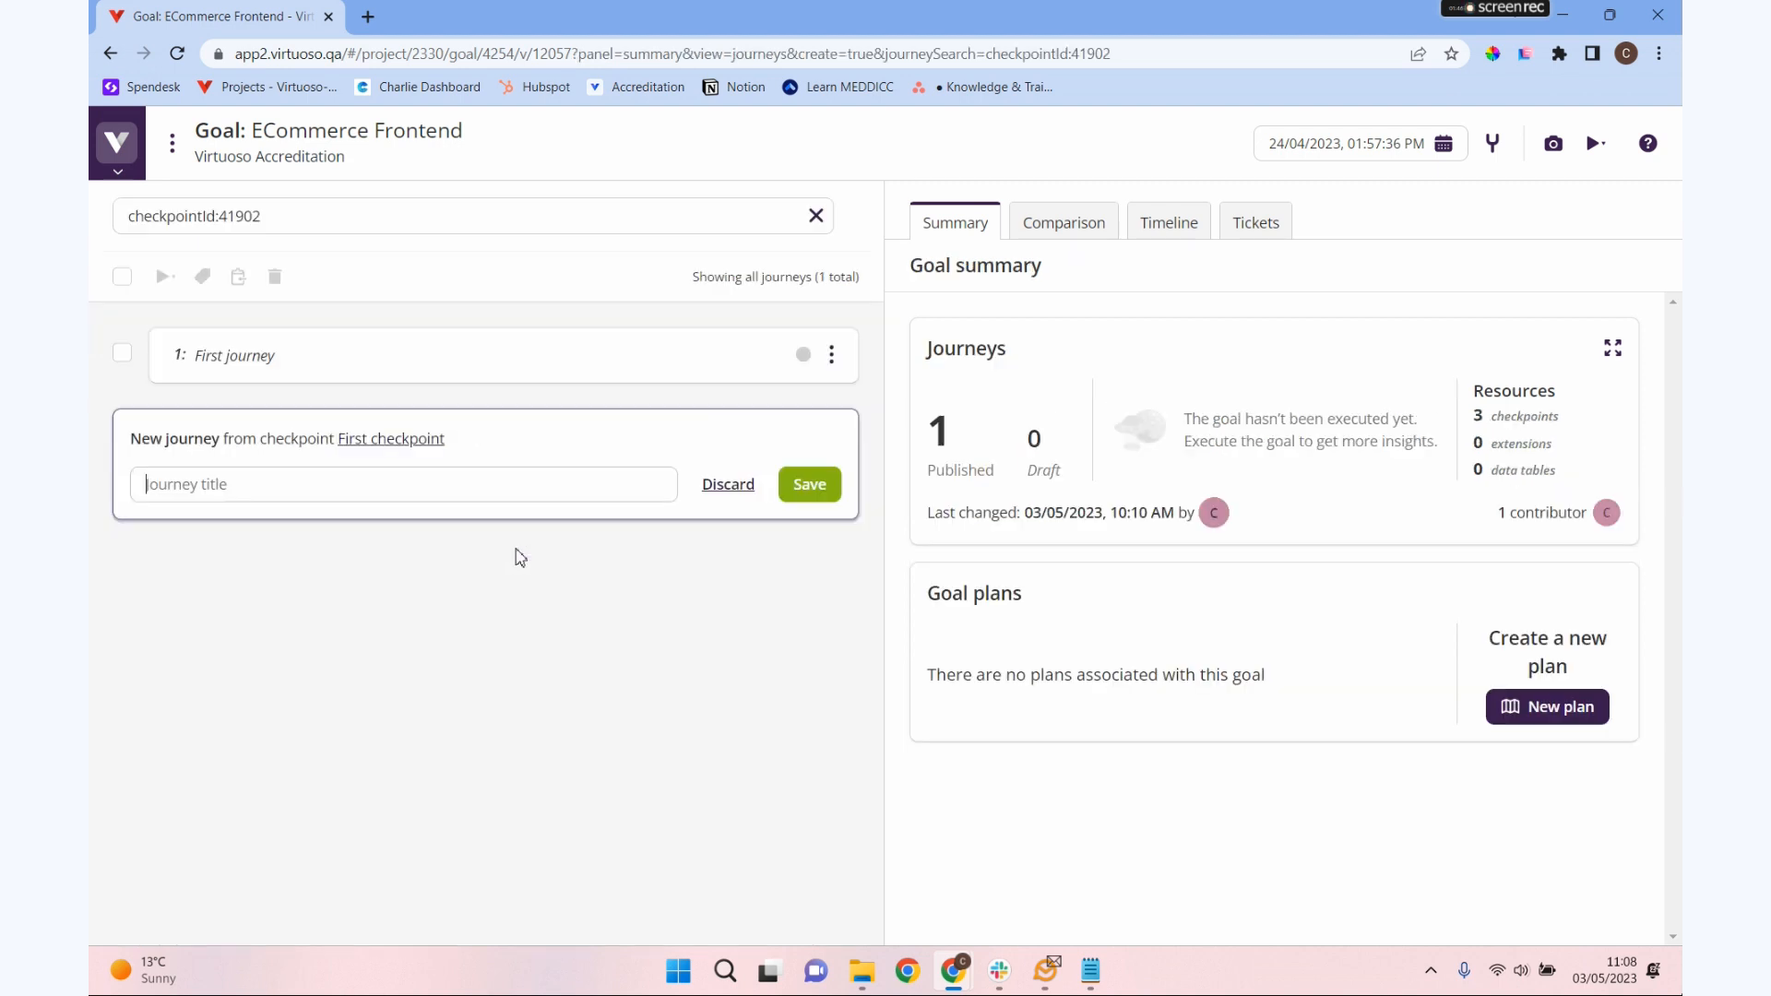
{"action": "left_click", "coordinate": [403, 483]}
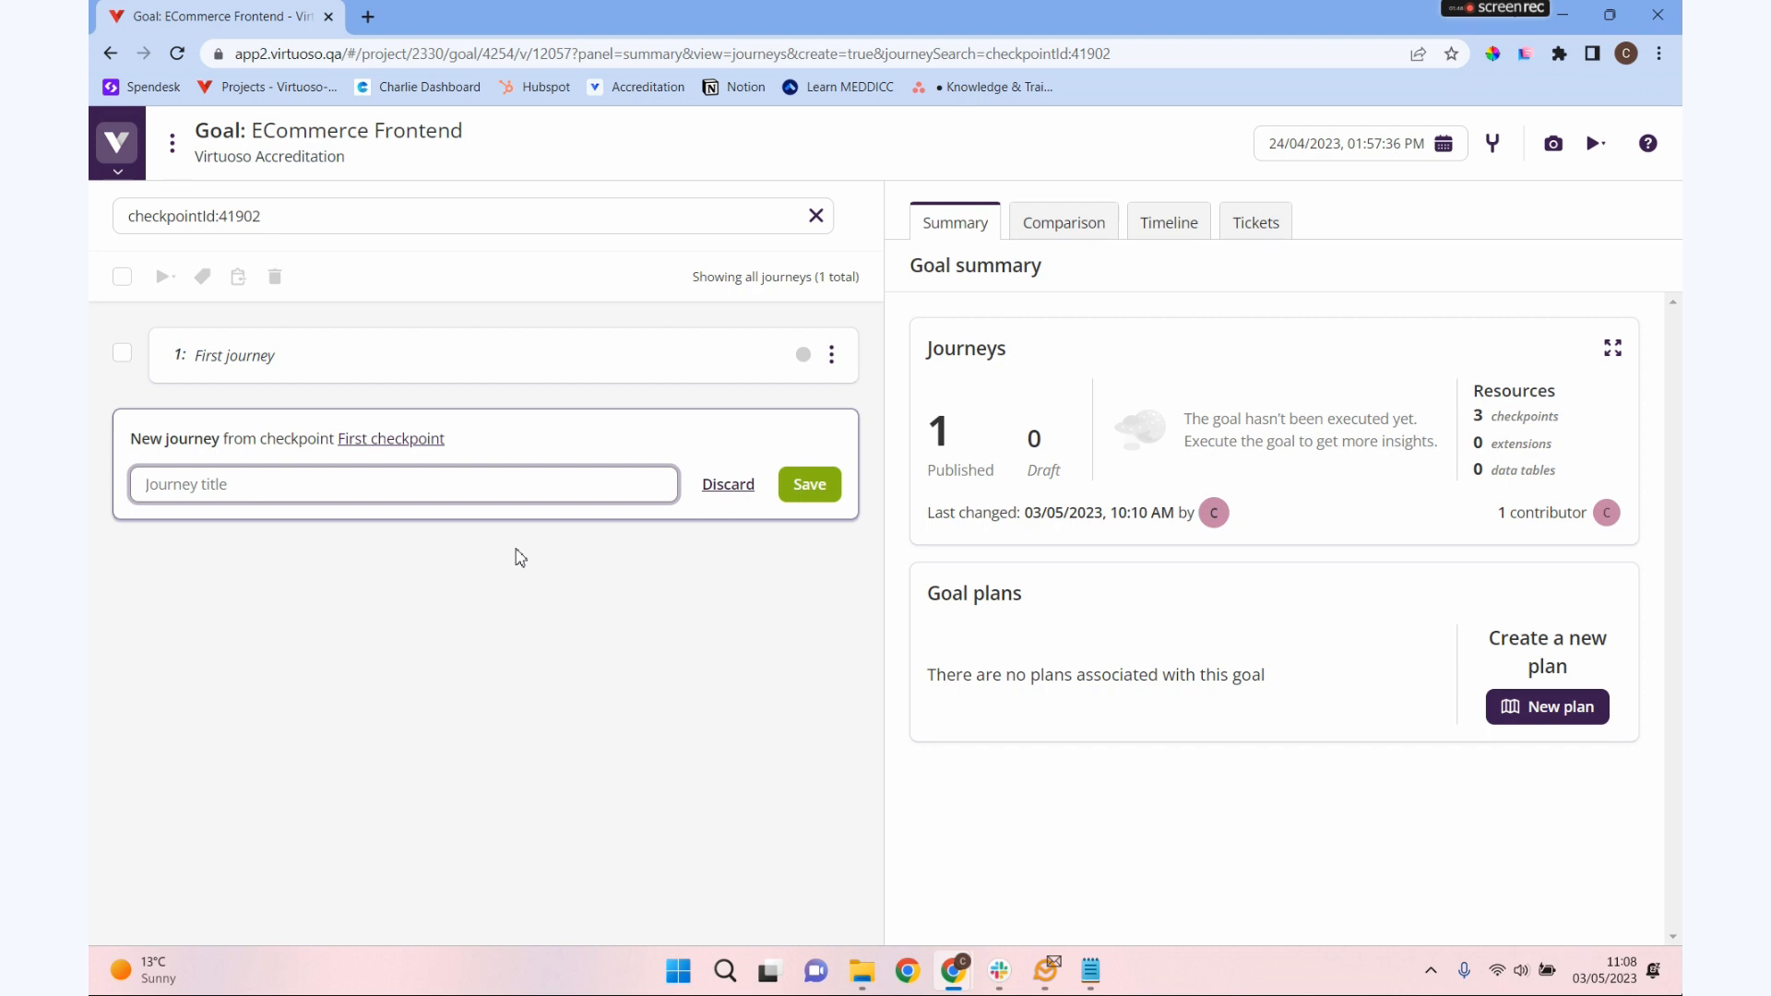
{"action": "type", "text": "Reusing"}
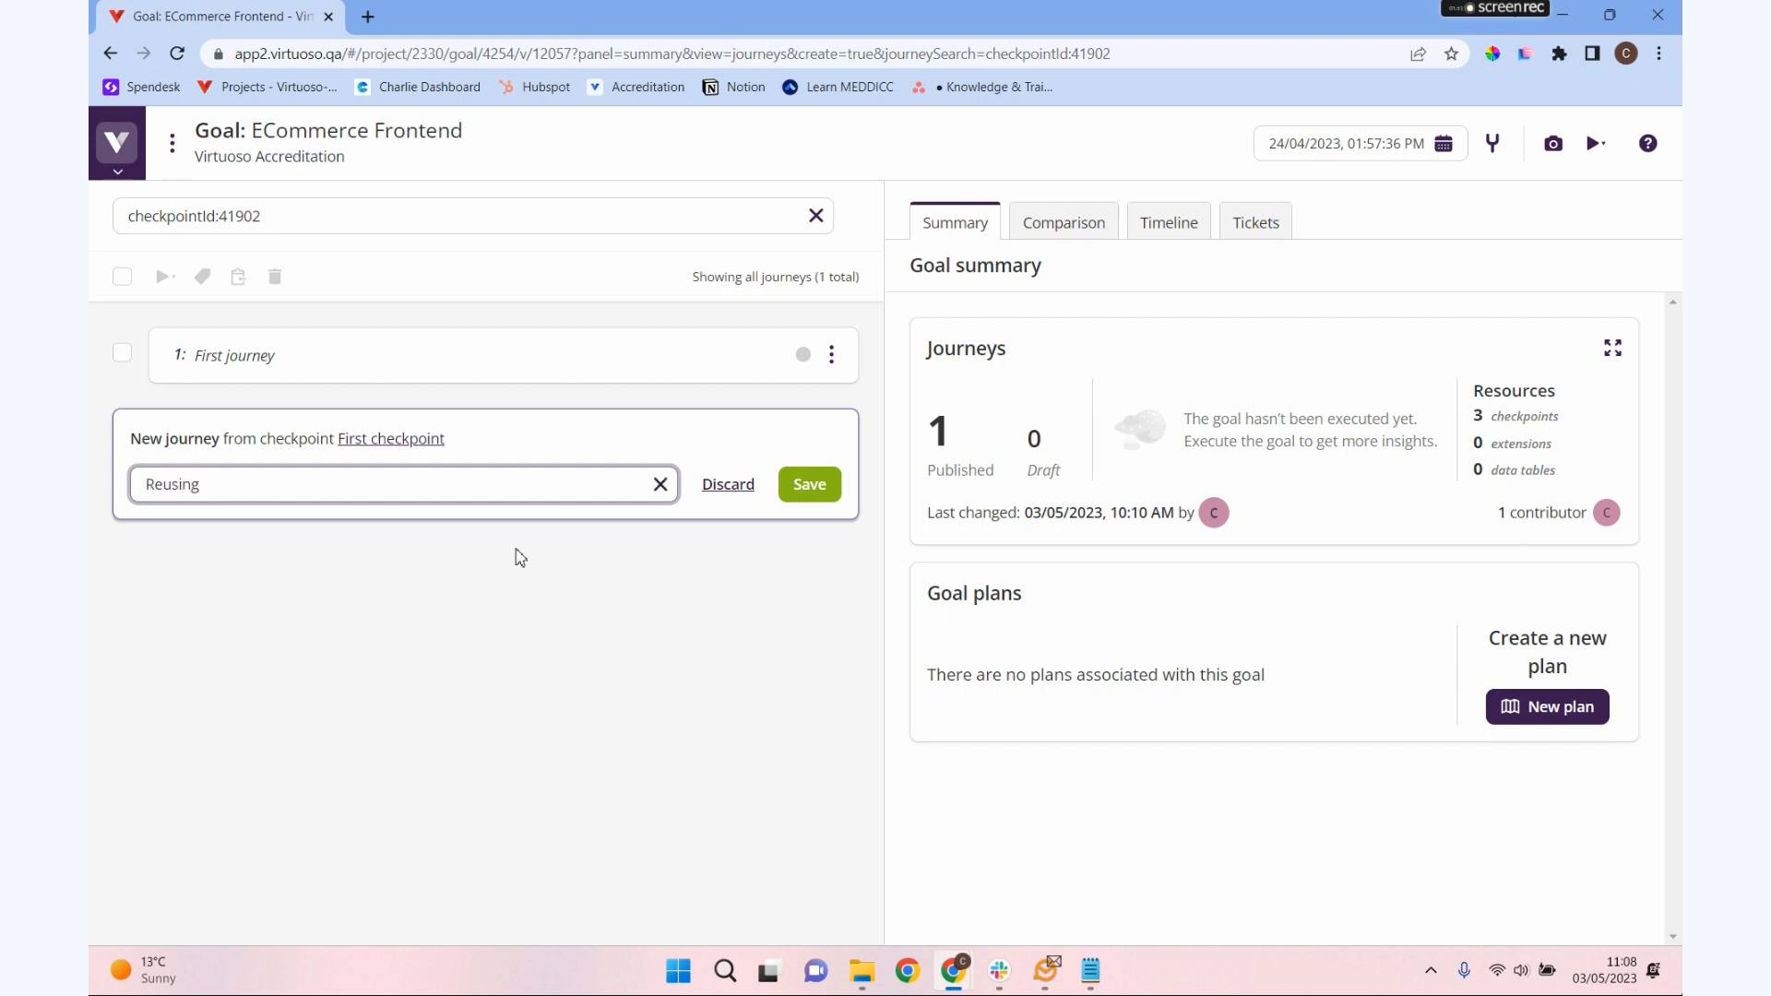
{"action": "type", "text": "Checkout"}
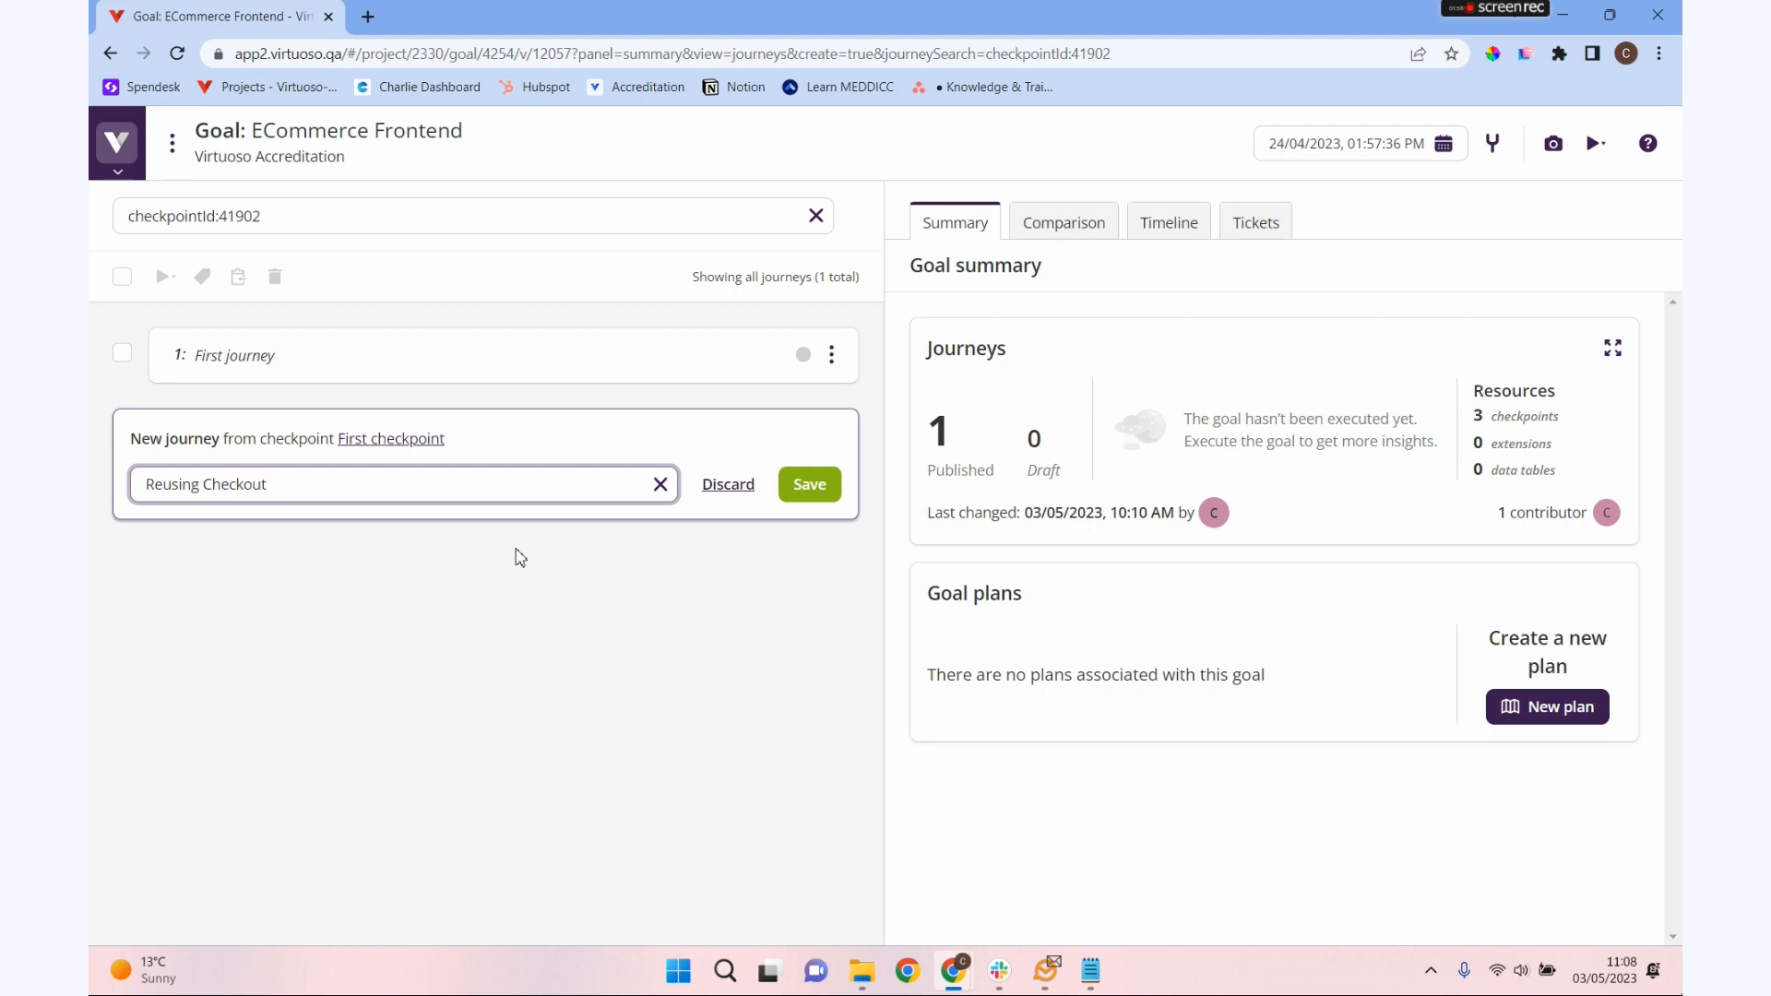
{"action": "left_click", "coordinate": [808, 483]}
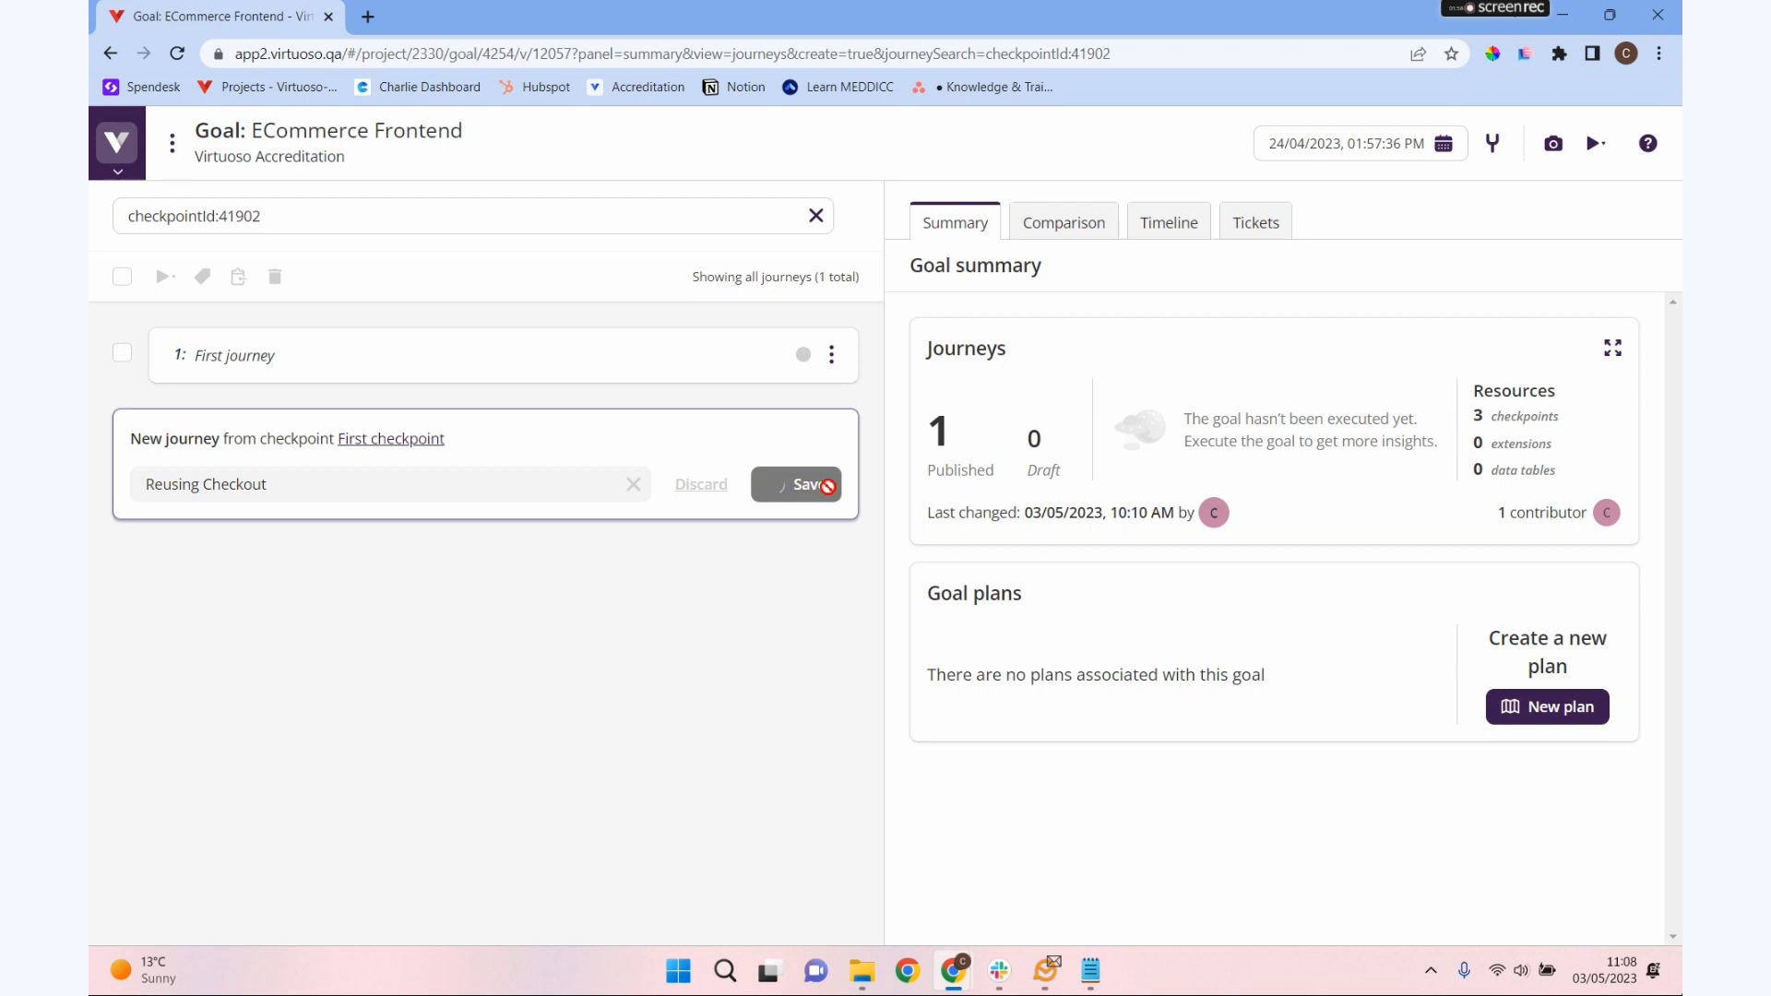
{"action": "left_click", "coordinate": [797, 483]}
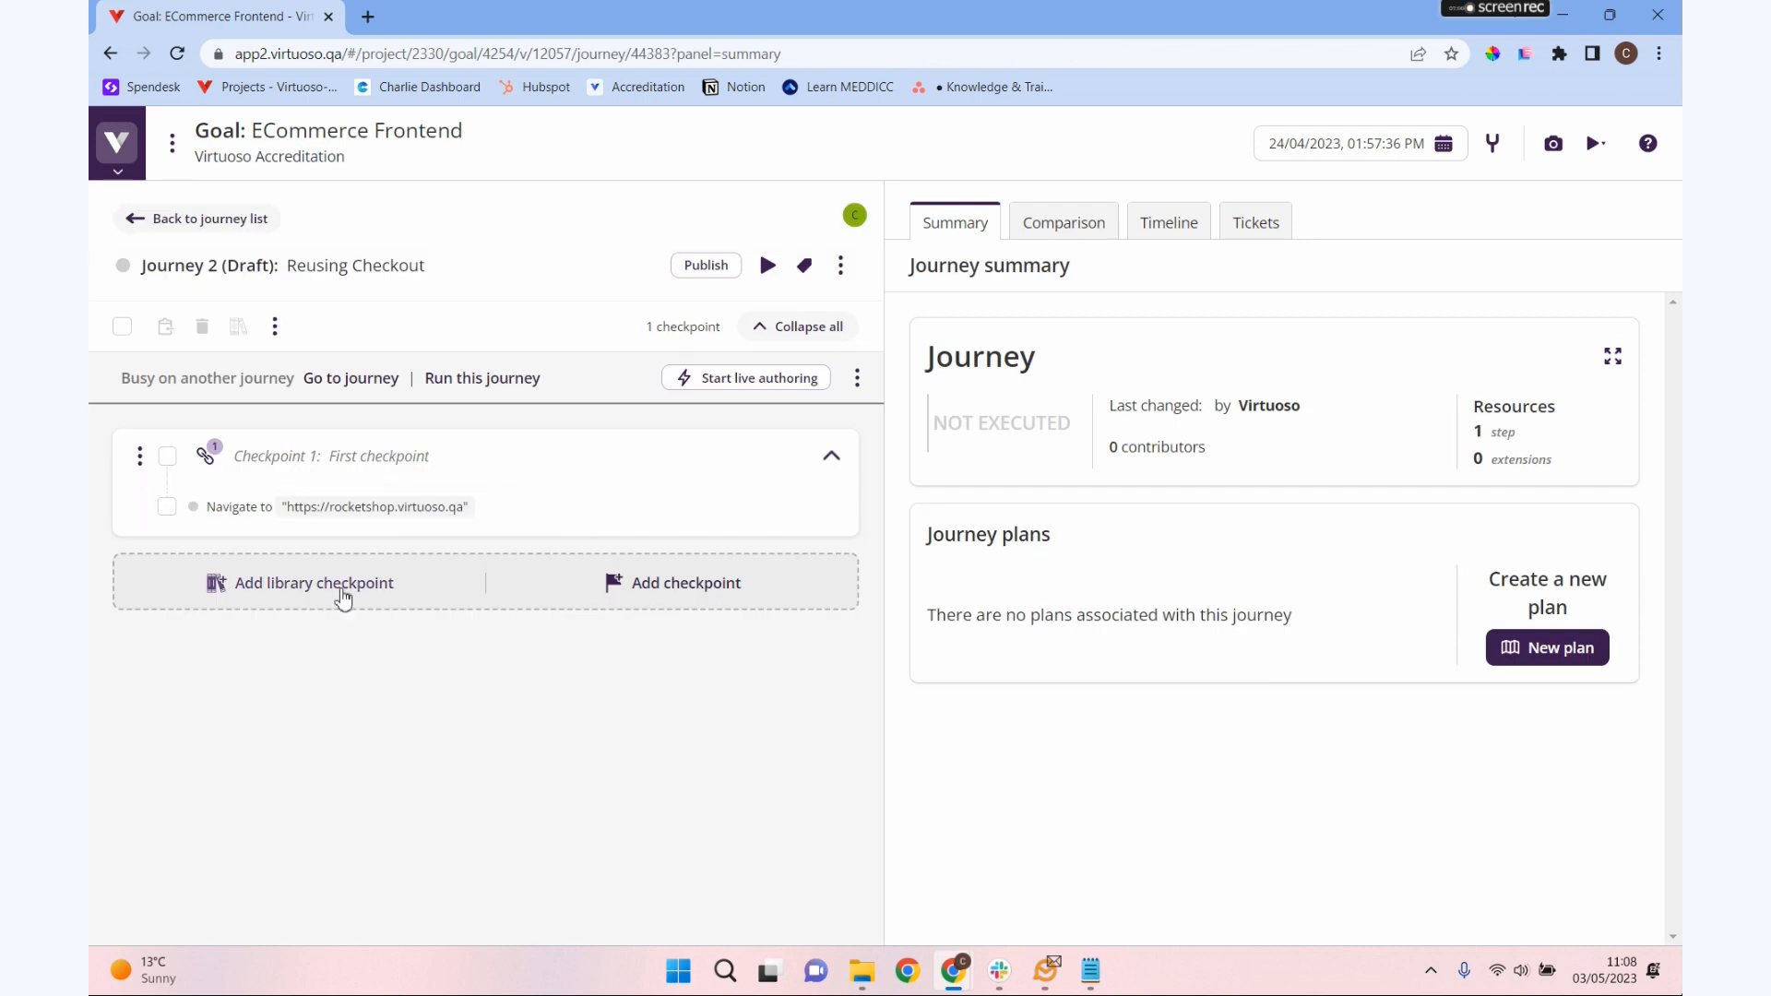
{"action": "mouse_move", "coordinate": [417, 627]}
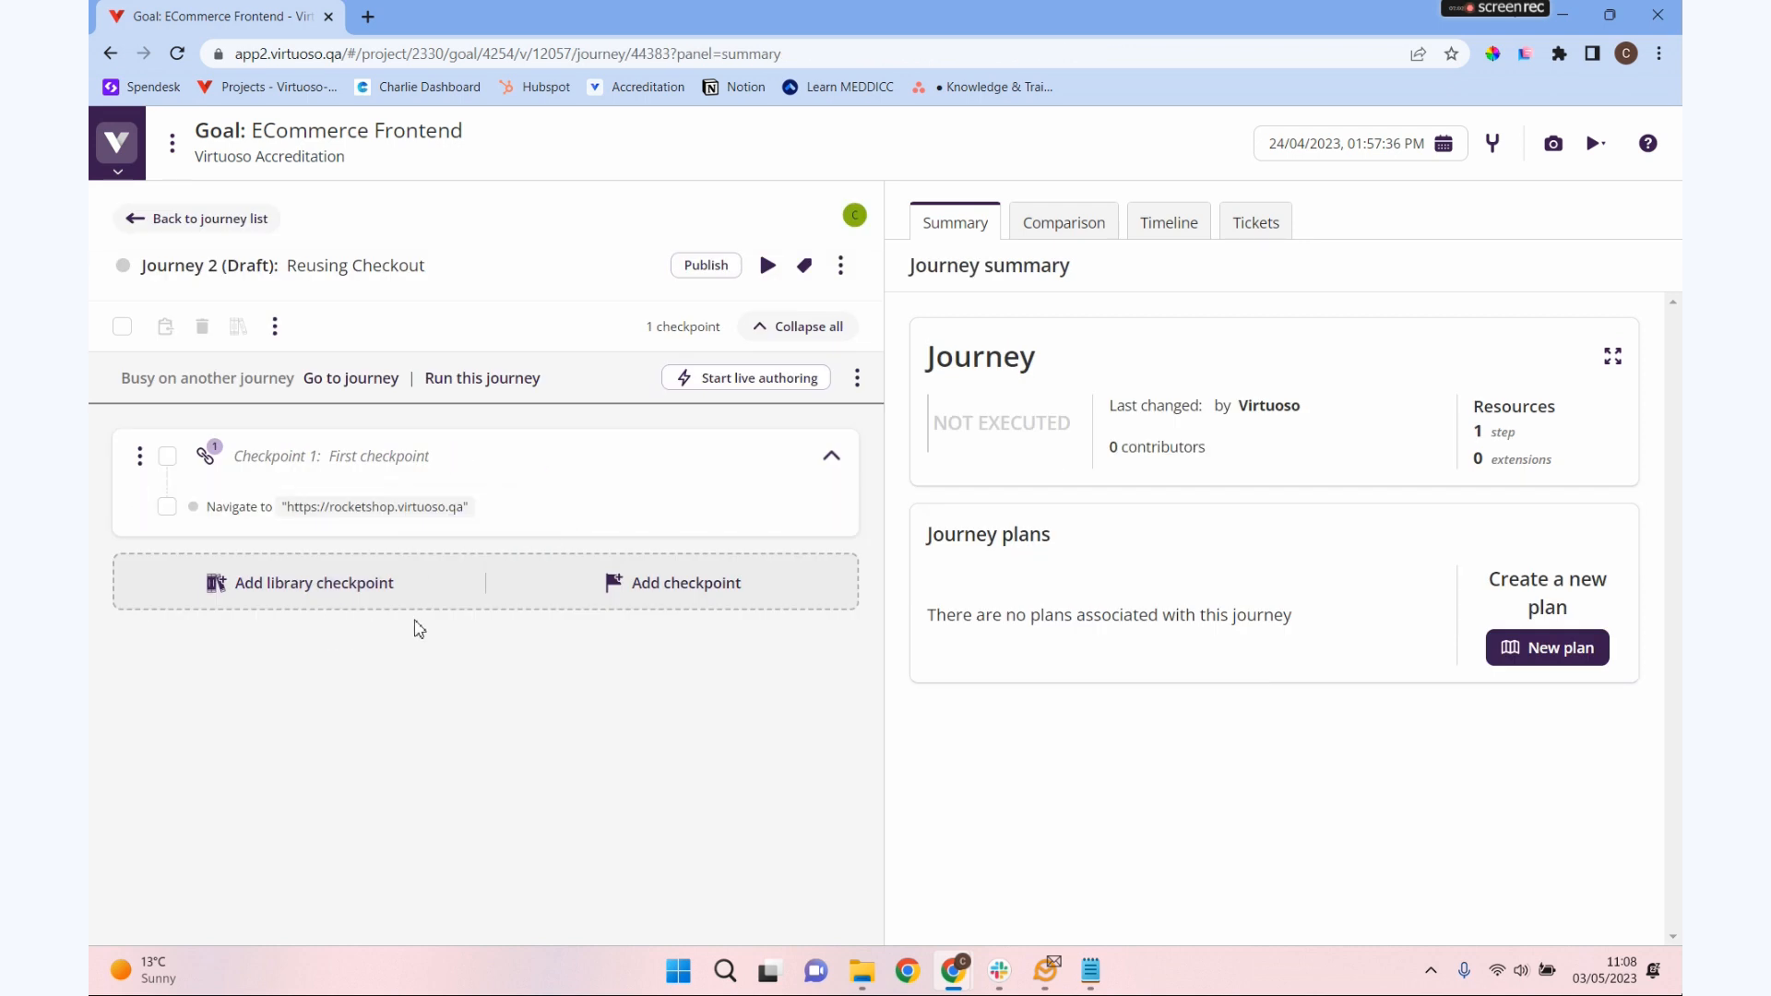
{"action": "mouse_move", "coordinate": [782, 312]}
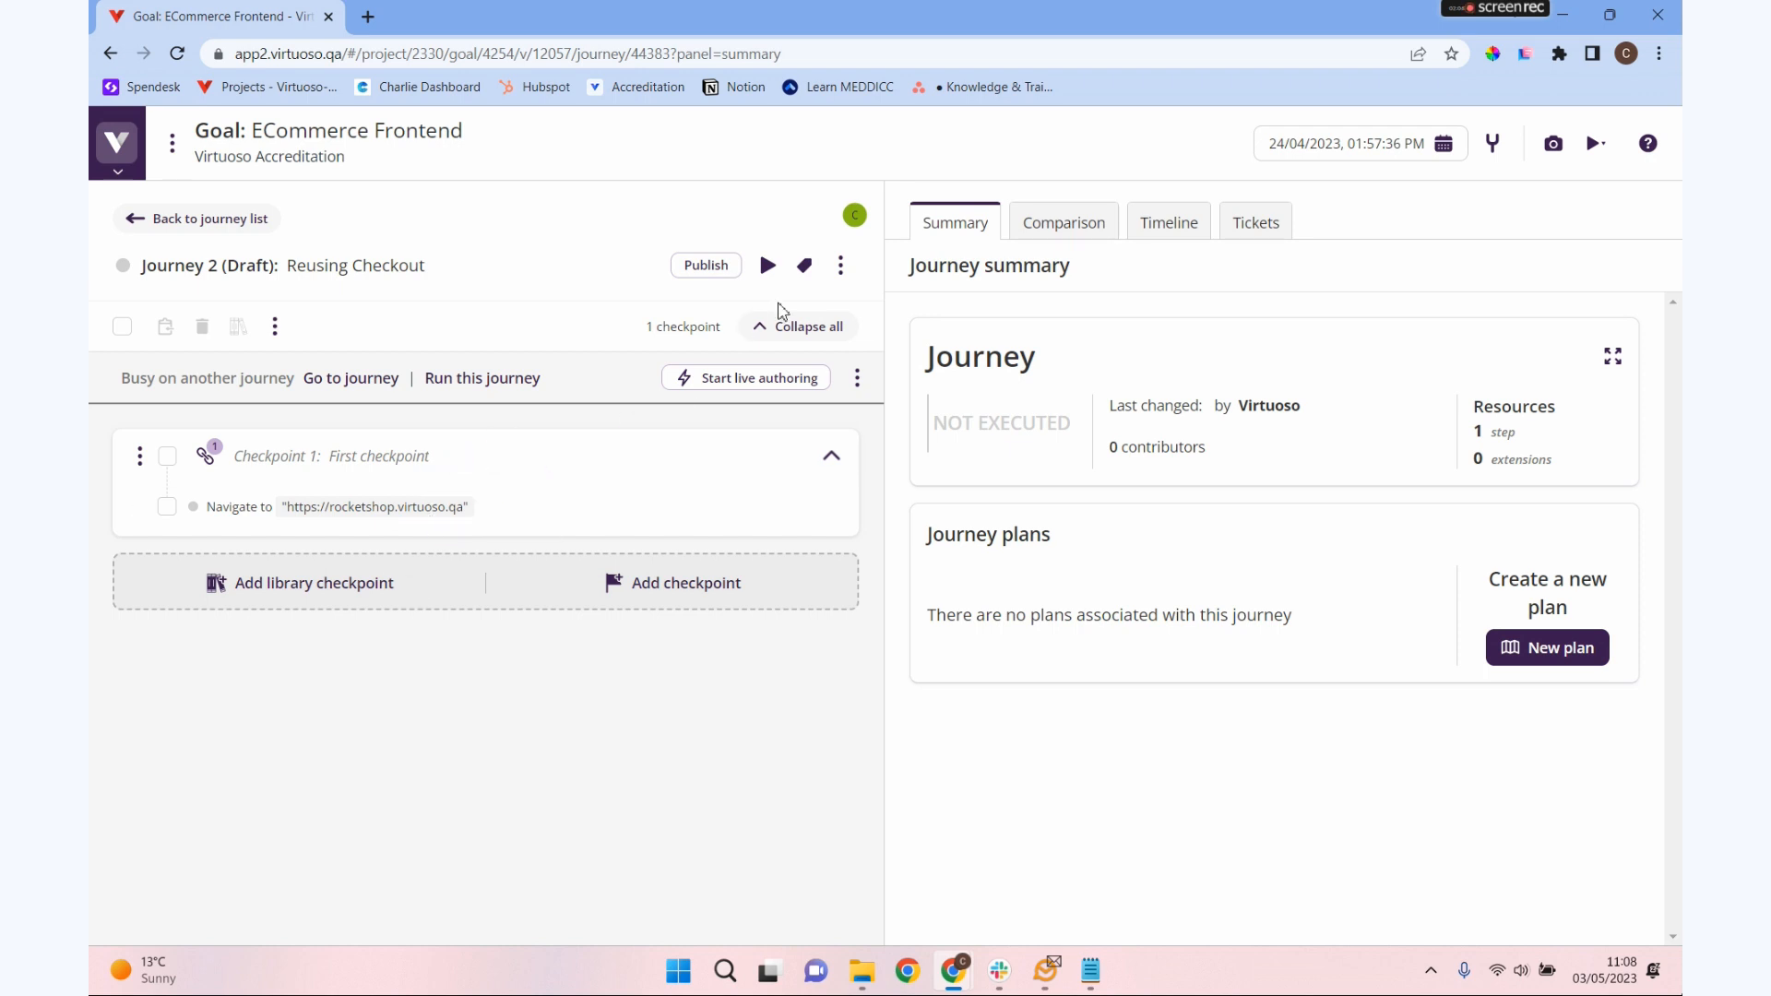
- Start live authoring and create a checkpoint named 'Add Items to Basket'
{"action": "left_click", "coordinate": [745, 377]}
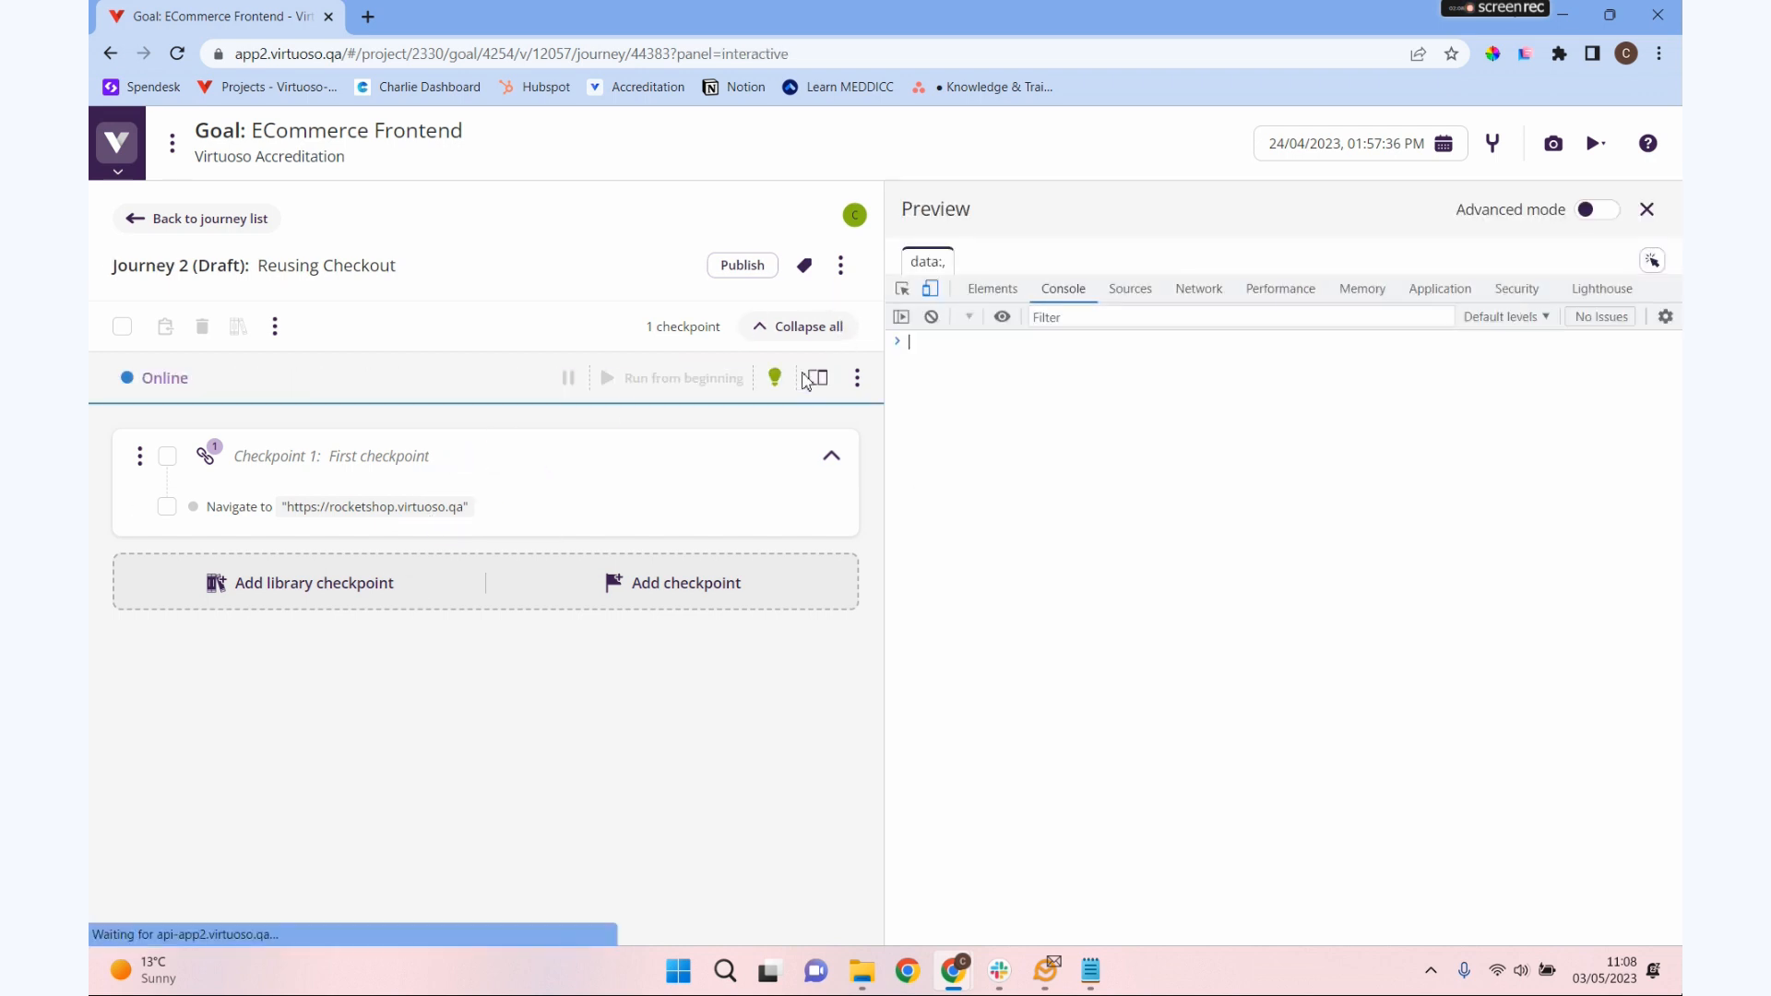
{"action": "left_click", "coordinate": [605, 376]}
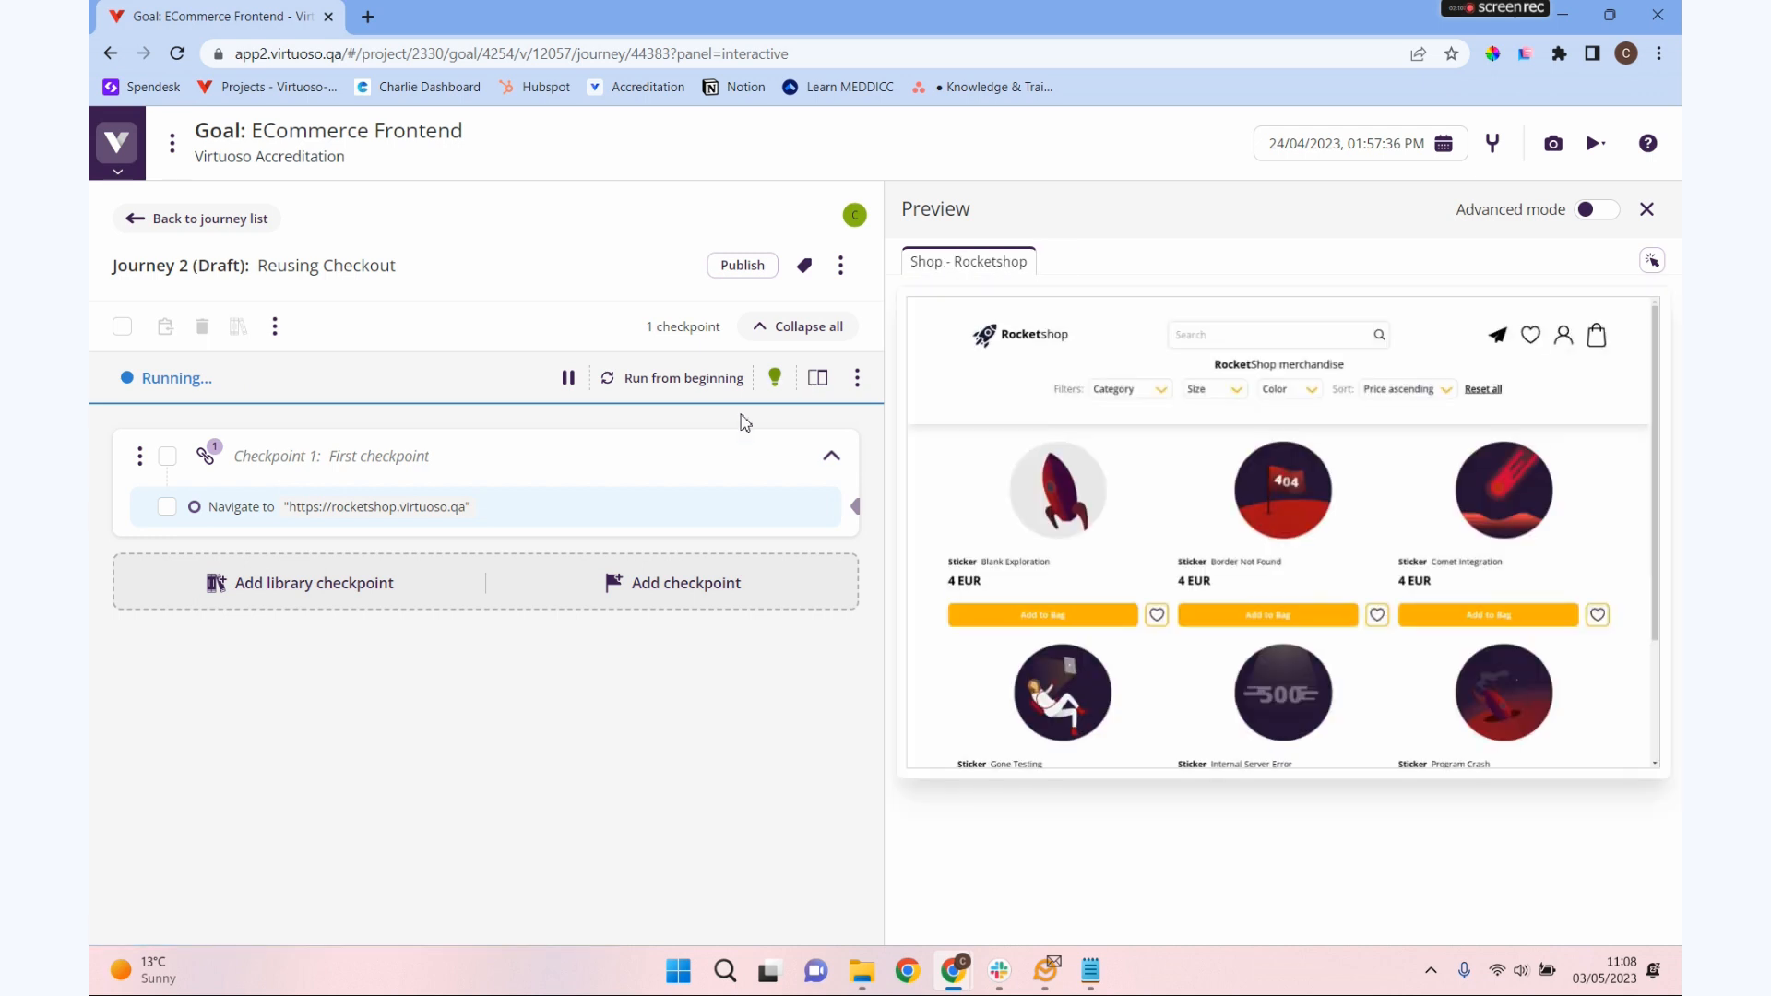
{"action": "type", "text": "A"}
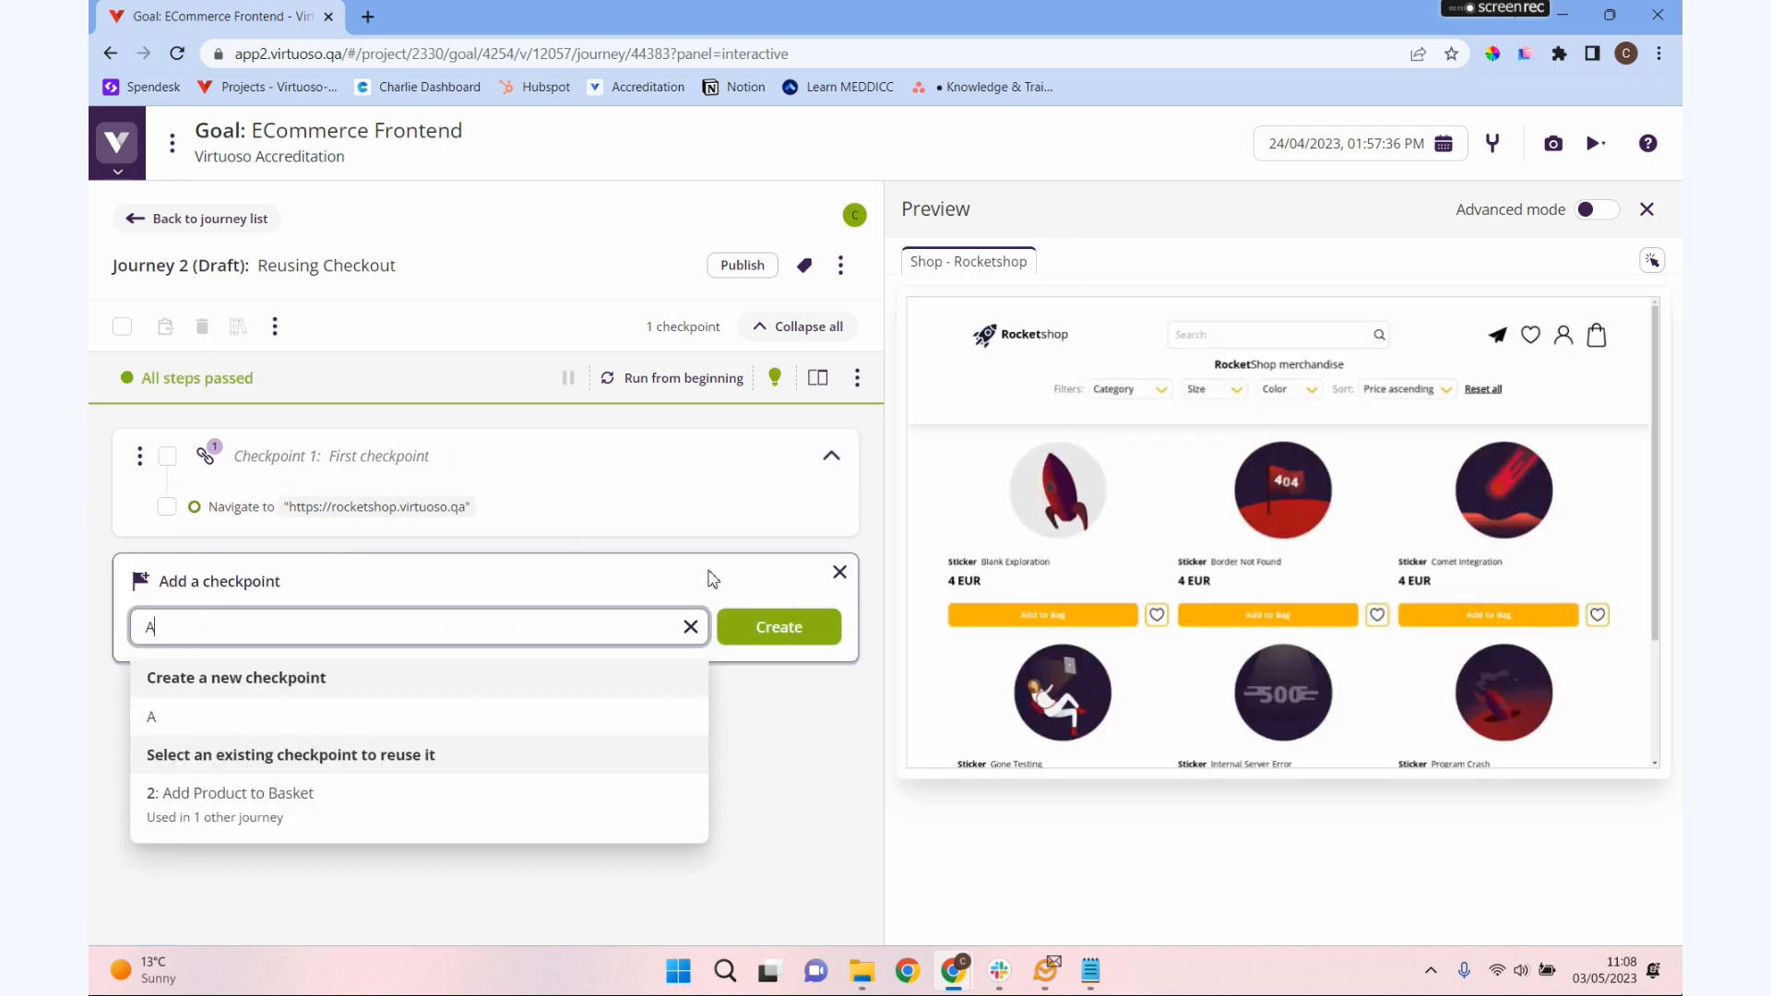
{"action": "type", "text": "dd Items to Bac"}
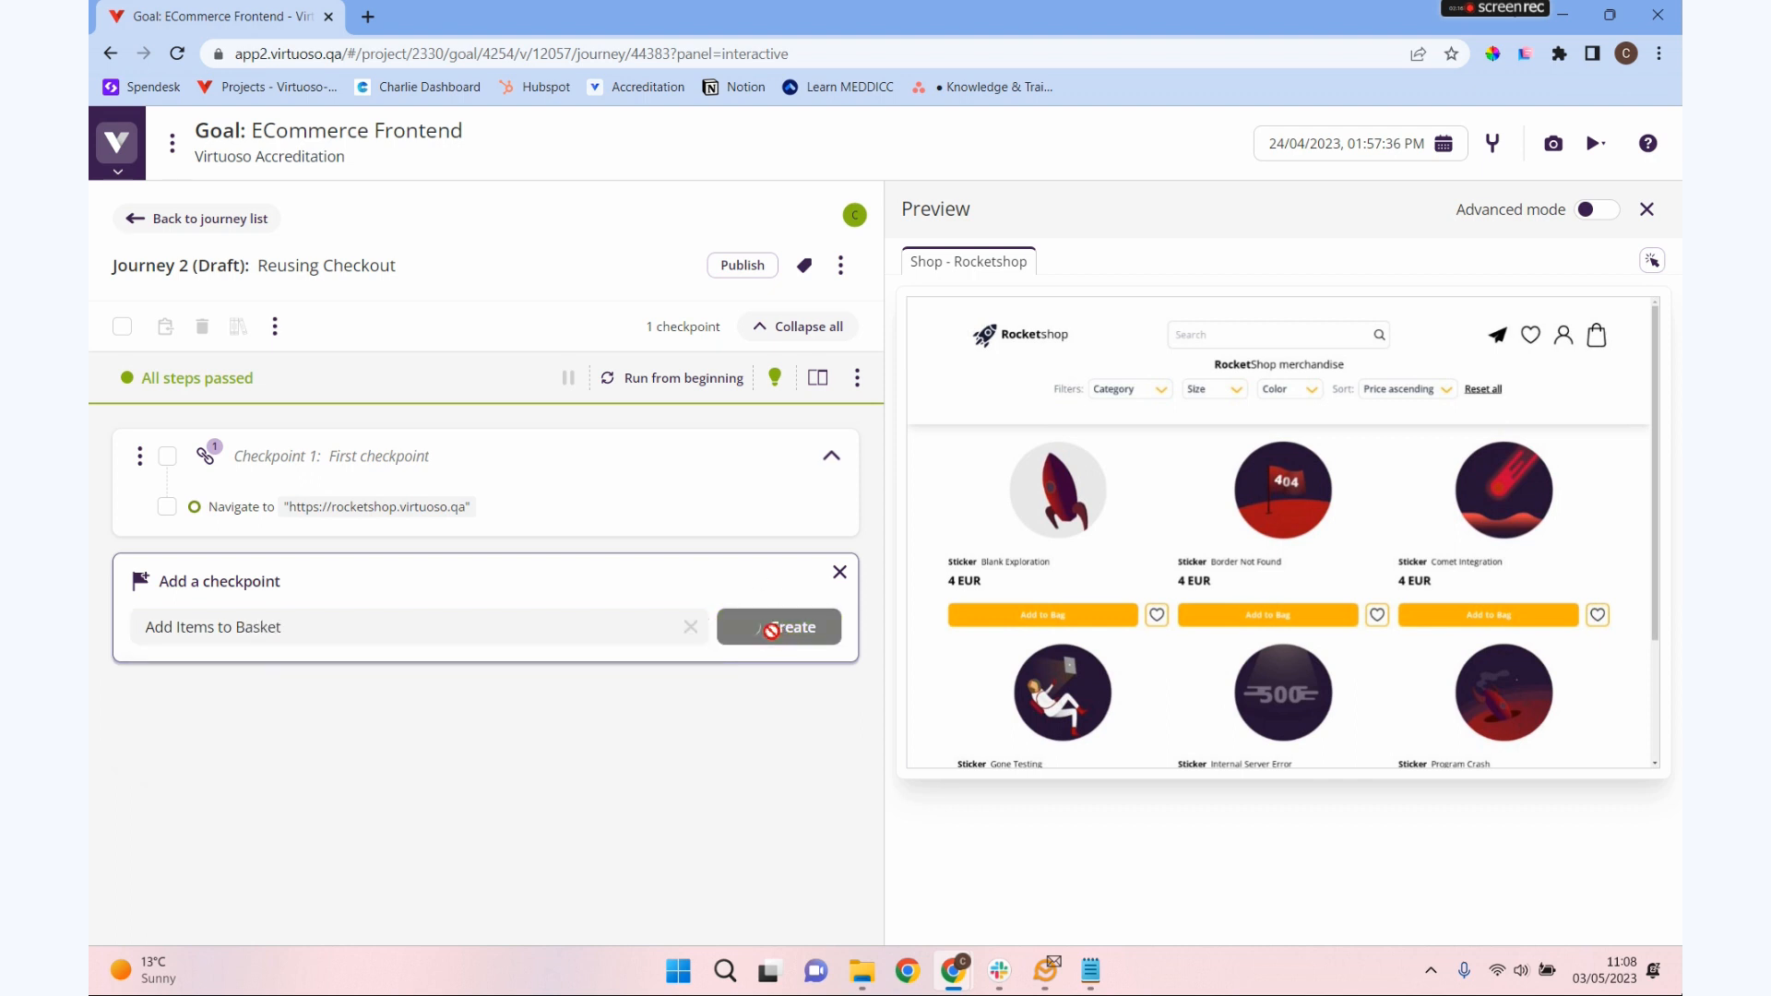
{"action": "left_click", "coordinate": [788, 628]}
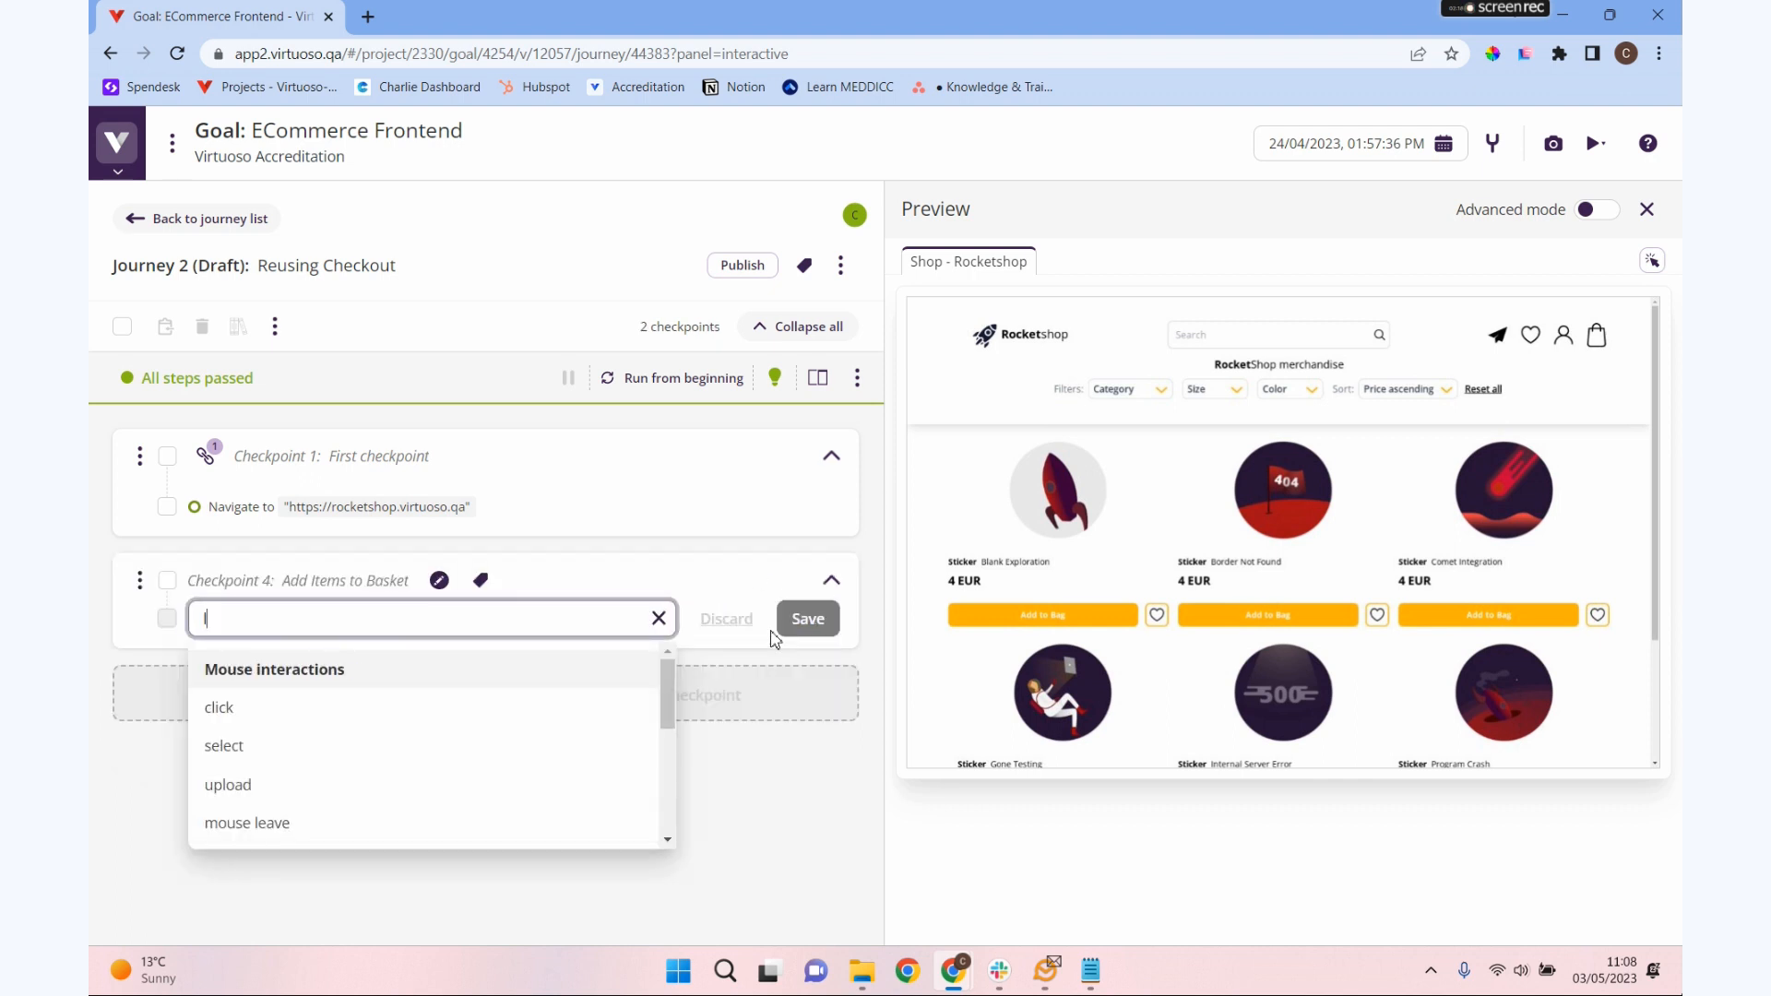
- Add steps that look for "Blank Exploration" and click it
{"action": "type", "text": "look for '"}
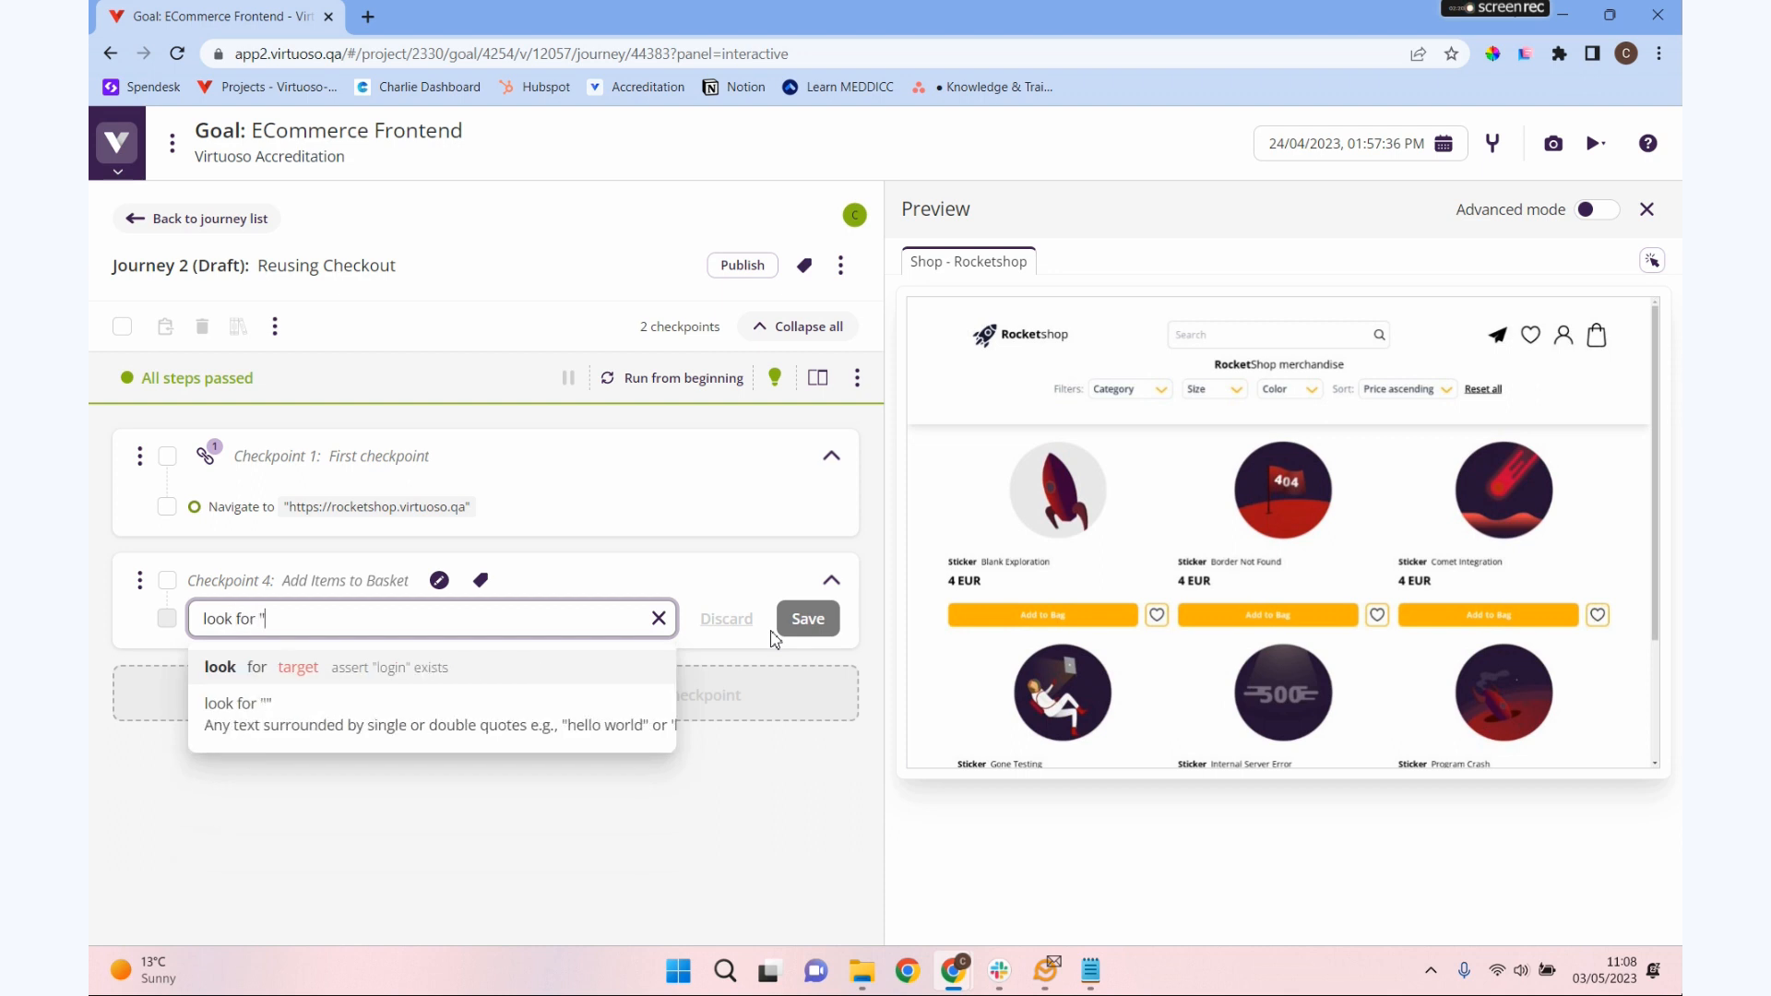
{"action": "type", "text": "Blank Explora"}
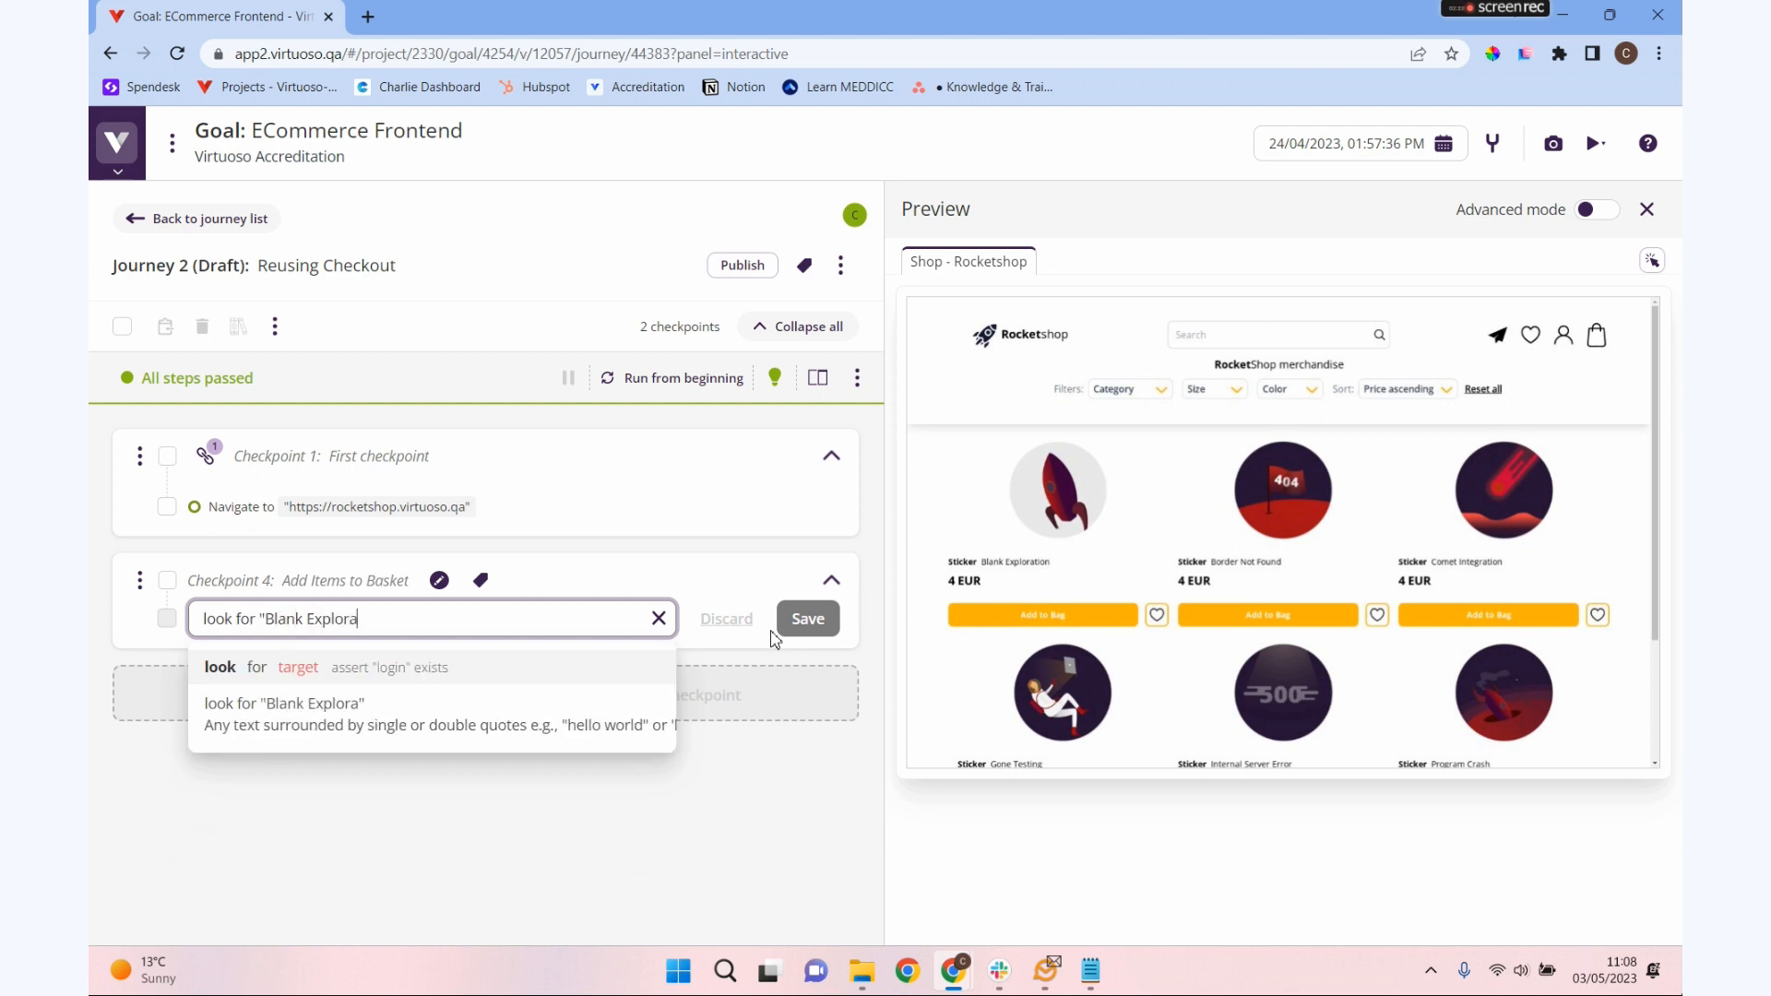
{"action": "type", "text": "tion\""}
{"action": "type", "text": "C"}
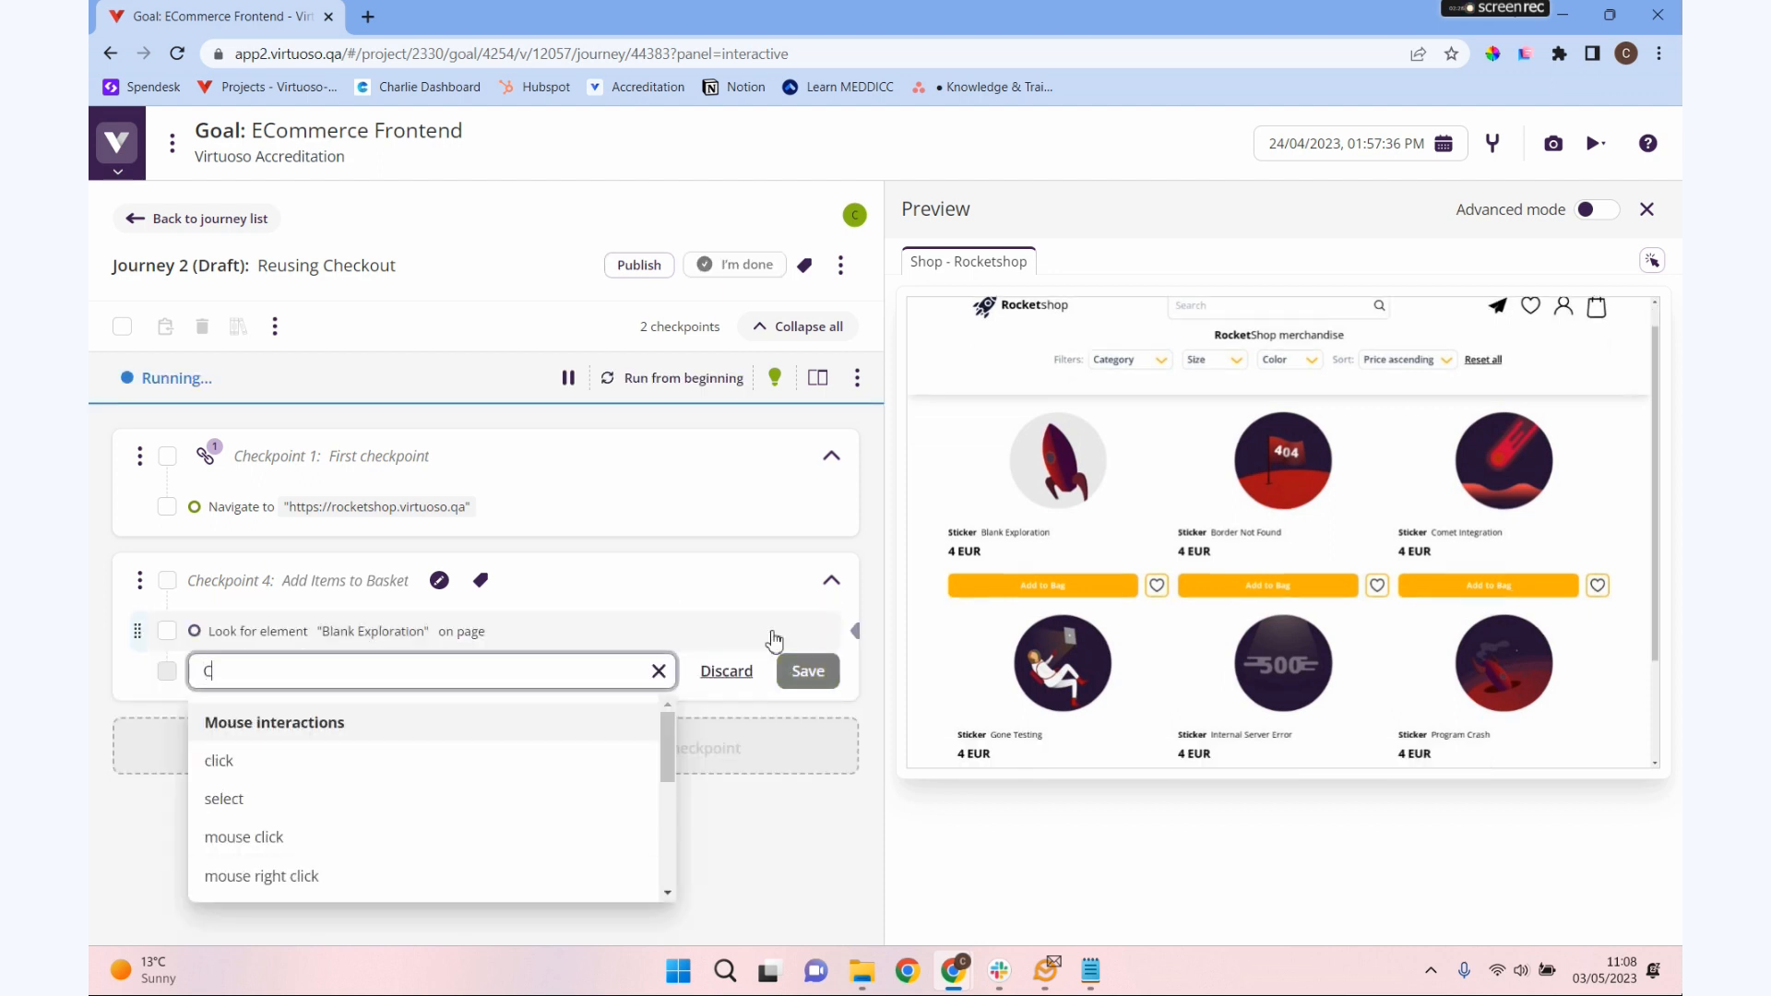
{"action": "type", "text": "lick"}
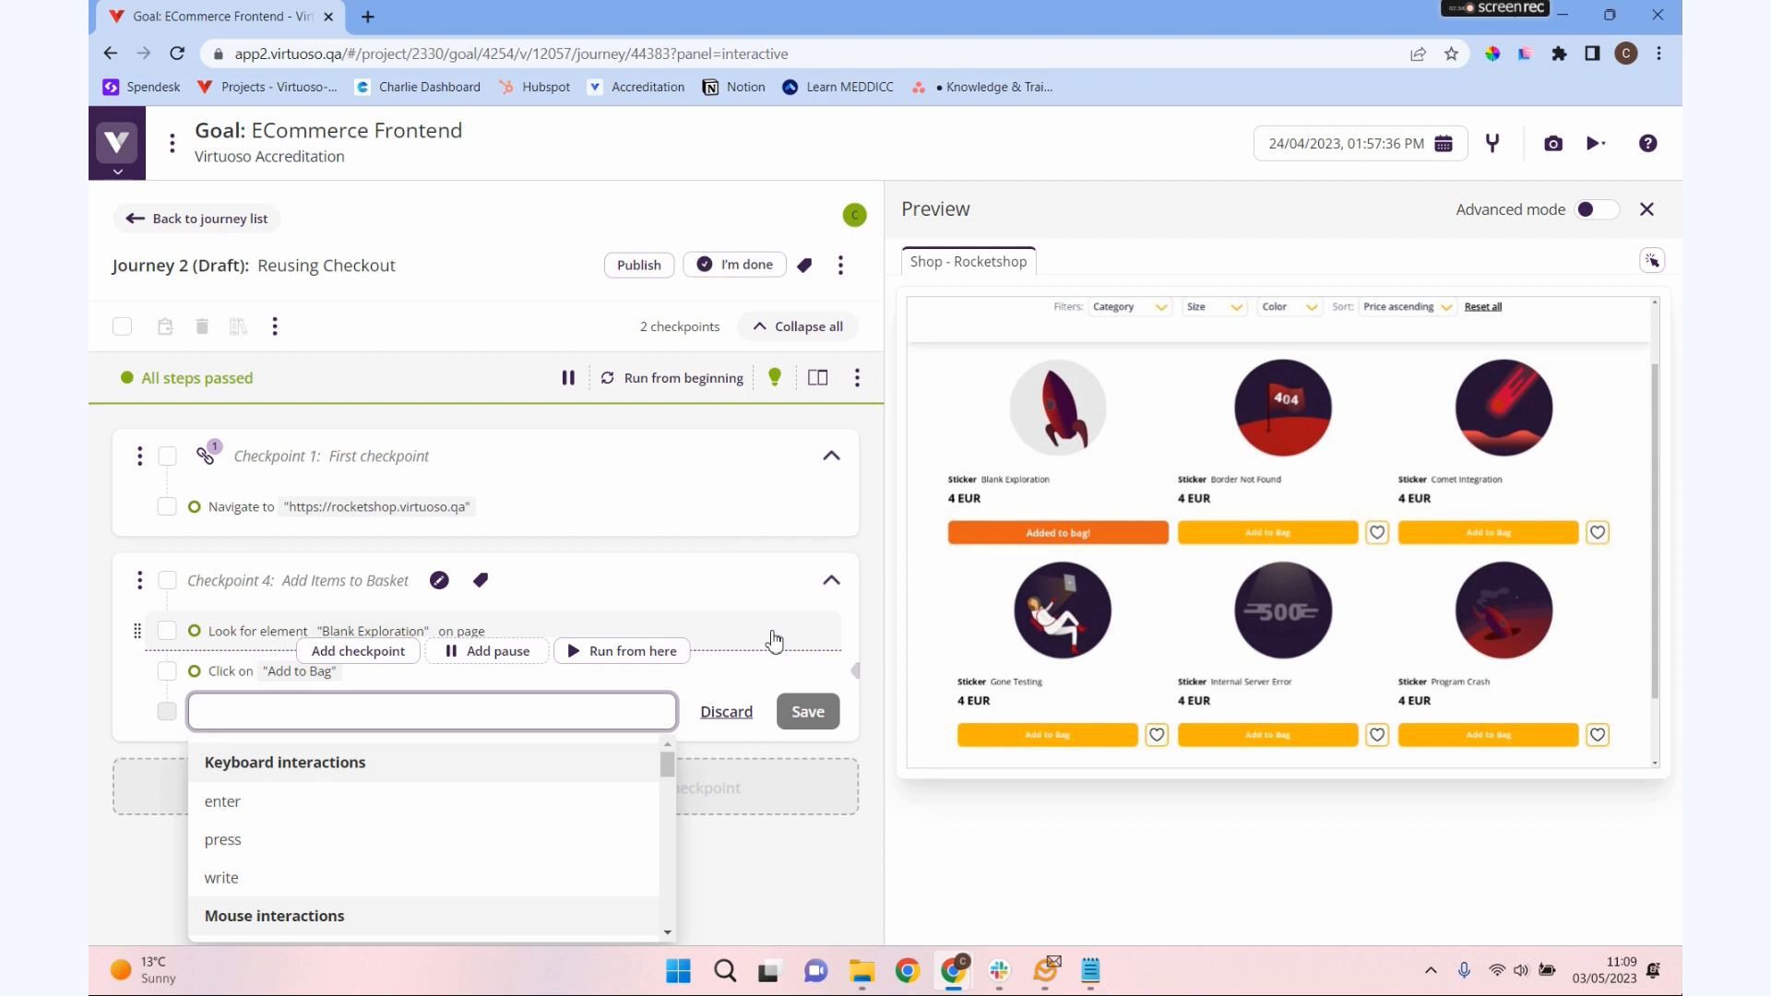
- Add steps Look for "Program Crash", Click "Add to bag" and Click "Shopping Bag", saving each
{"action": "type", "text": "Look for"}
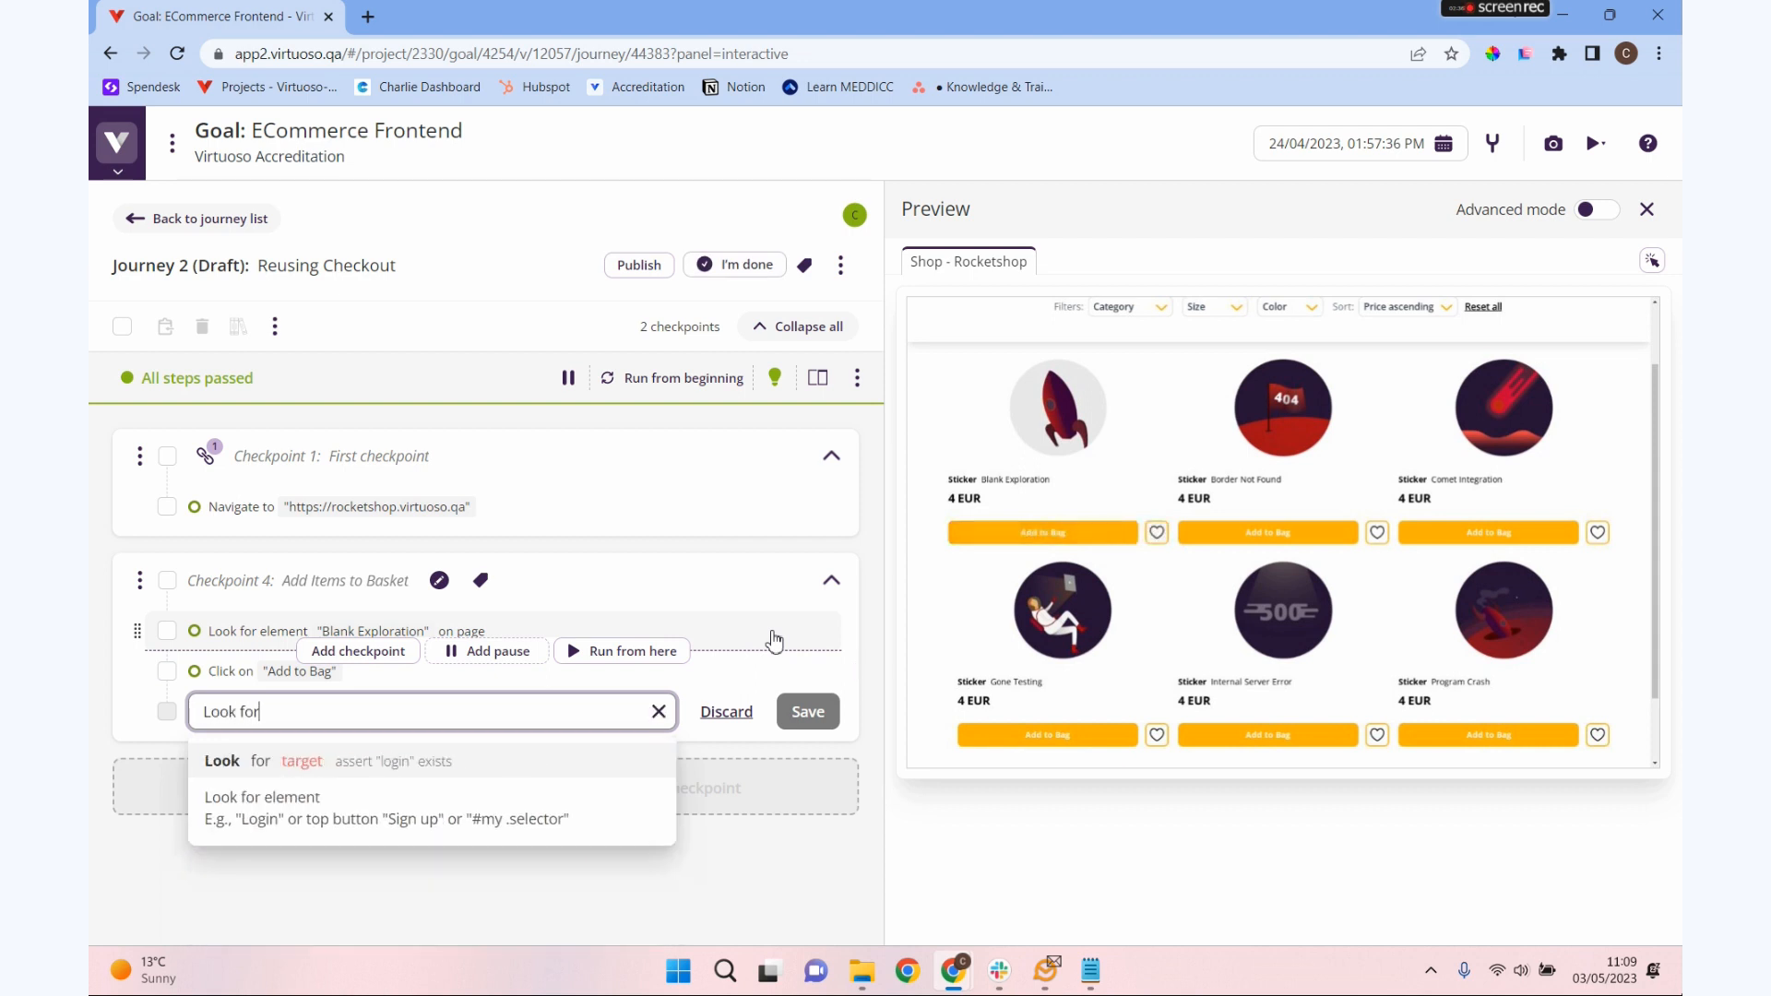
{"action": "type", "text": "\"Program Cr\""}
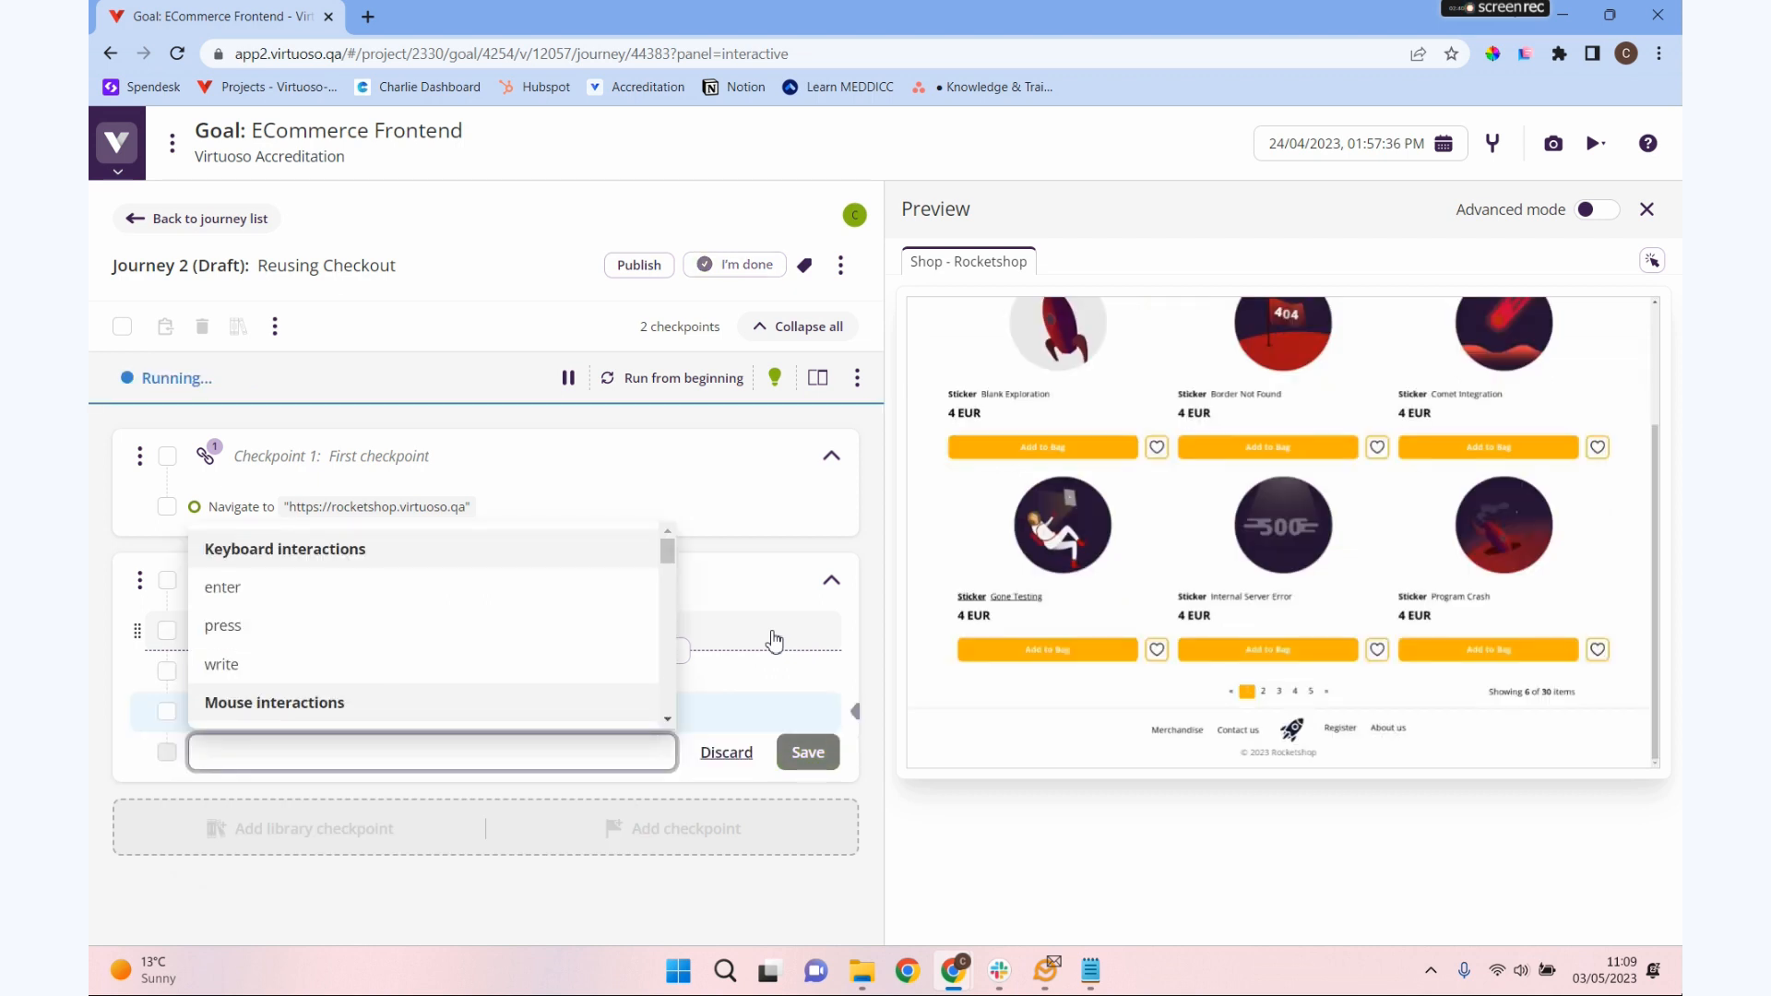
{"action": "type", "text": "Click \"Add t"}
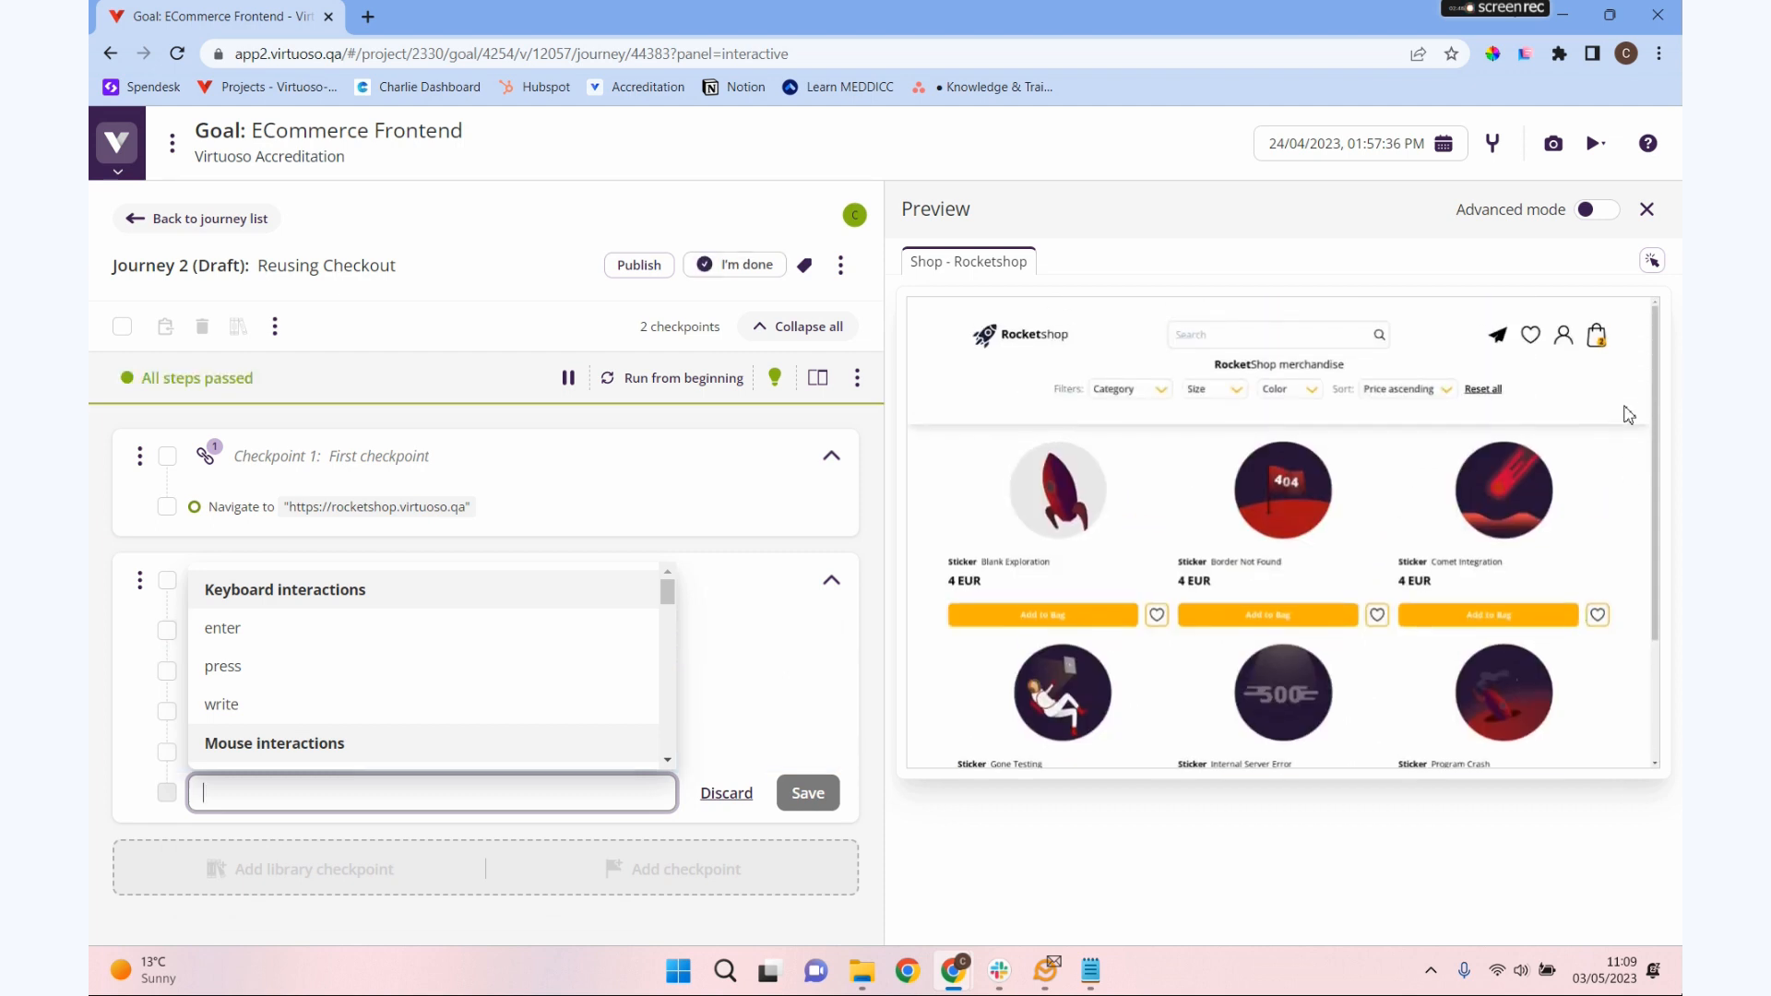
{"action": "type", "text": "Click \"Shopping Bag"}
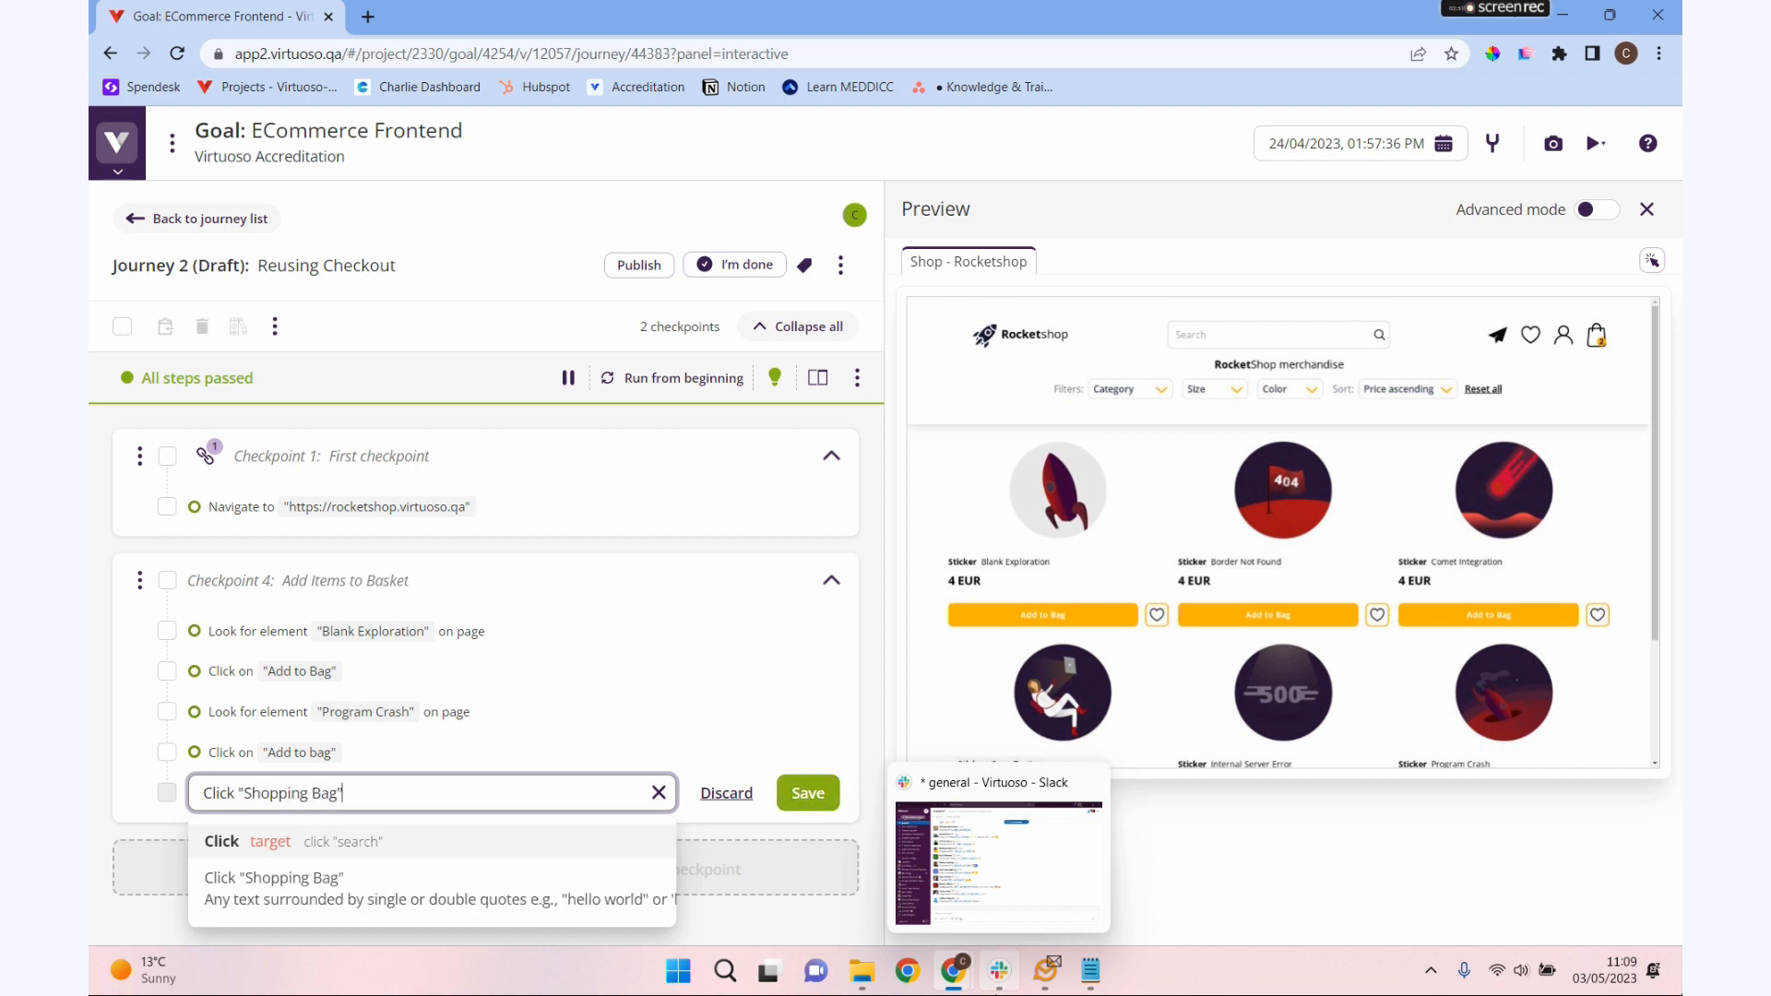
{"action": "left_click", "coordinate": [806, 792]}
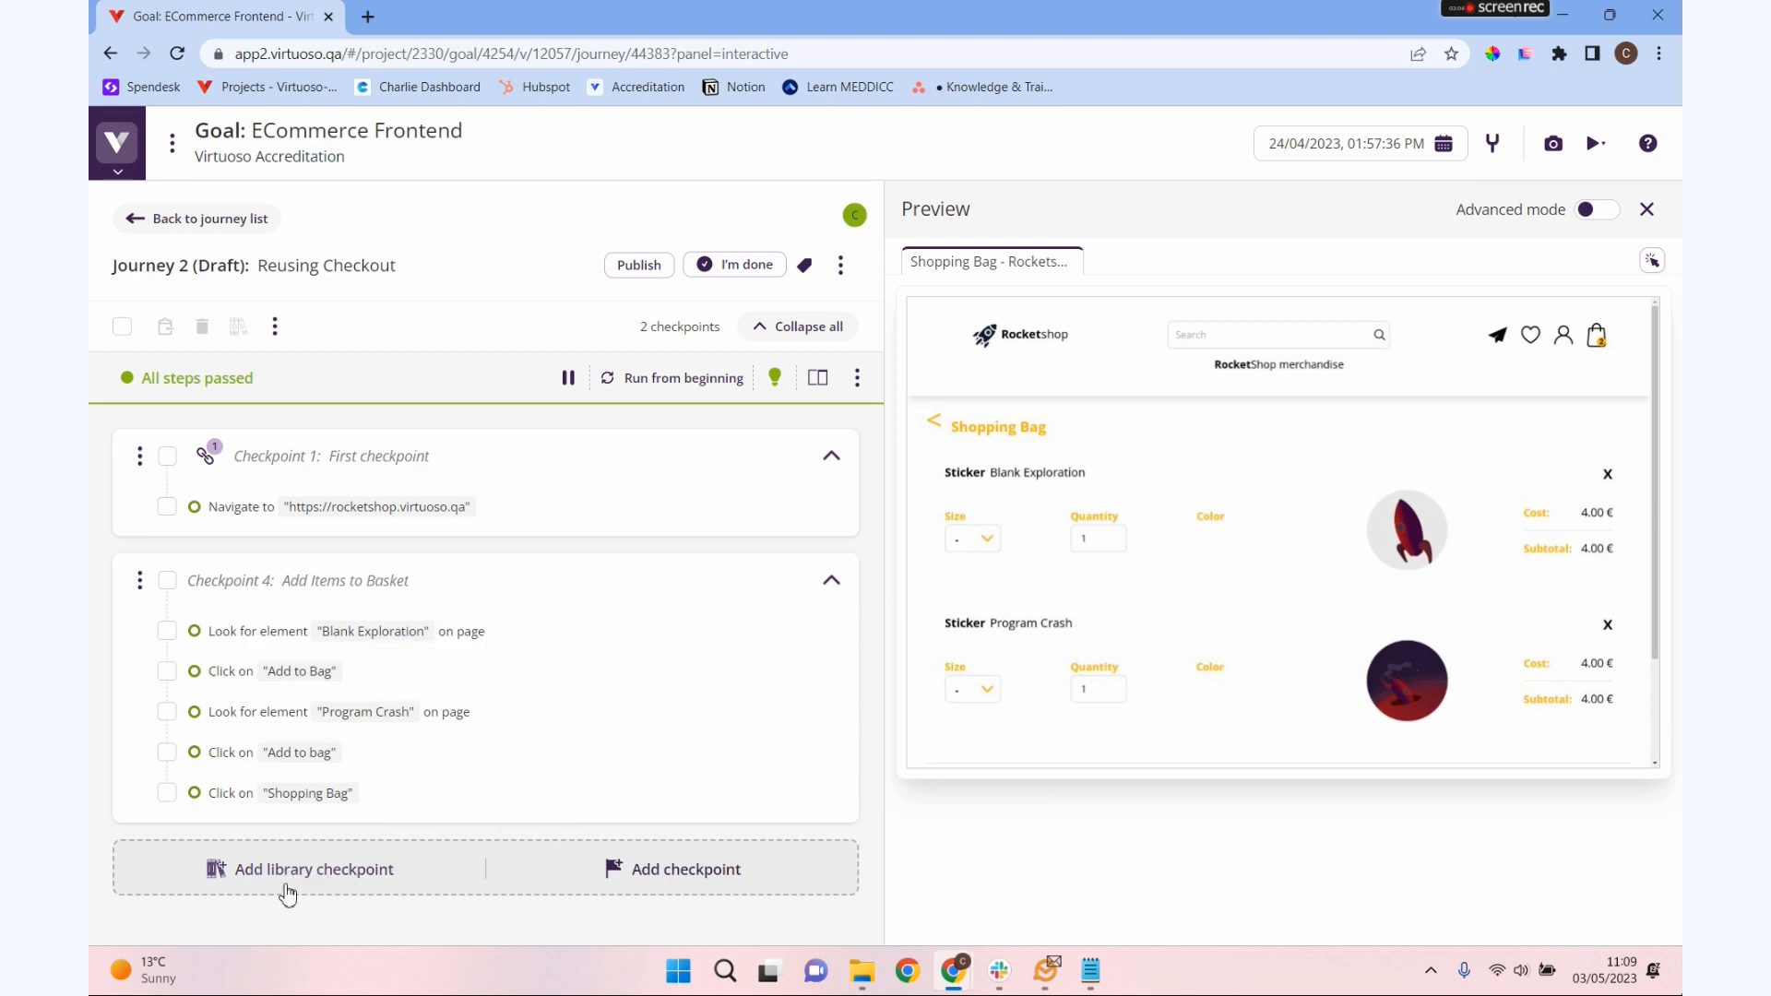
- Insert the Guest Checkout library checkpoint after the basket steps and view its running steps
{"action": "left_click", "coordinate": [314, 868]}
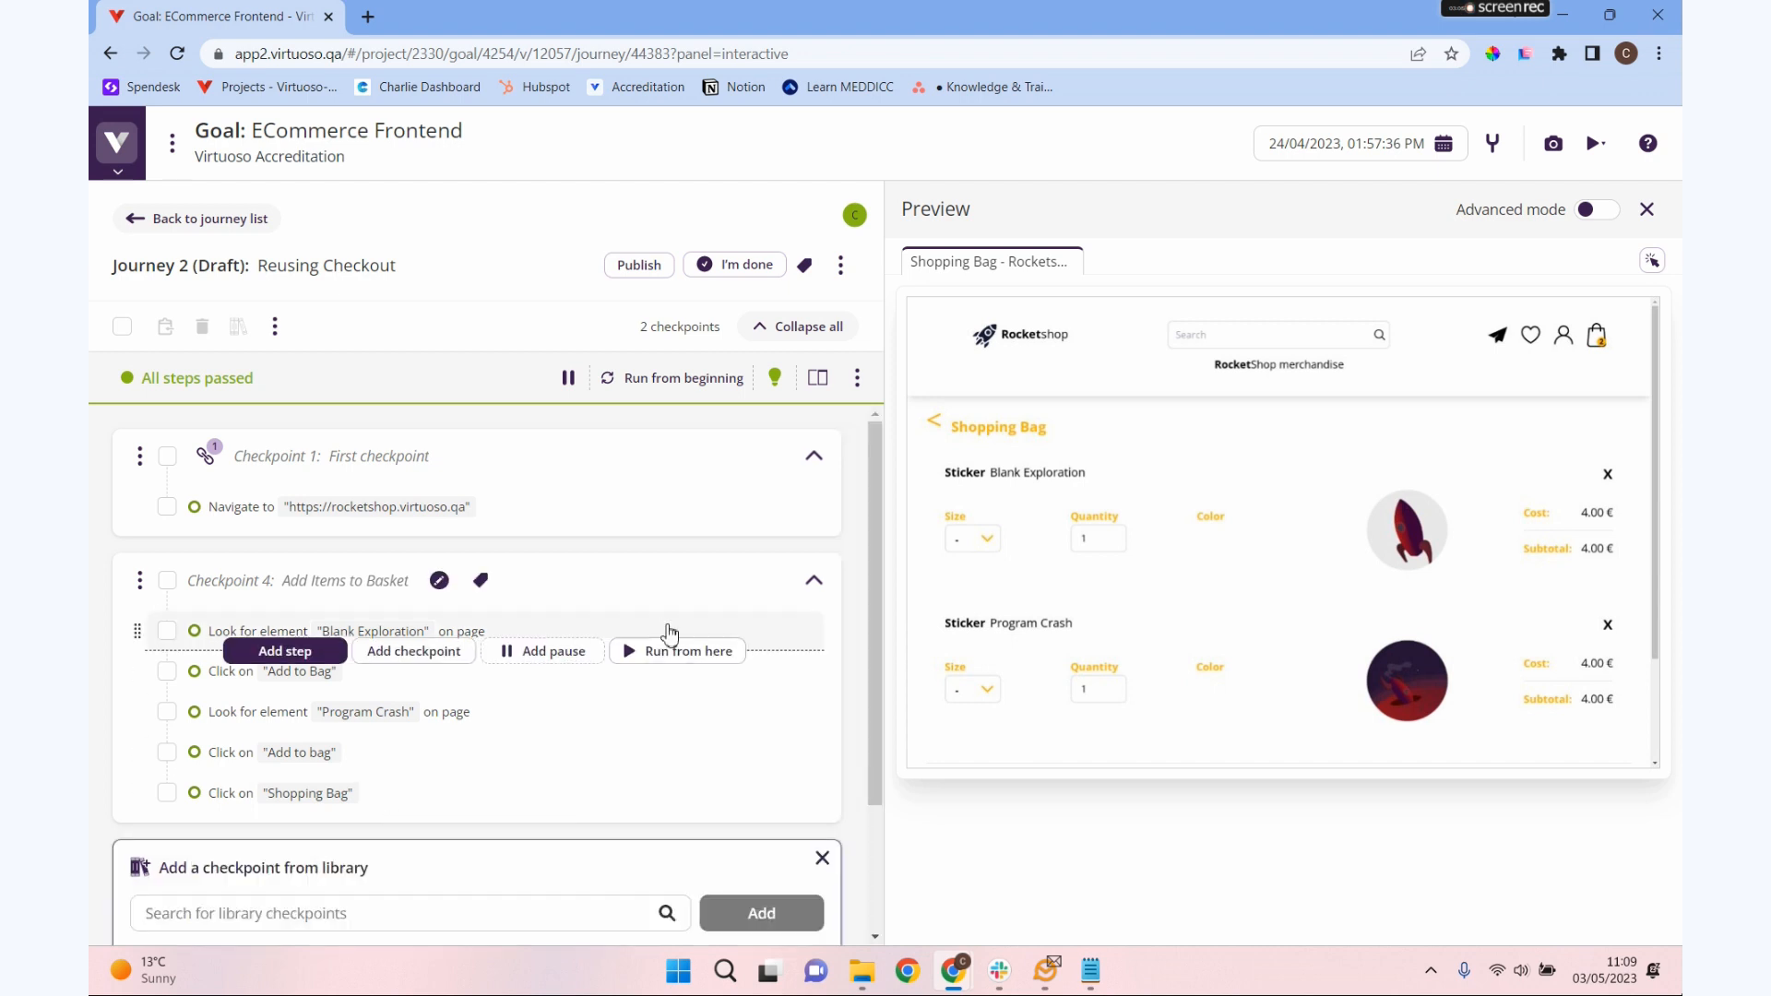
{"action": "scroll", "scroll_direction": "down", "scroll_amount": 3}
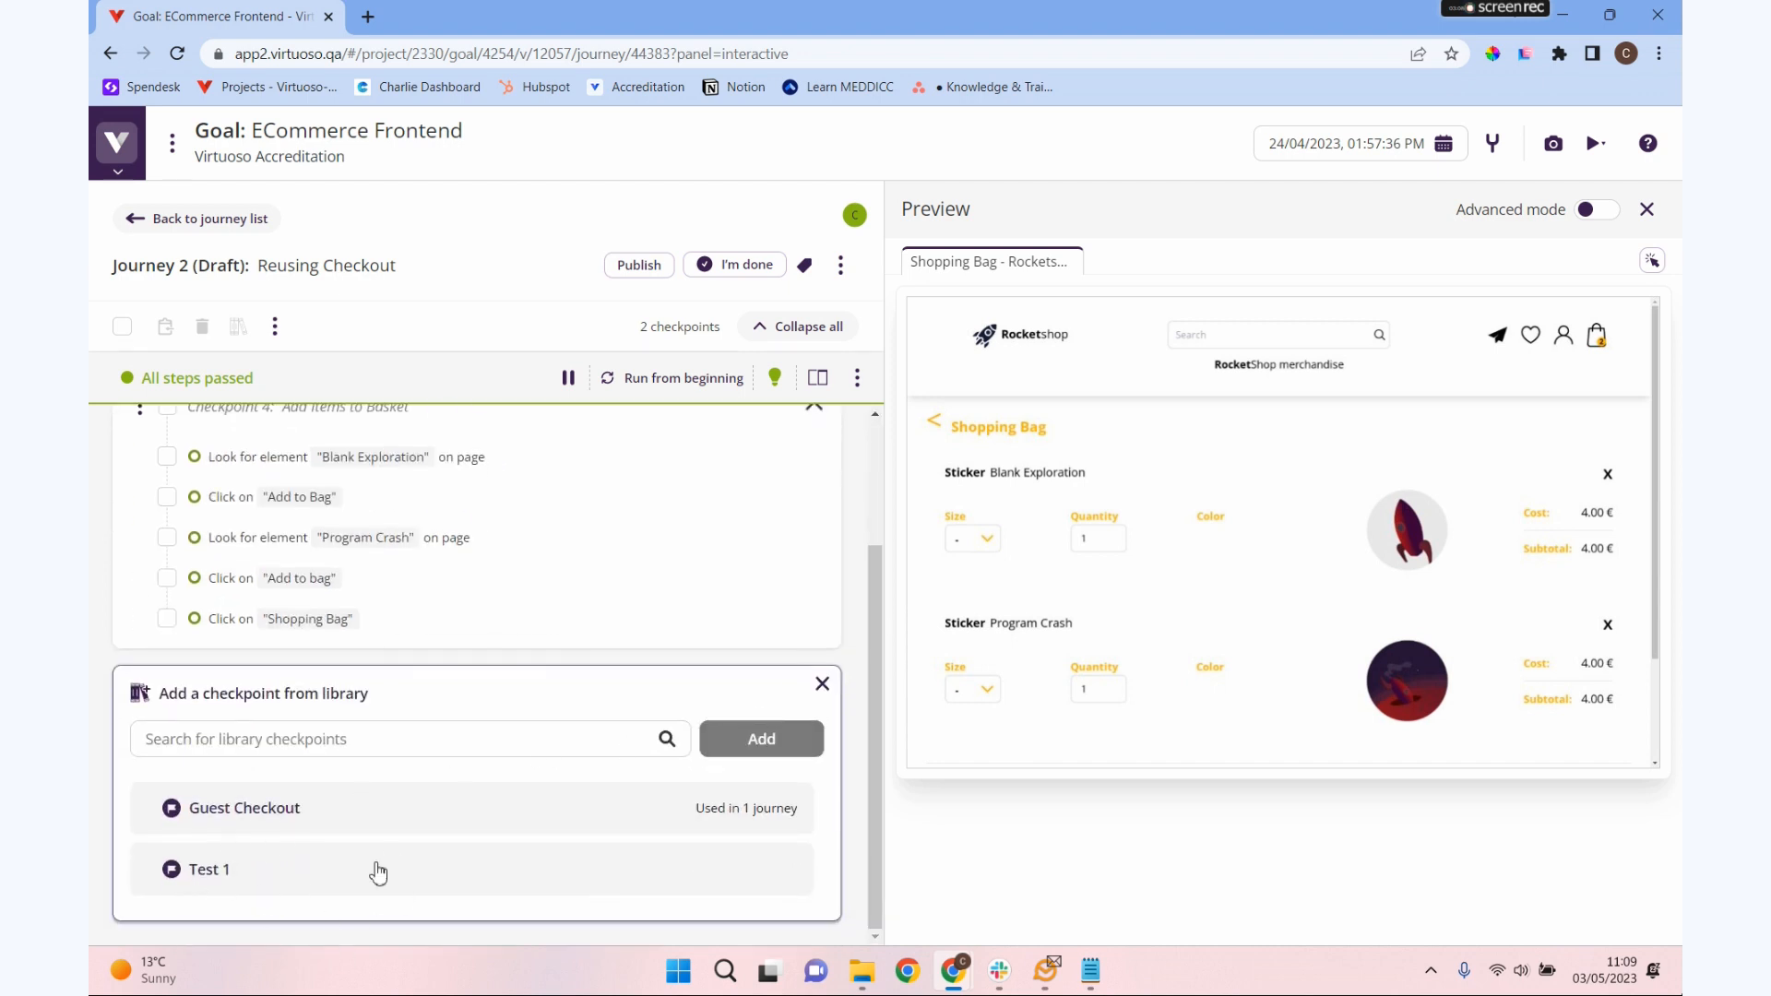
{"action": "mouse_move", "coordinate": [428, 797]}
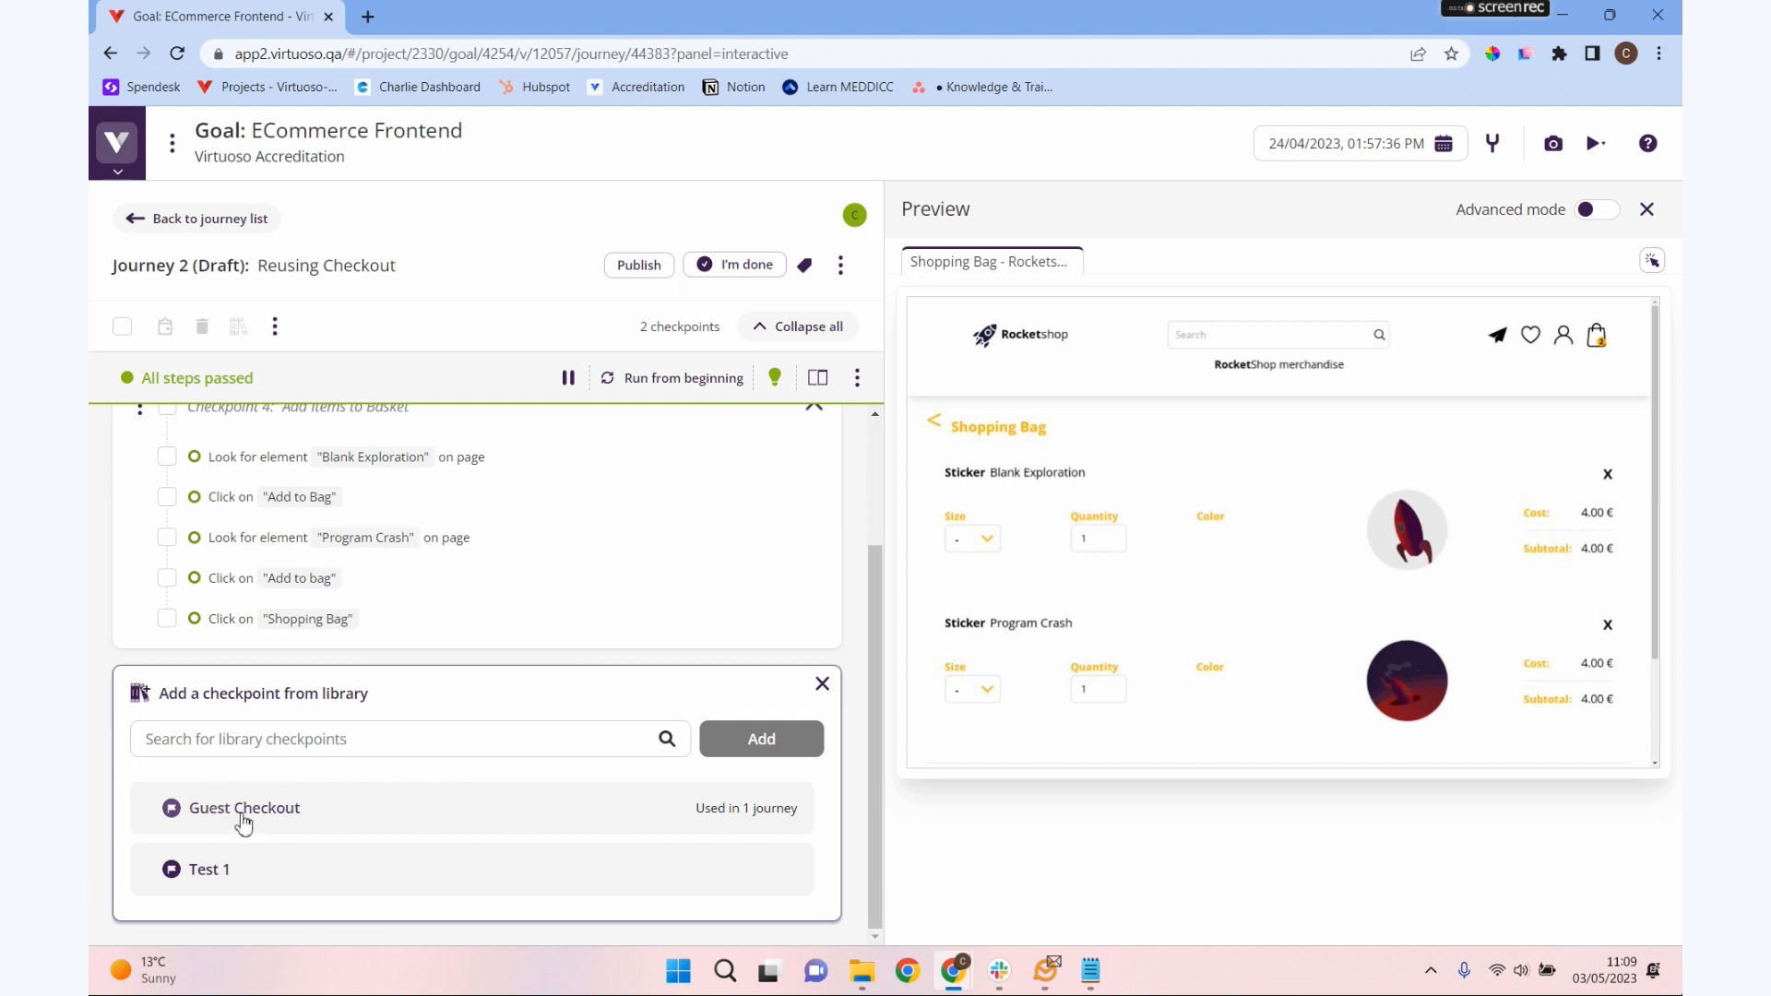
{"action": "left_click", "coordinate": [245, 808]}
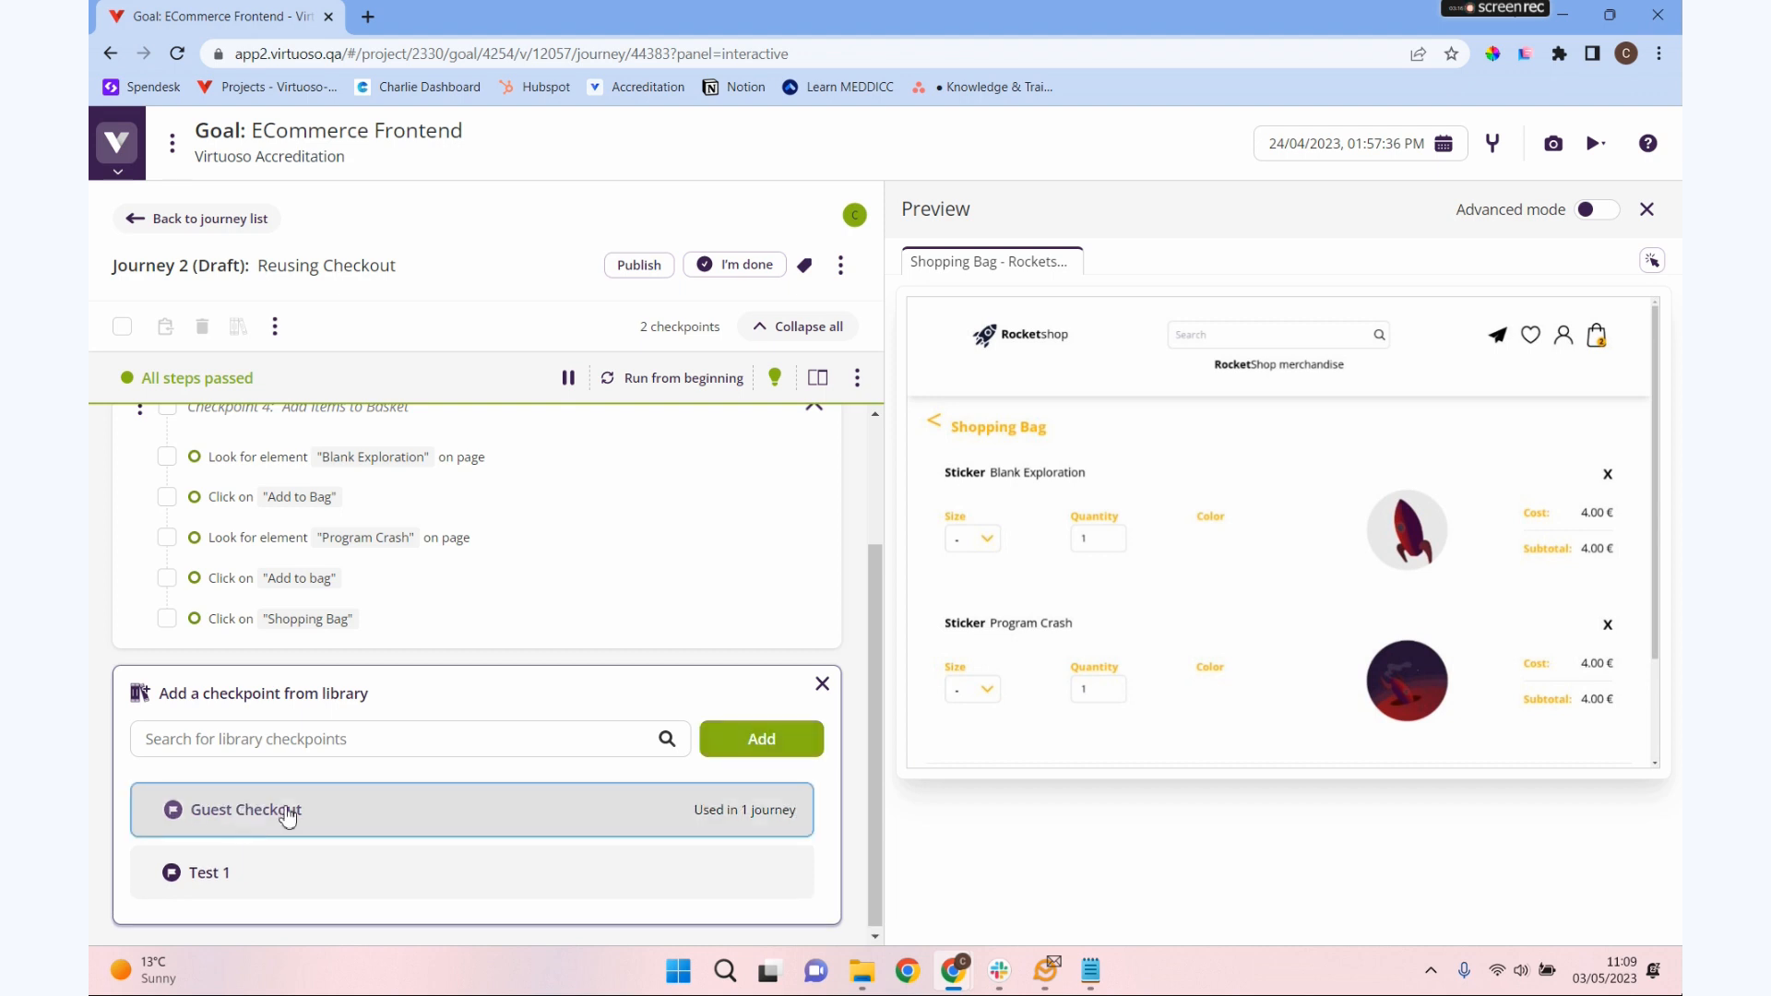
{"action": "left_click", "coordinate": [760, 738]}
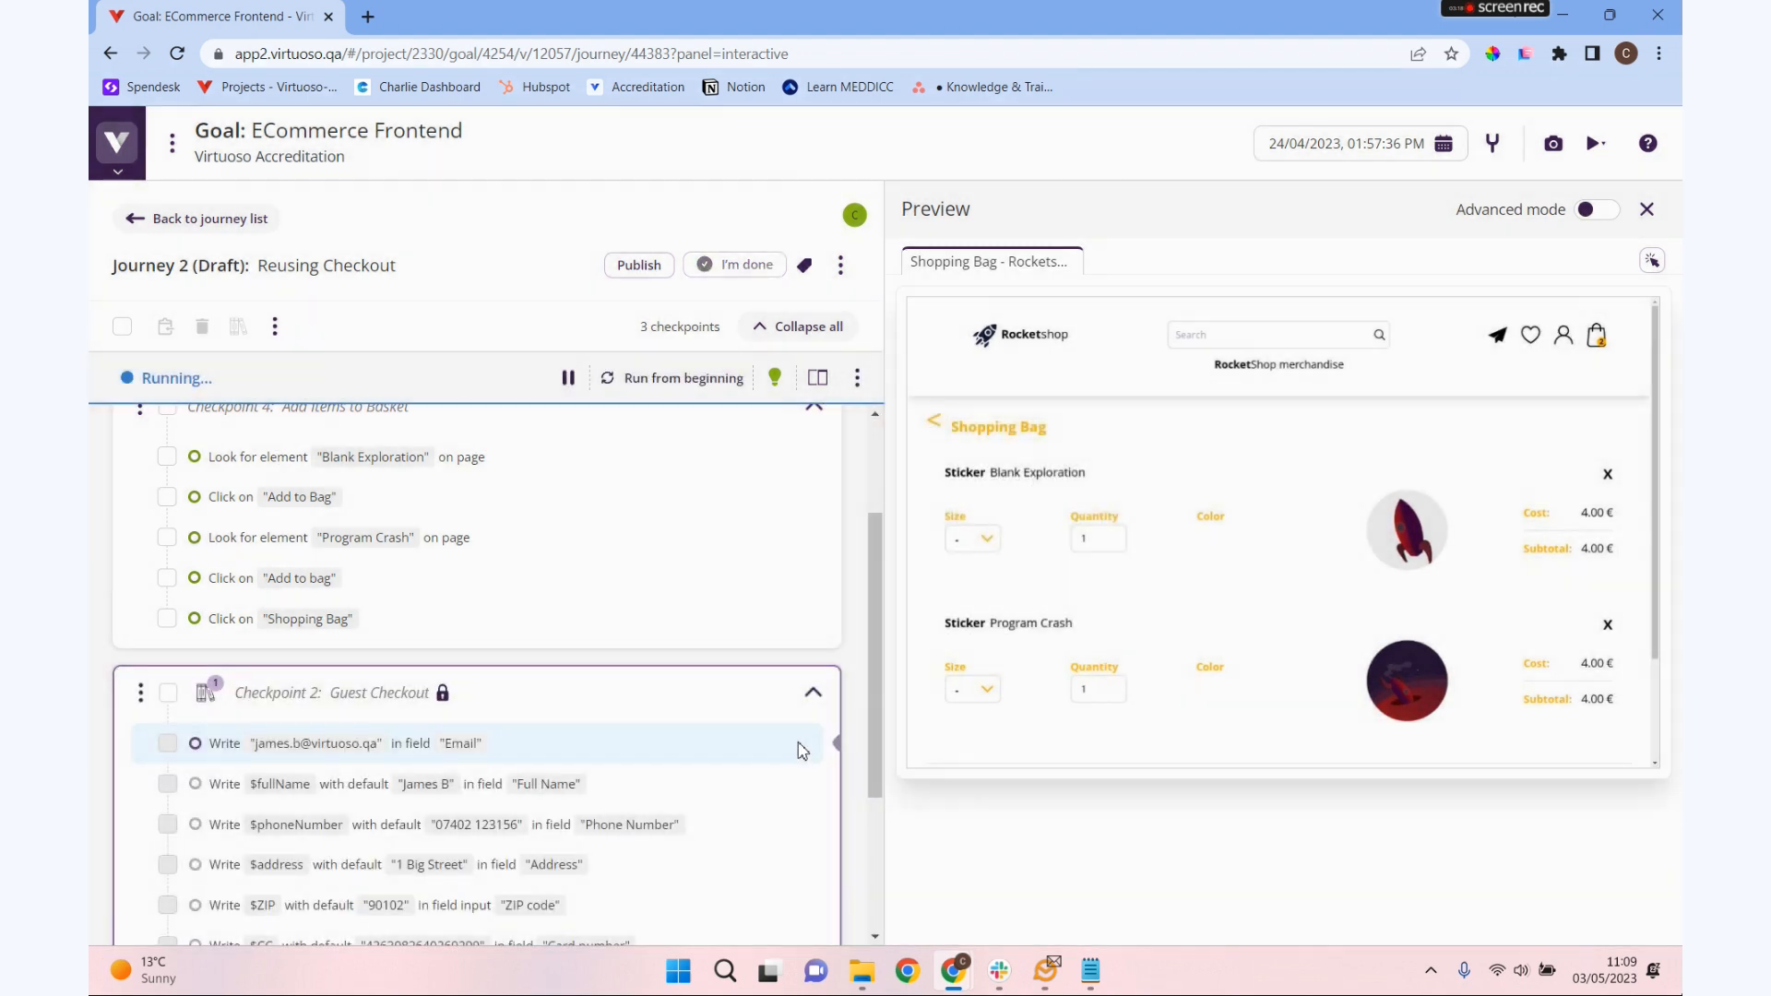
{"action": "scroll", "scroll_direction": "down", "scroll_amount": 3}
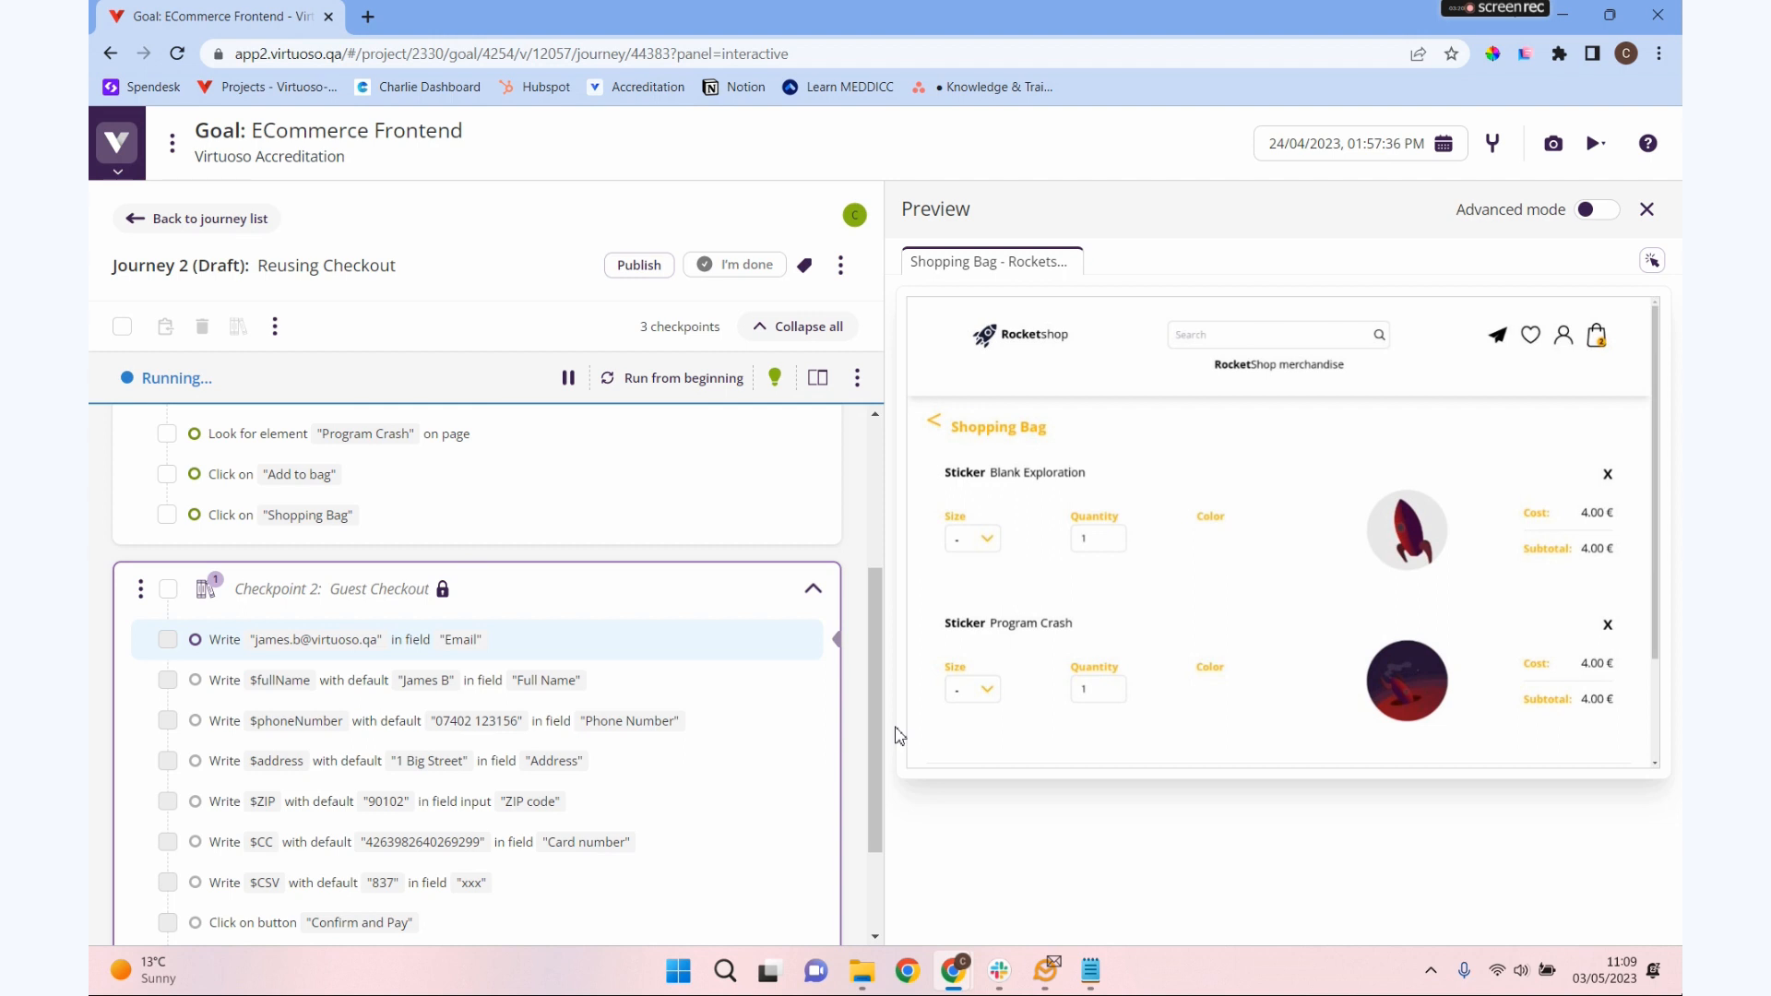
{"action": "mouse_move", "coordinate": [939, 732]}
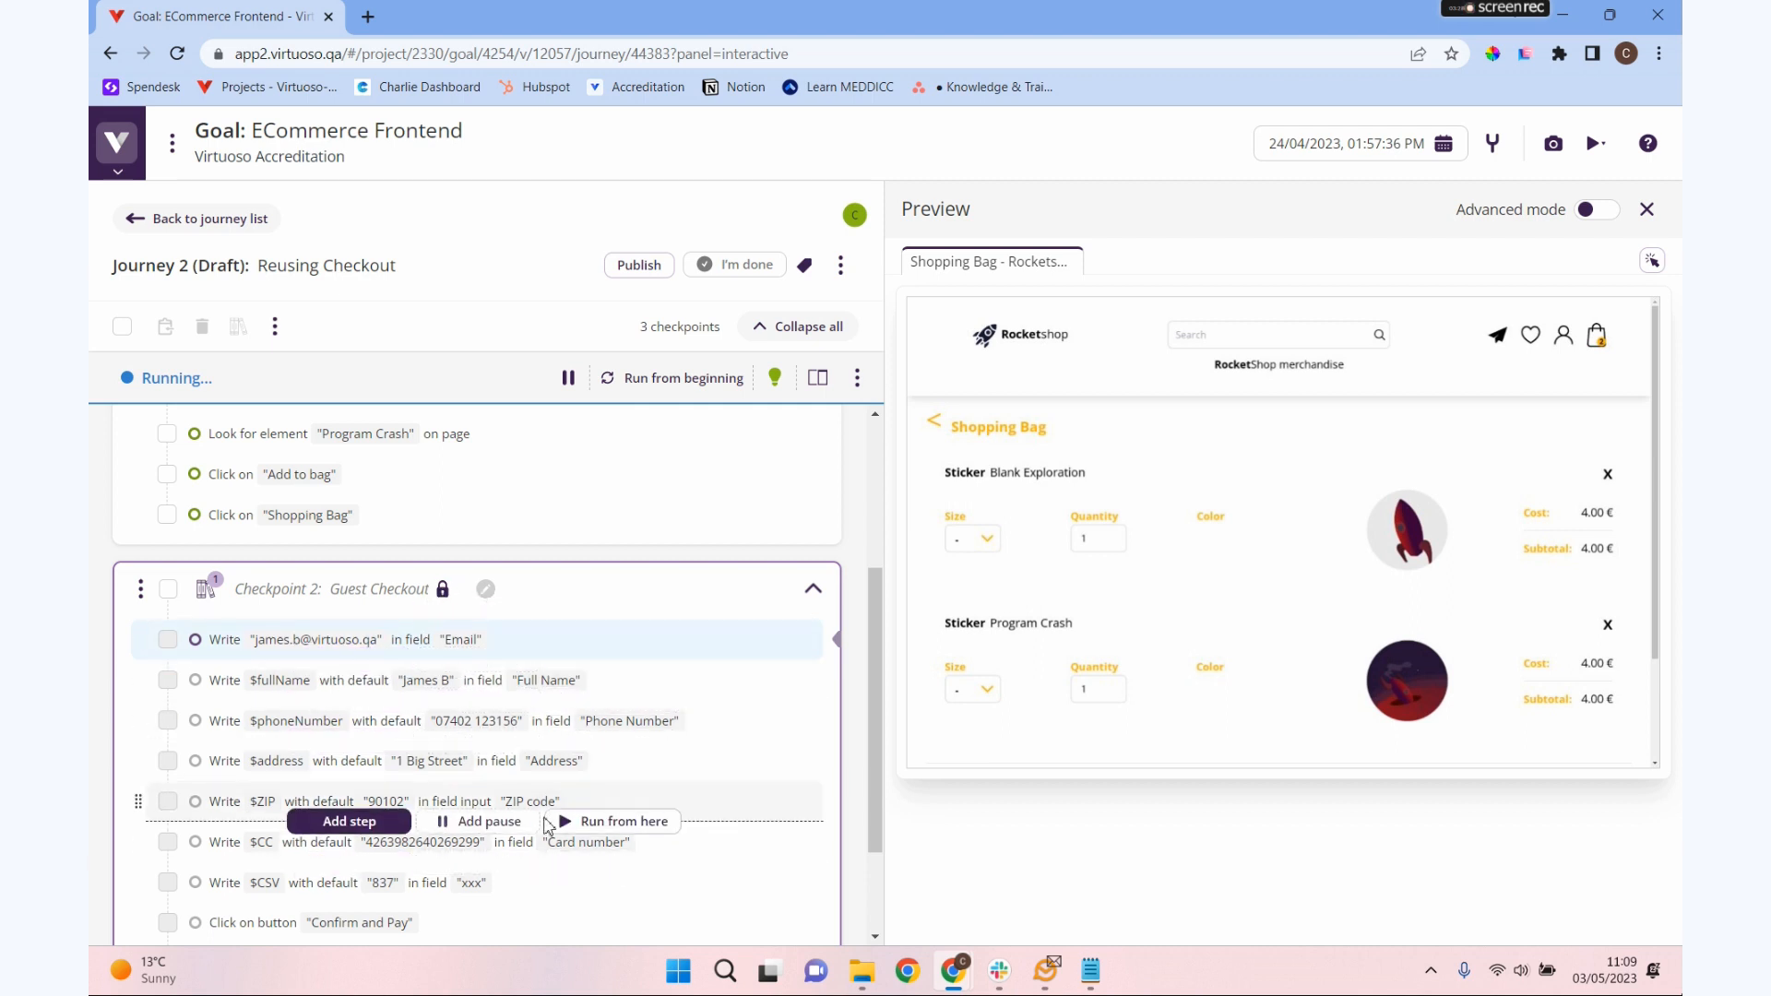
{"action": "mouse_move", "coordinate": [550, 811]}
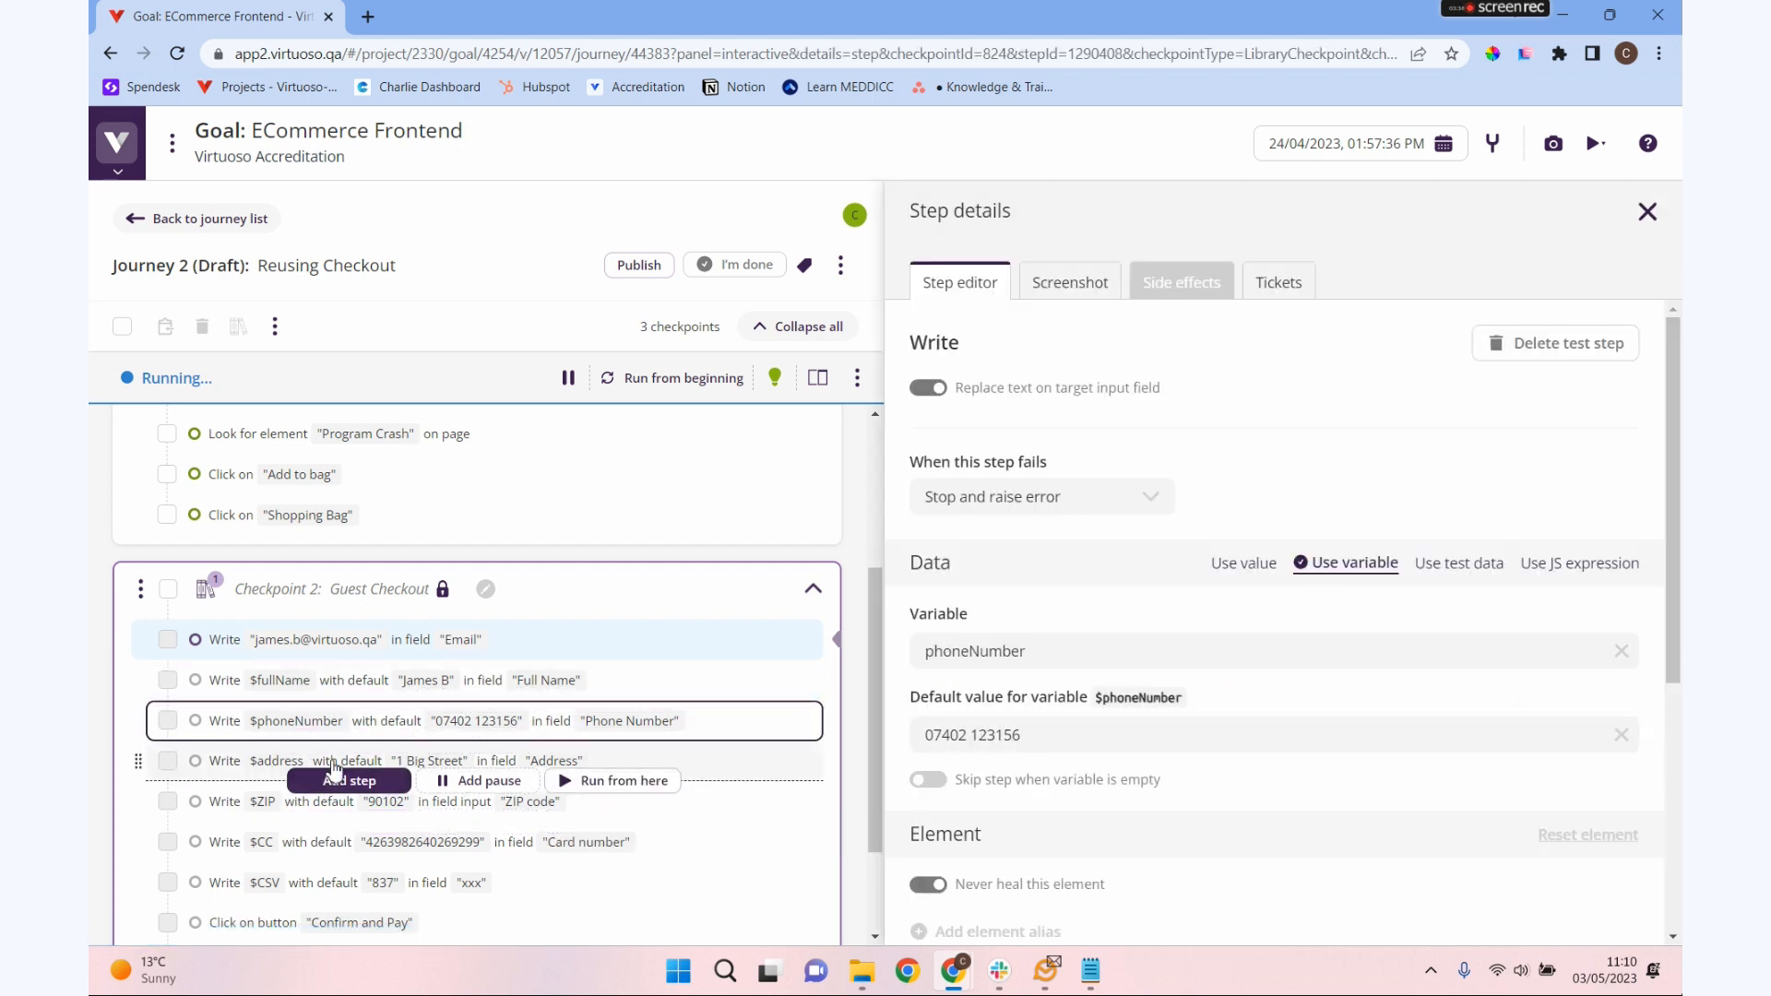
- Close Step details and, after the Email step fails, begin a new step below Click on "Shopping Bag"
{"action": "left_click", "coordinate": [395, 679]}
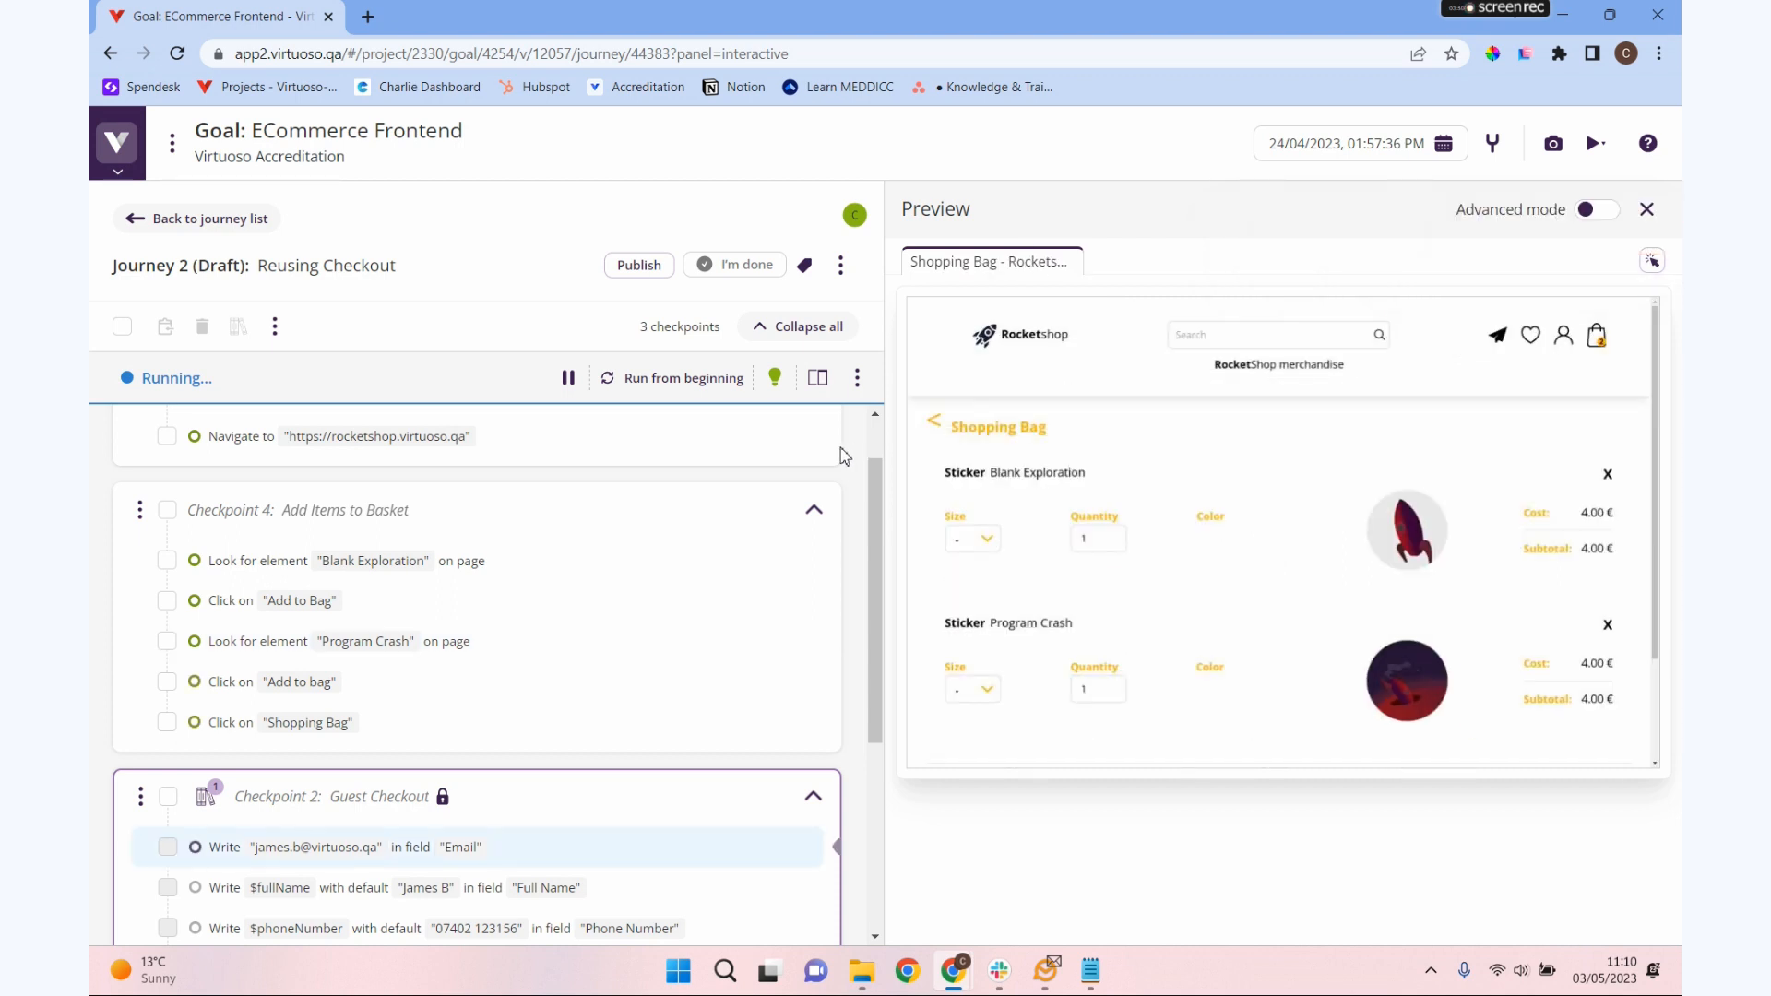
{"action": "scroll", "scroll_direction": "down", "scroll_amount": 3}
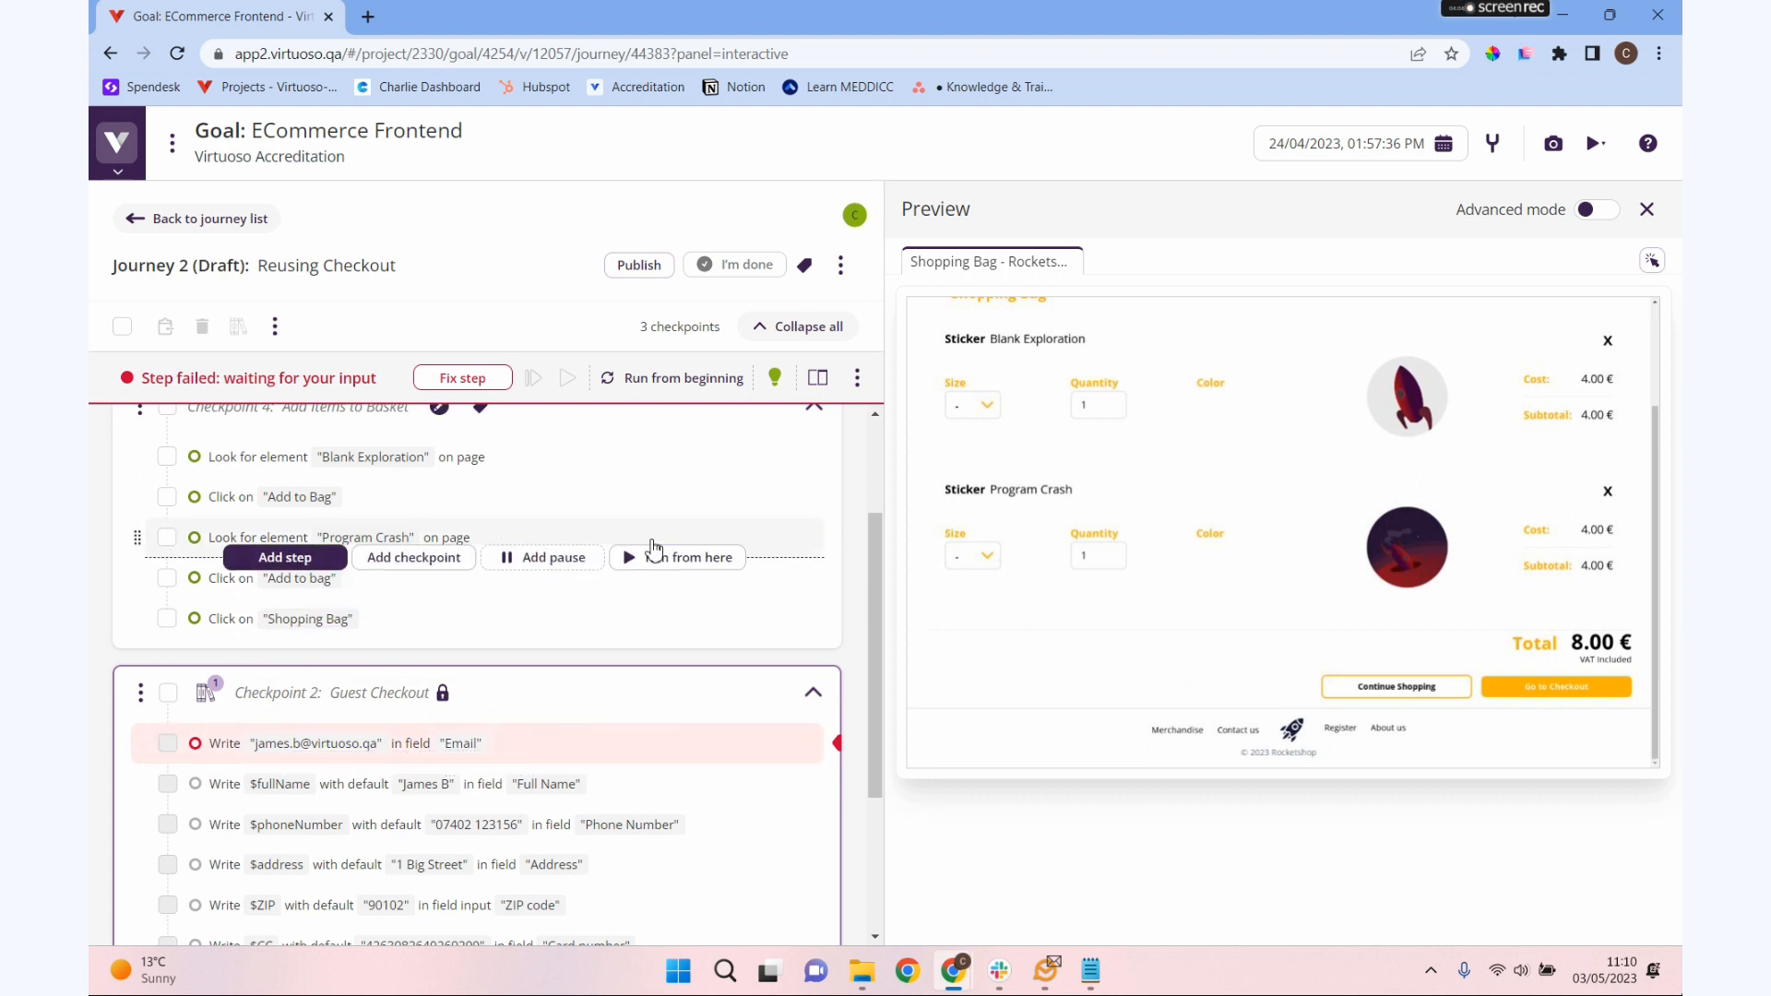
{"action": "mouse_move", "coordinate": [653, 547]}
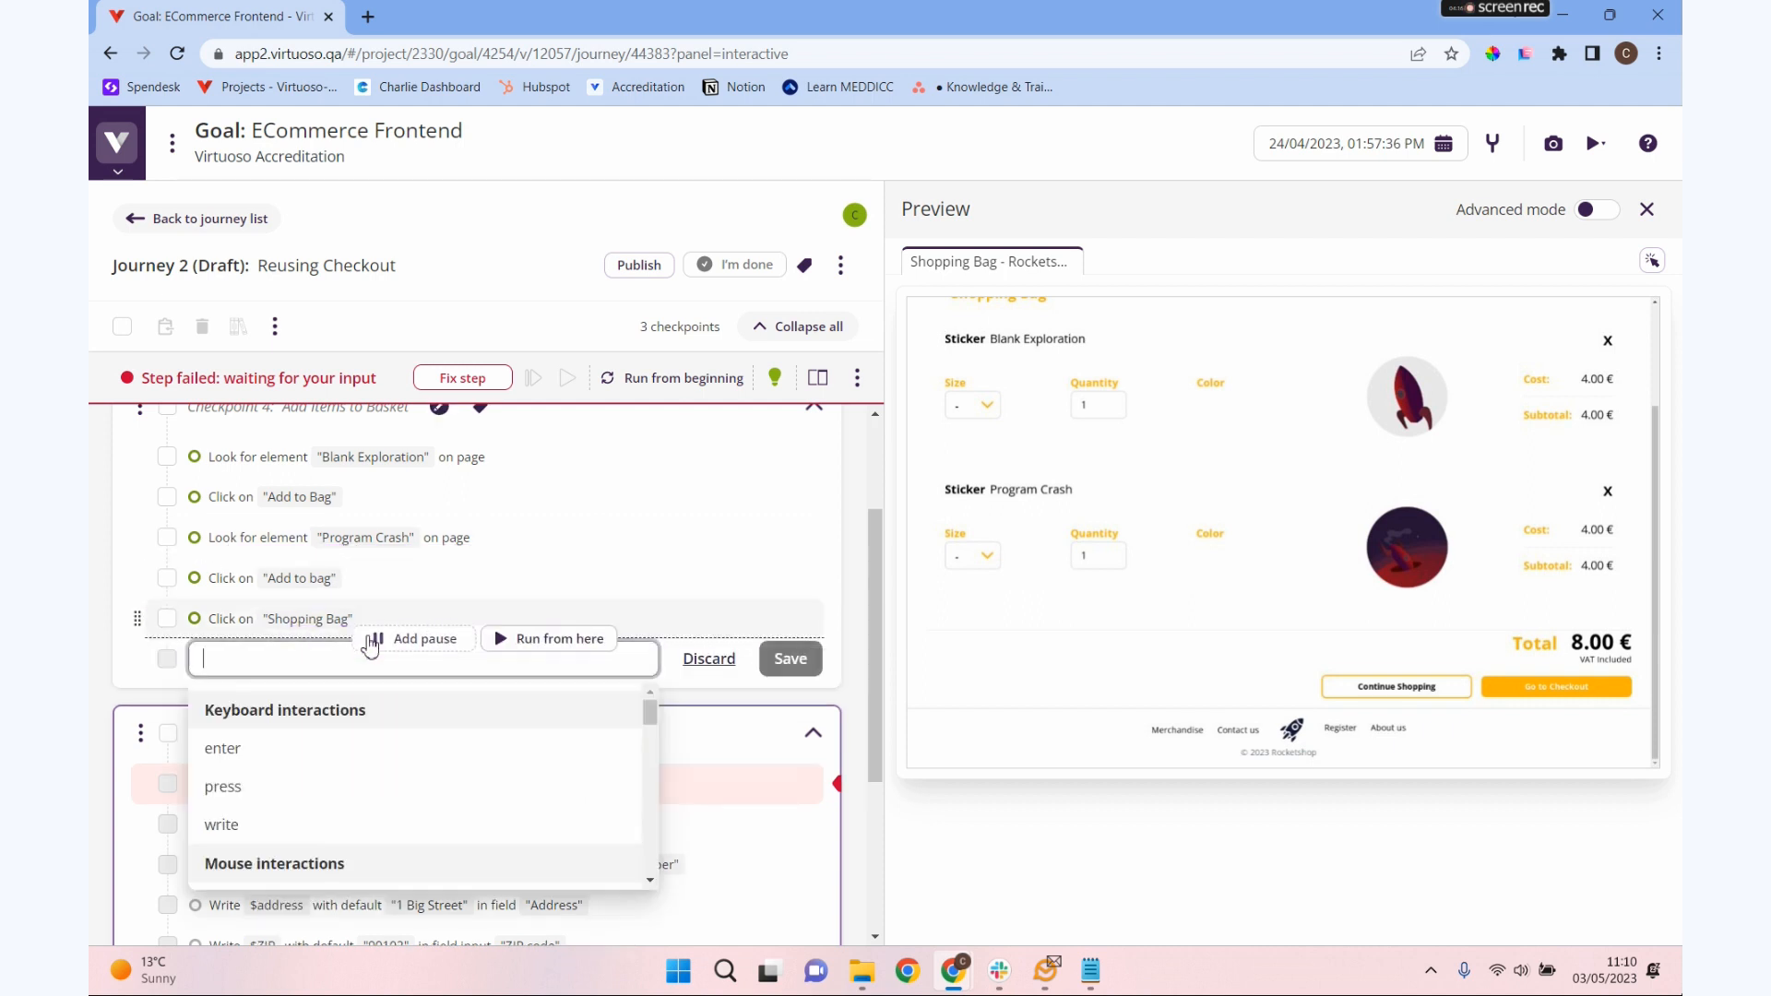
- Add and save a Click "Go To Checkout" step so the journey runs through to Purchase Confirmed
{"action": "type", "text": "Ad"}
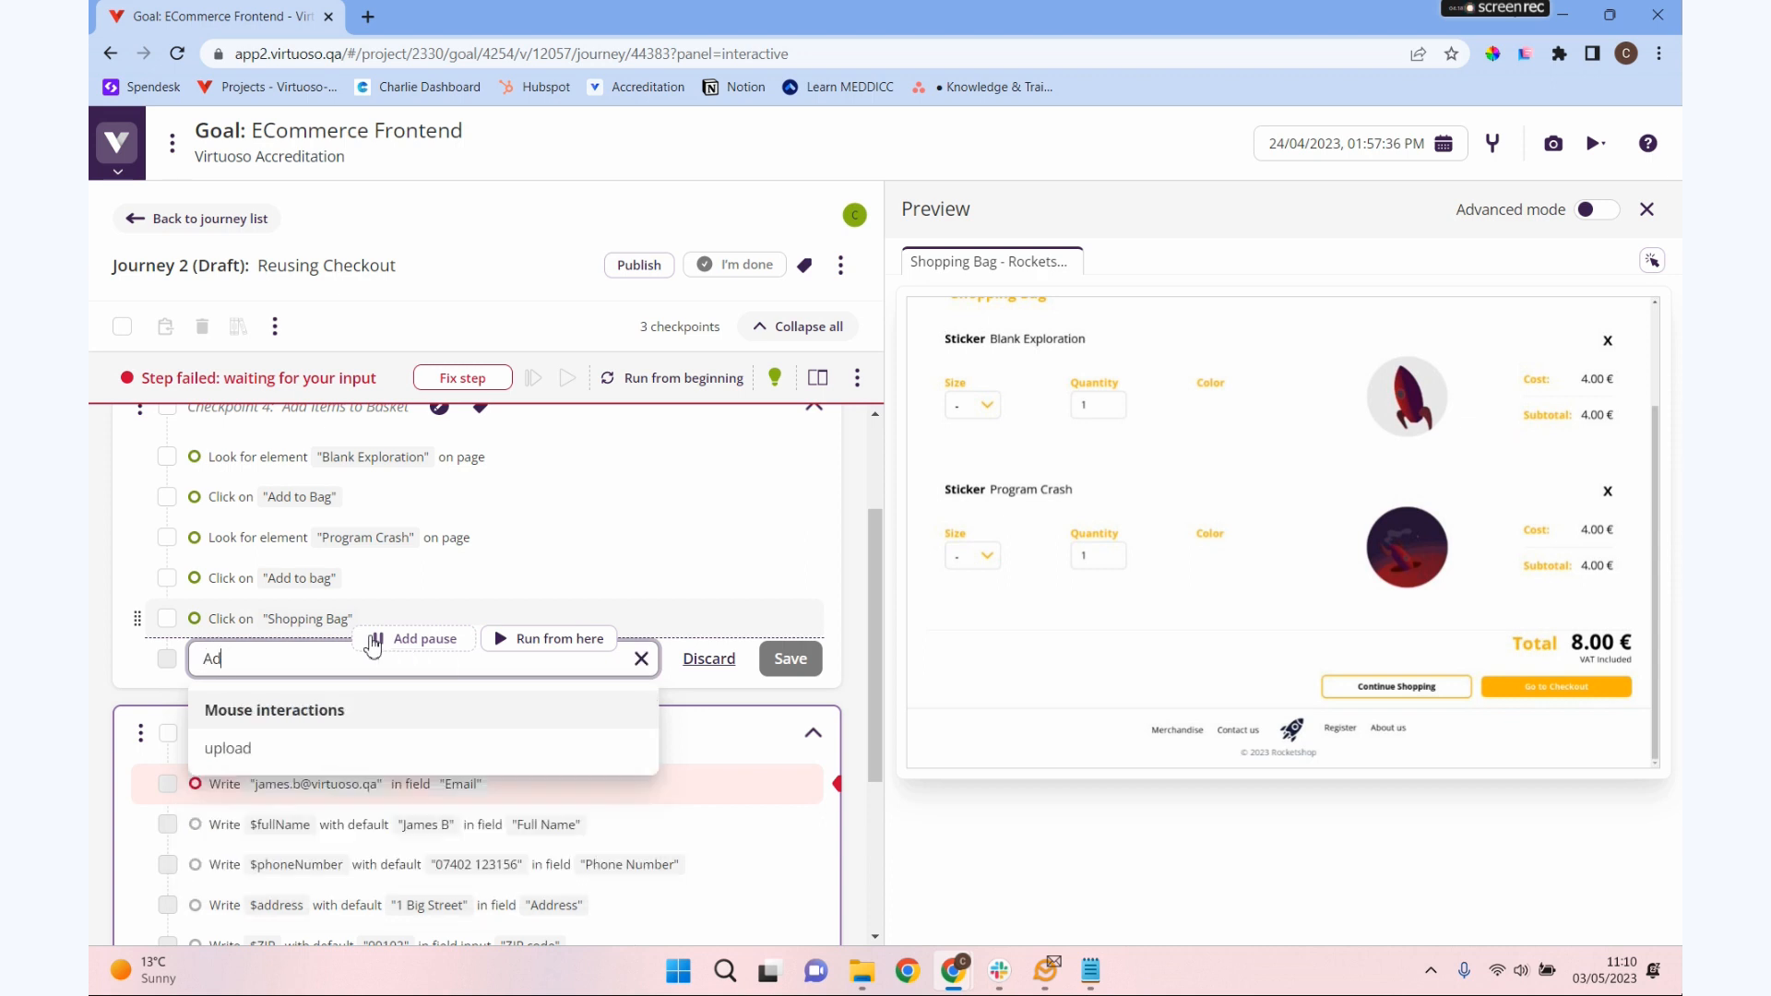
{"action": "type", "text": "Click \"Go To Checkout"}
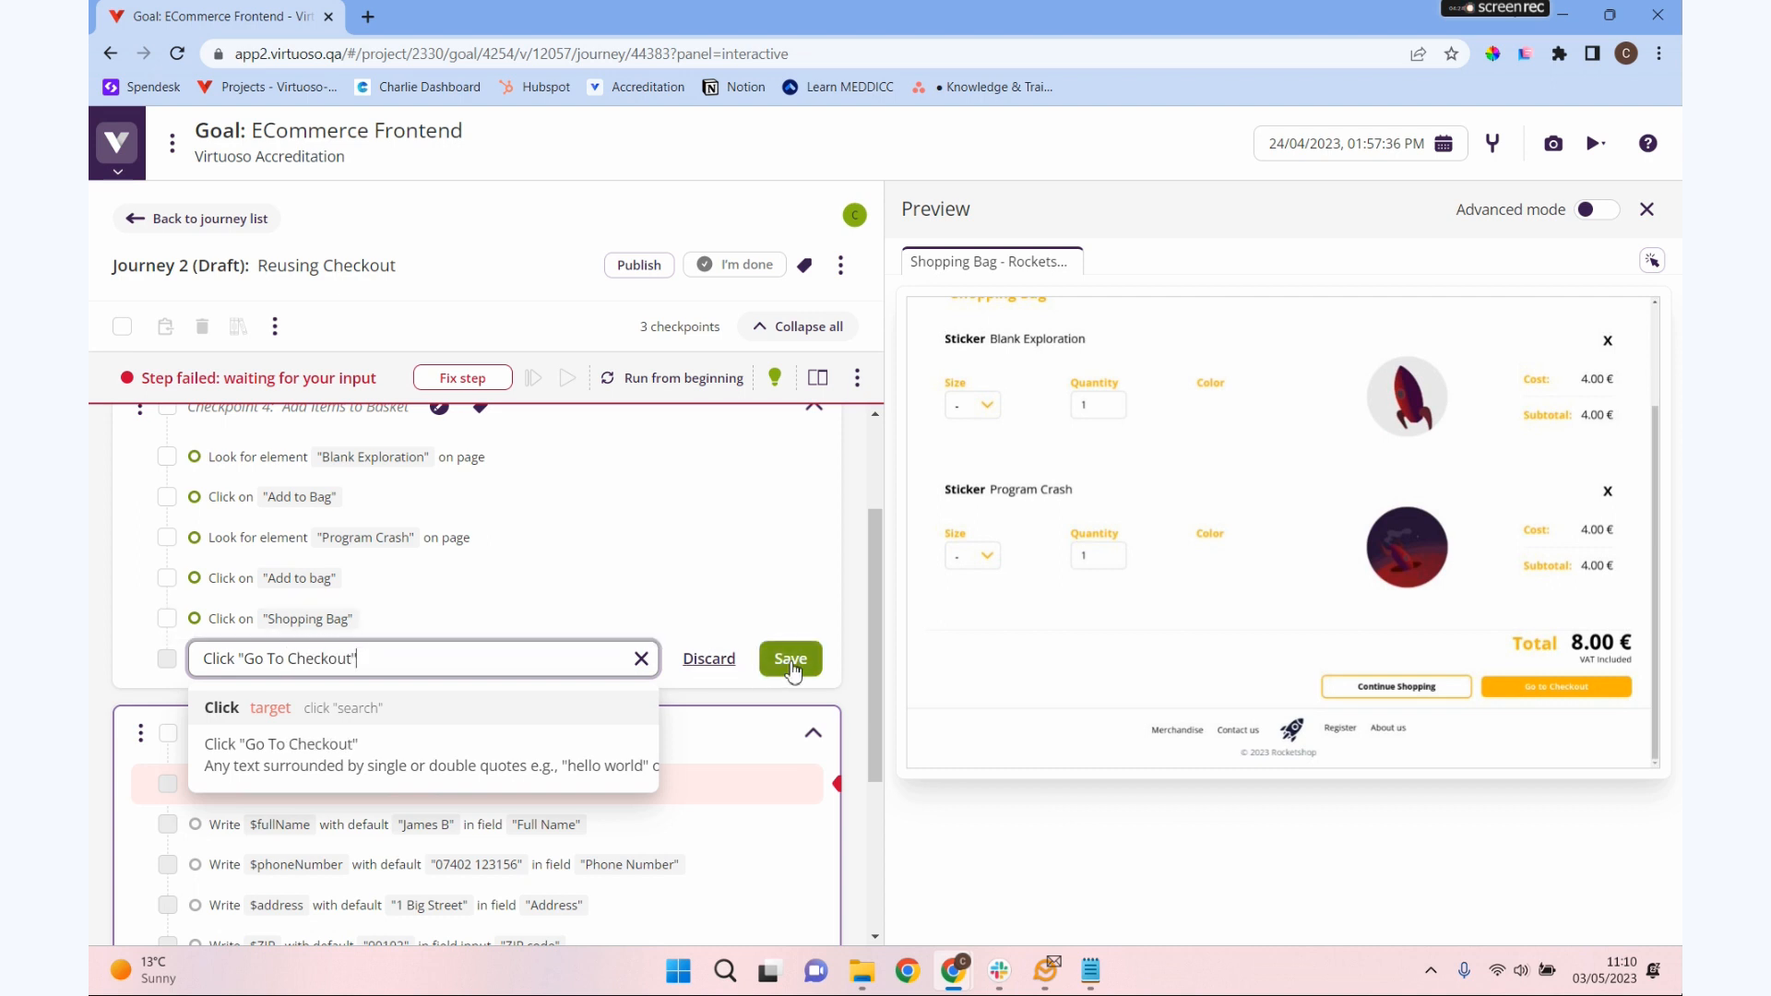
{"action": "left_click", "coordinate": [790, 658]}
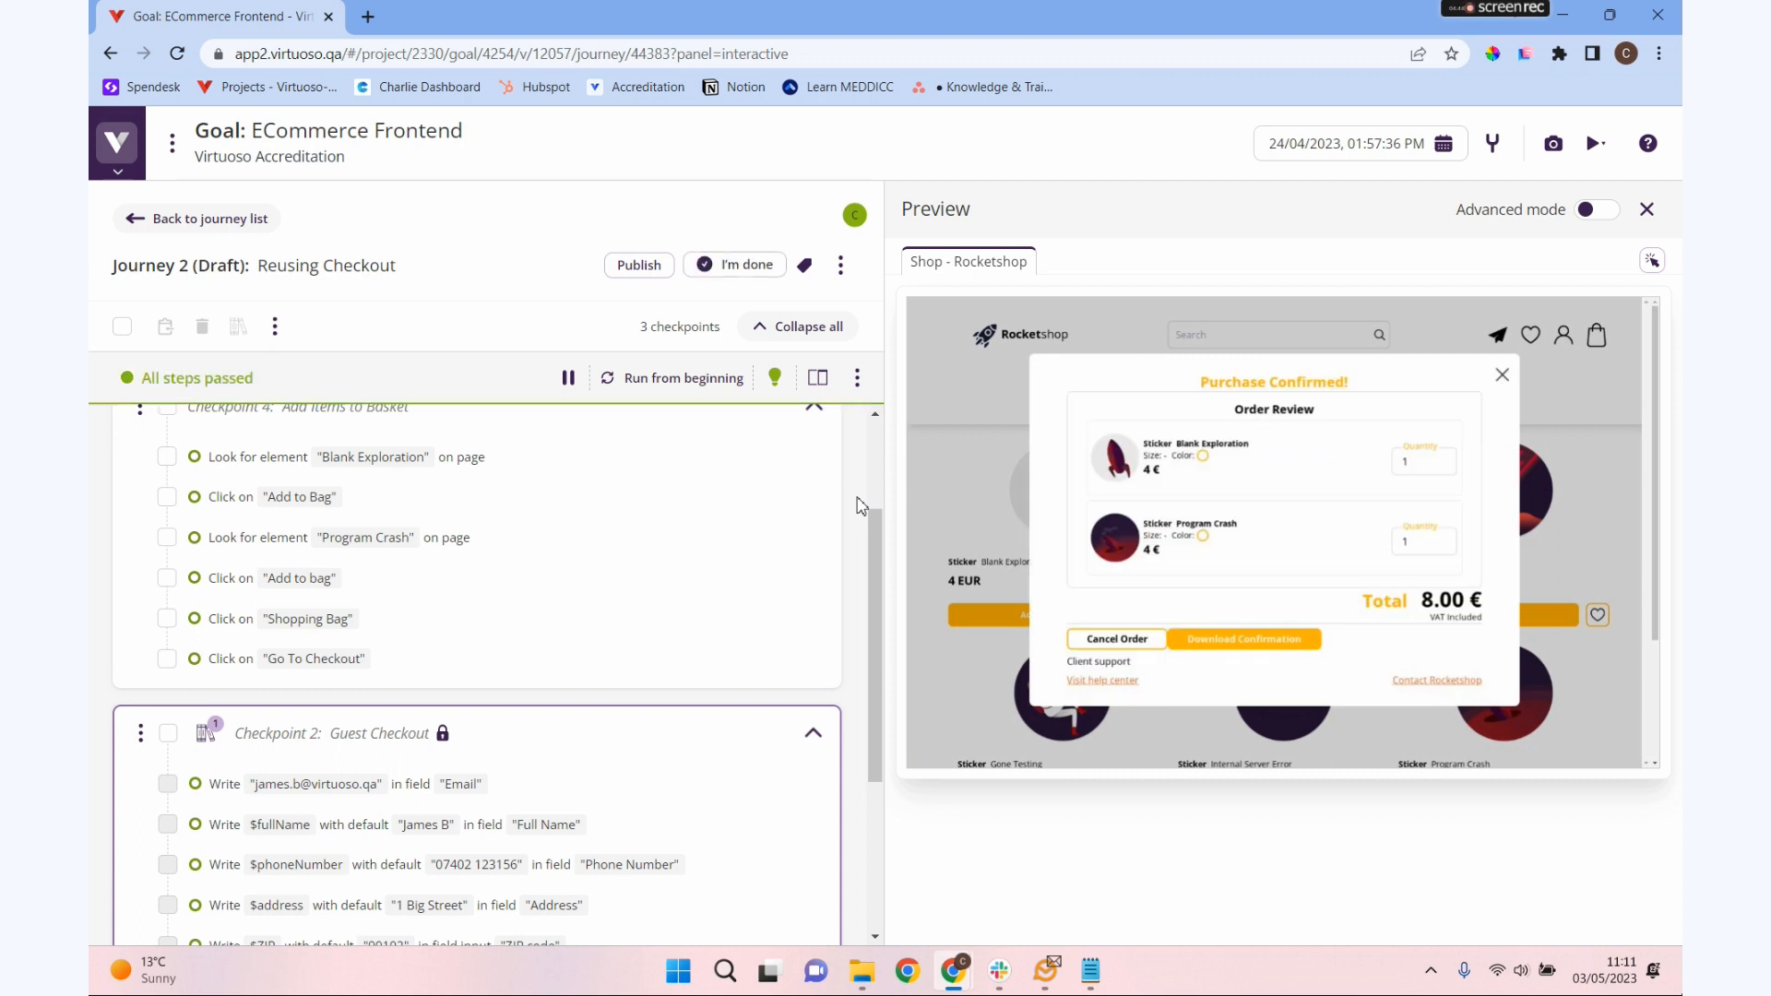
{"action": "mouse_move", "coordinate": [849, 693]}
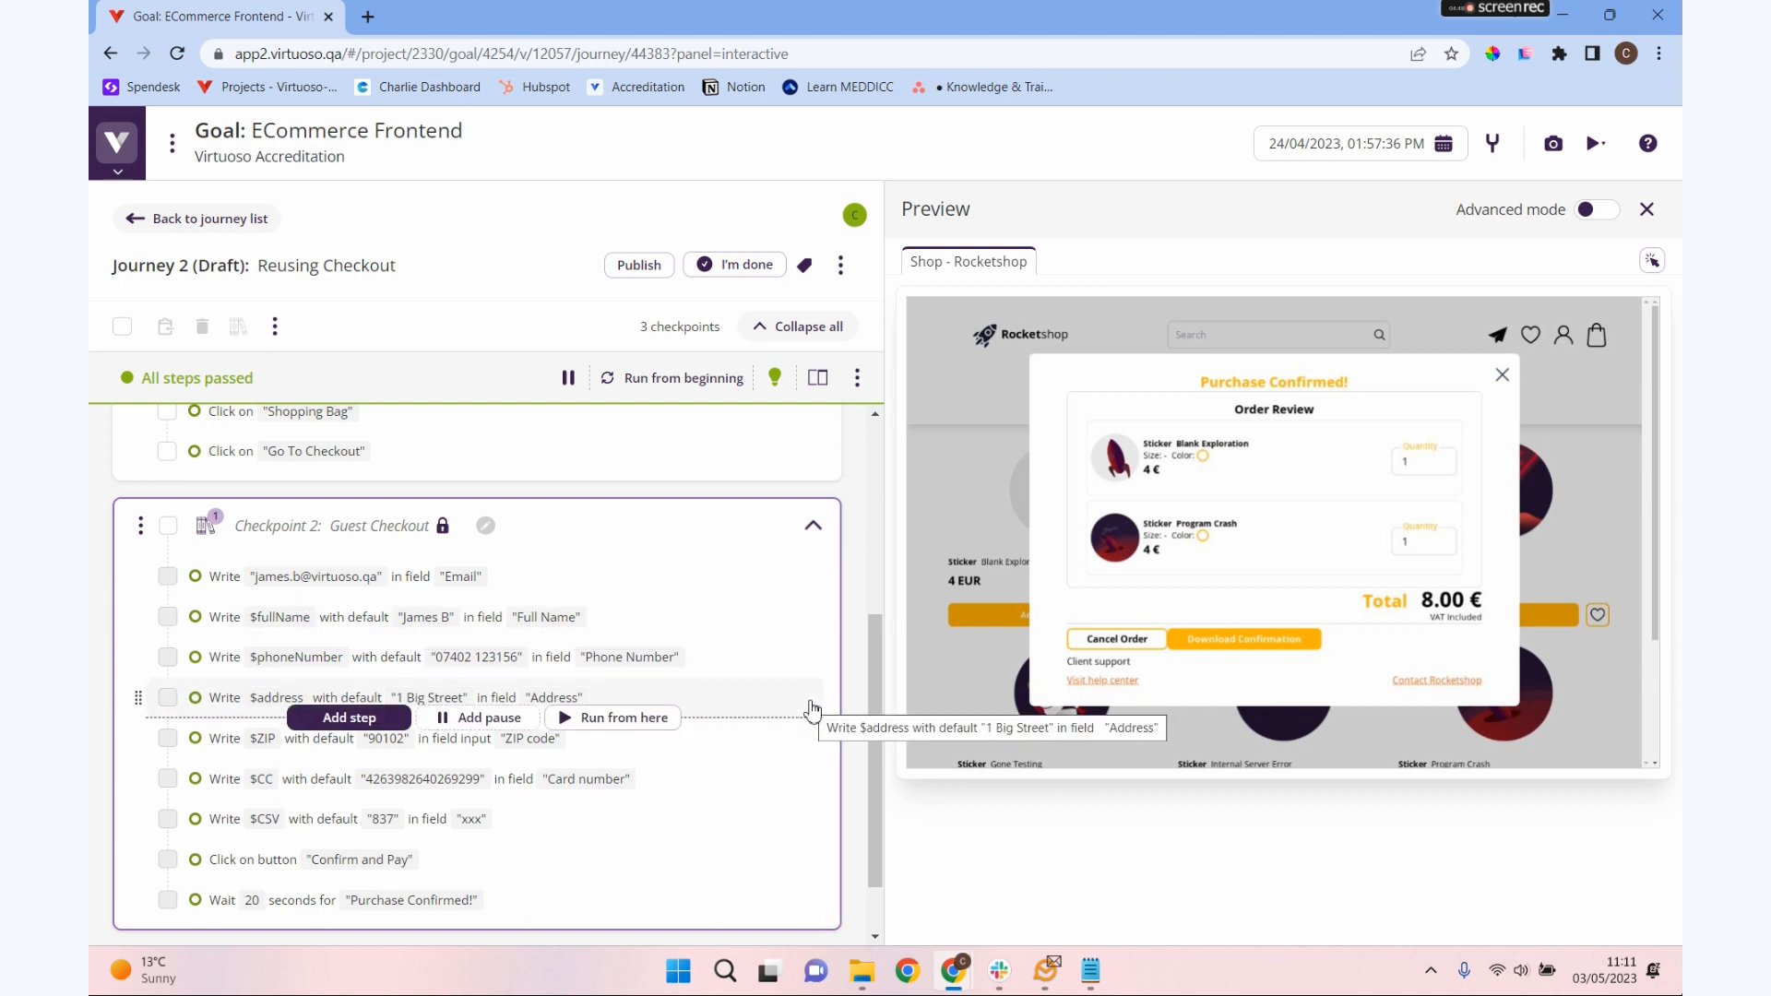
{"action": "mouse_move", "coordinate": [579, 526]}
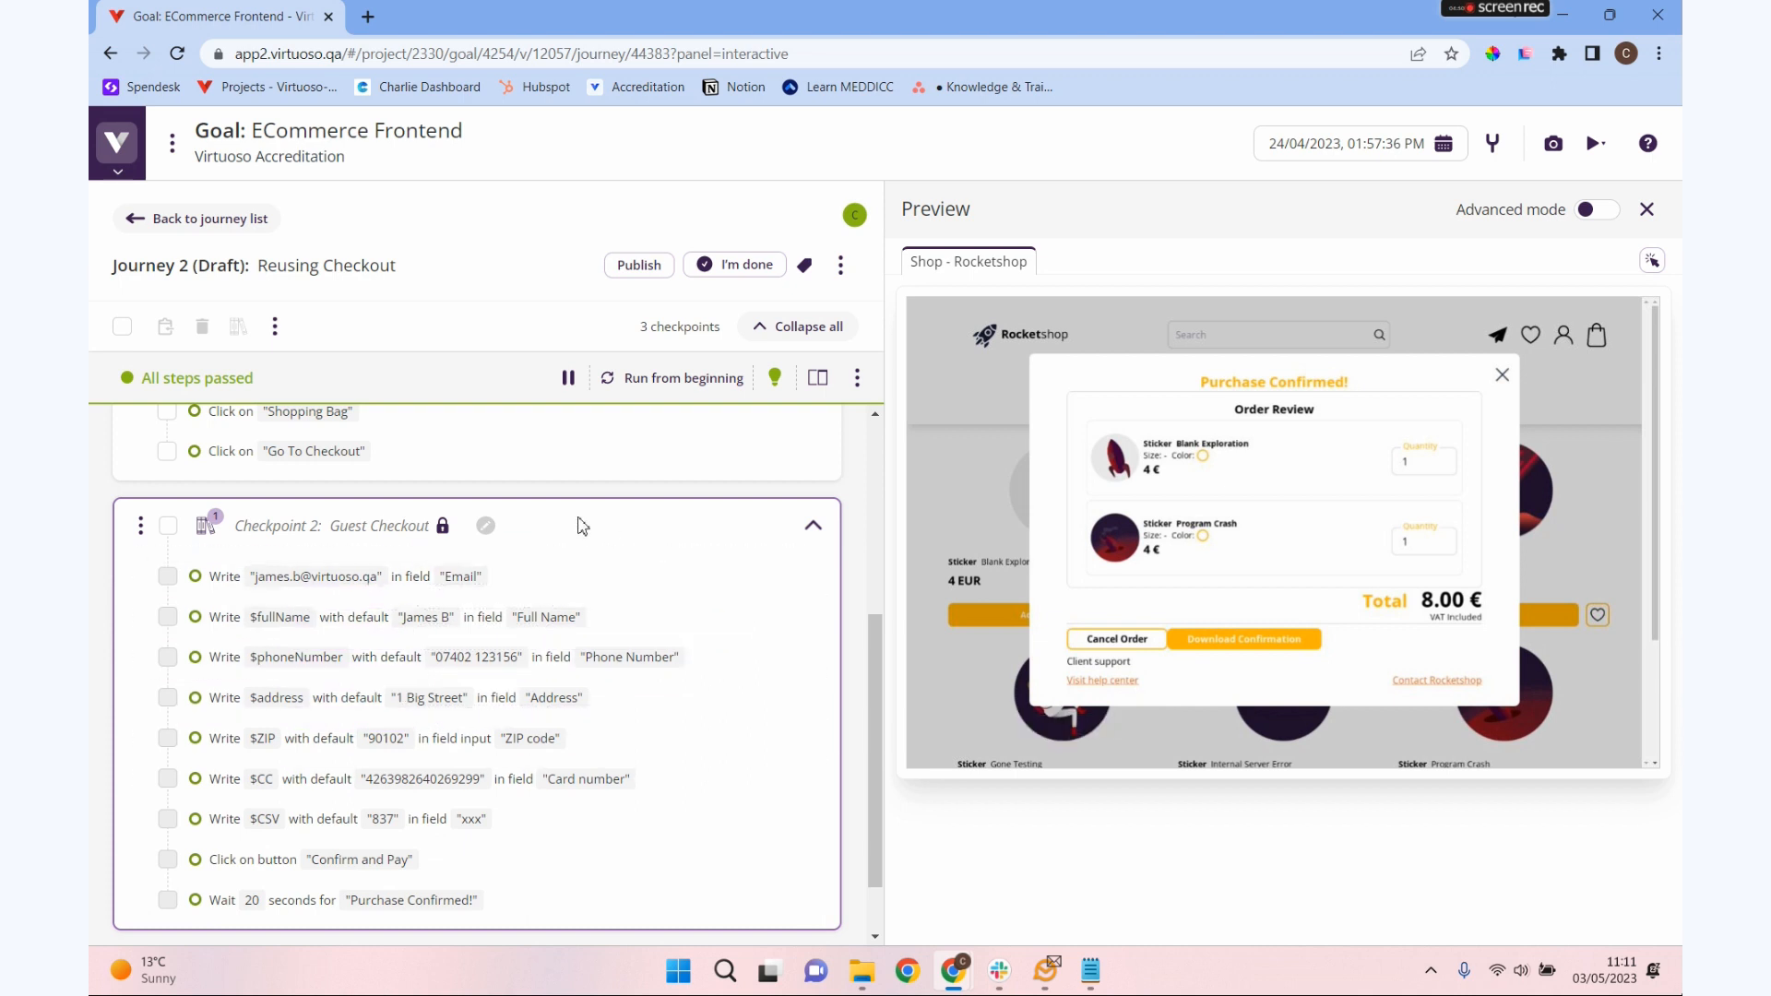
{"action": "mouse_move", "coordinate": [443, 526]}
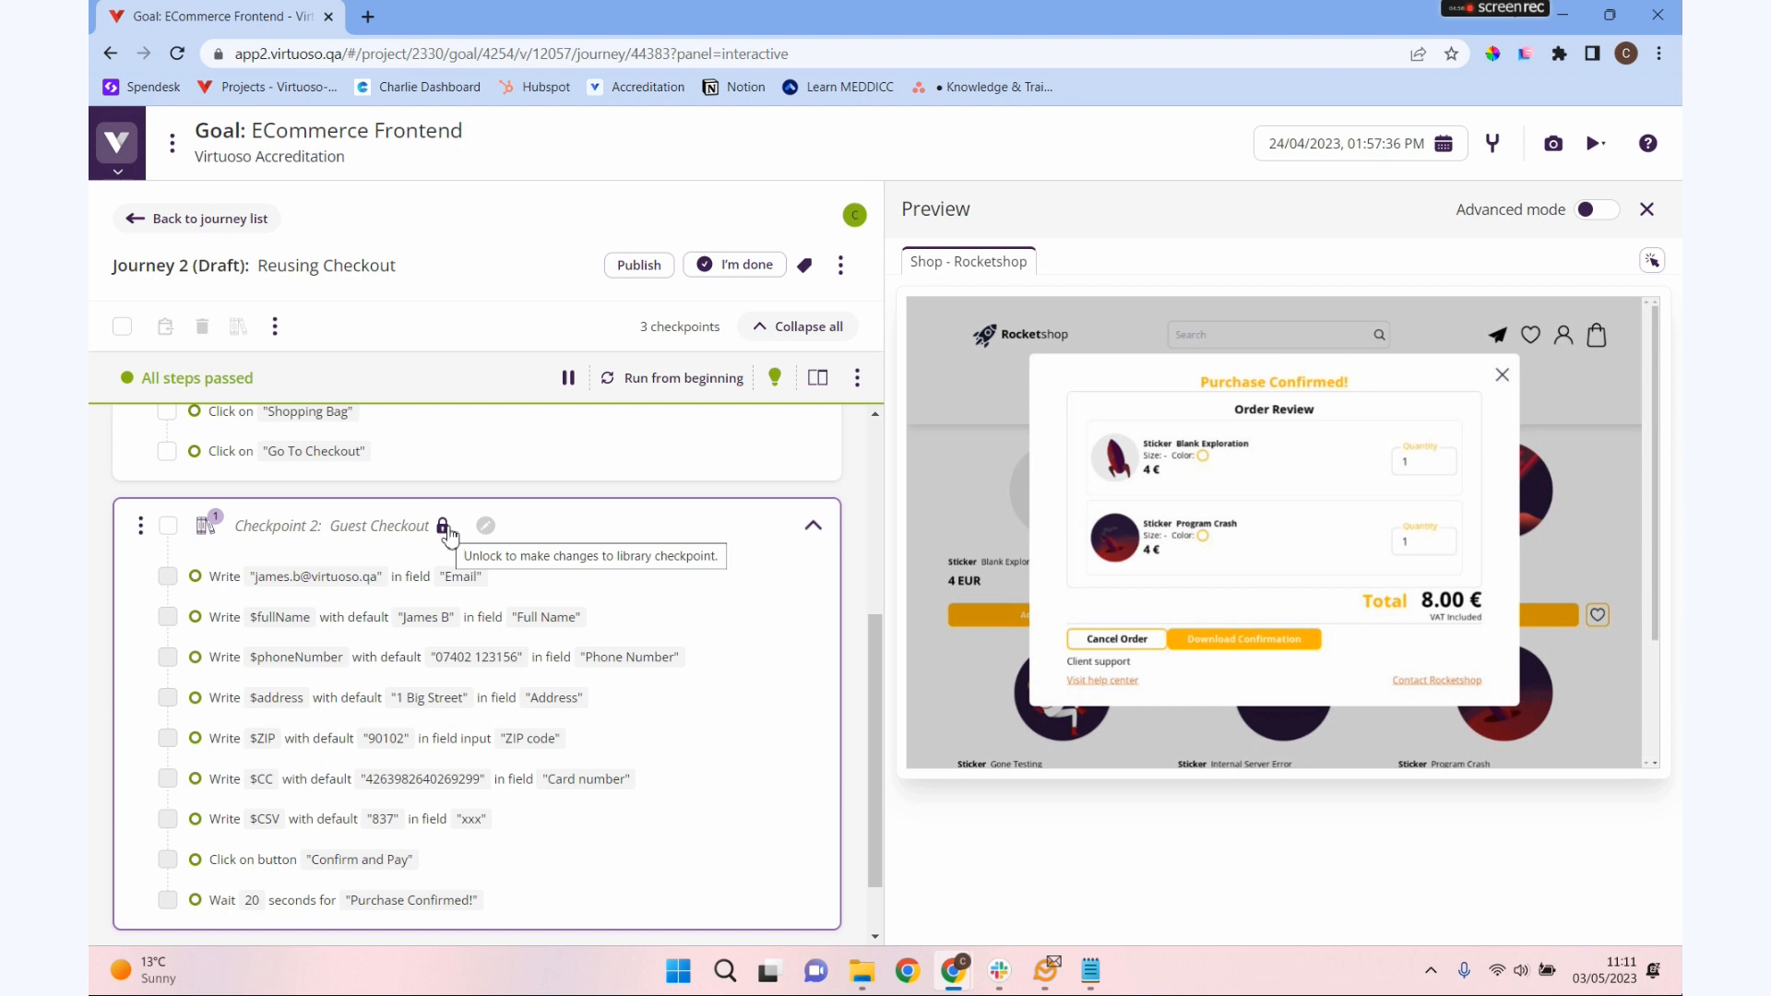
- Try to unlock Checkpoint 2 Guest Checkout and cancel the shared-checkpoint warning
{"action": "left_click", "coordinate": [443, 526]}
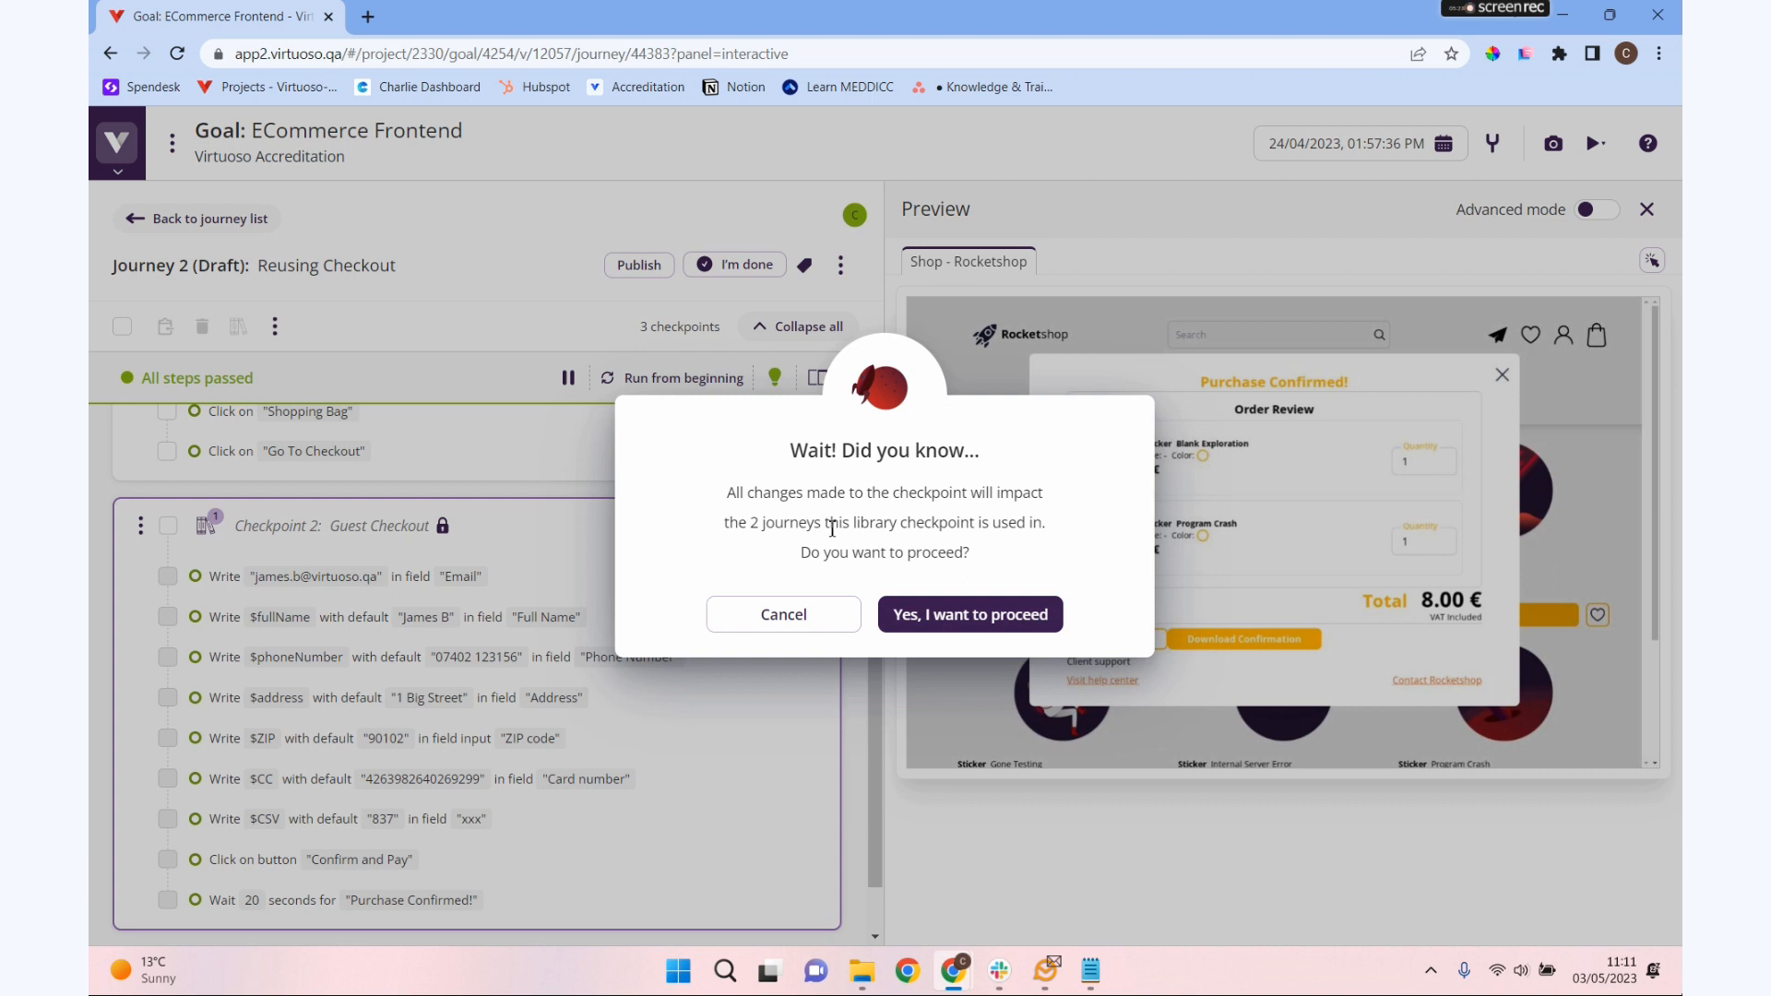
{"action": "left_click", "coordinate": [968, 615]}
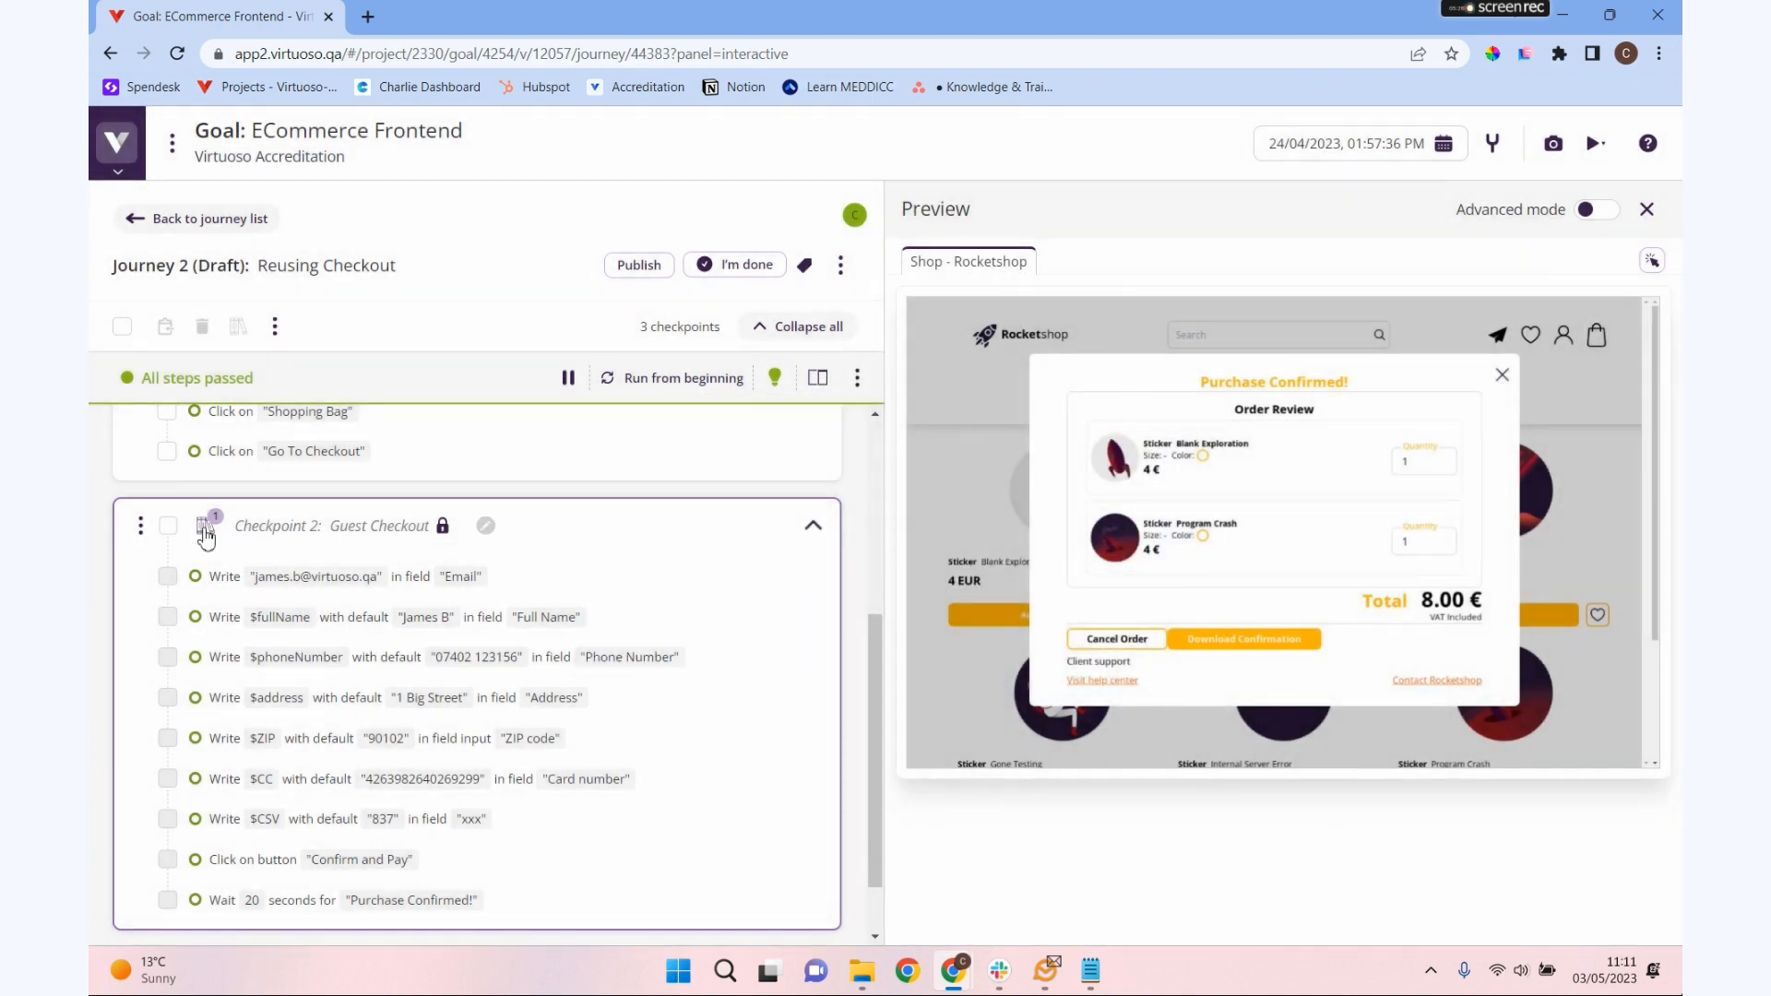
{"action": "mouse_move", "coordinate": [207, 531]}
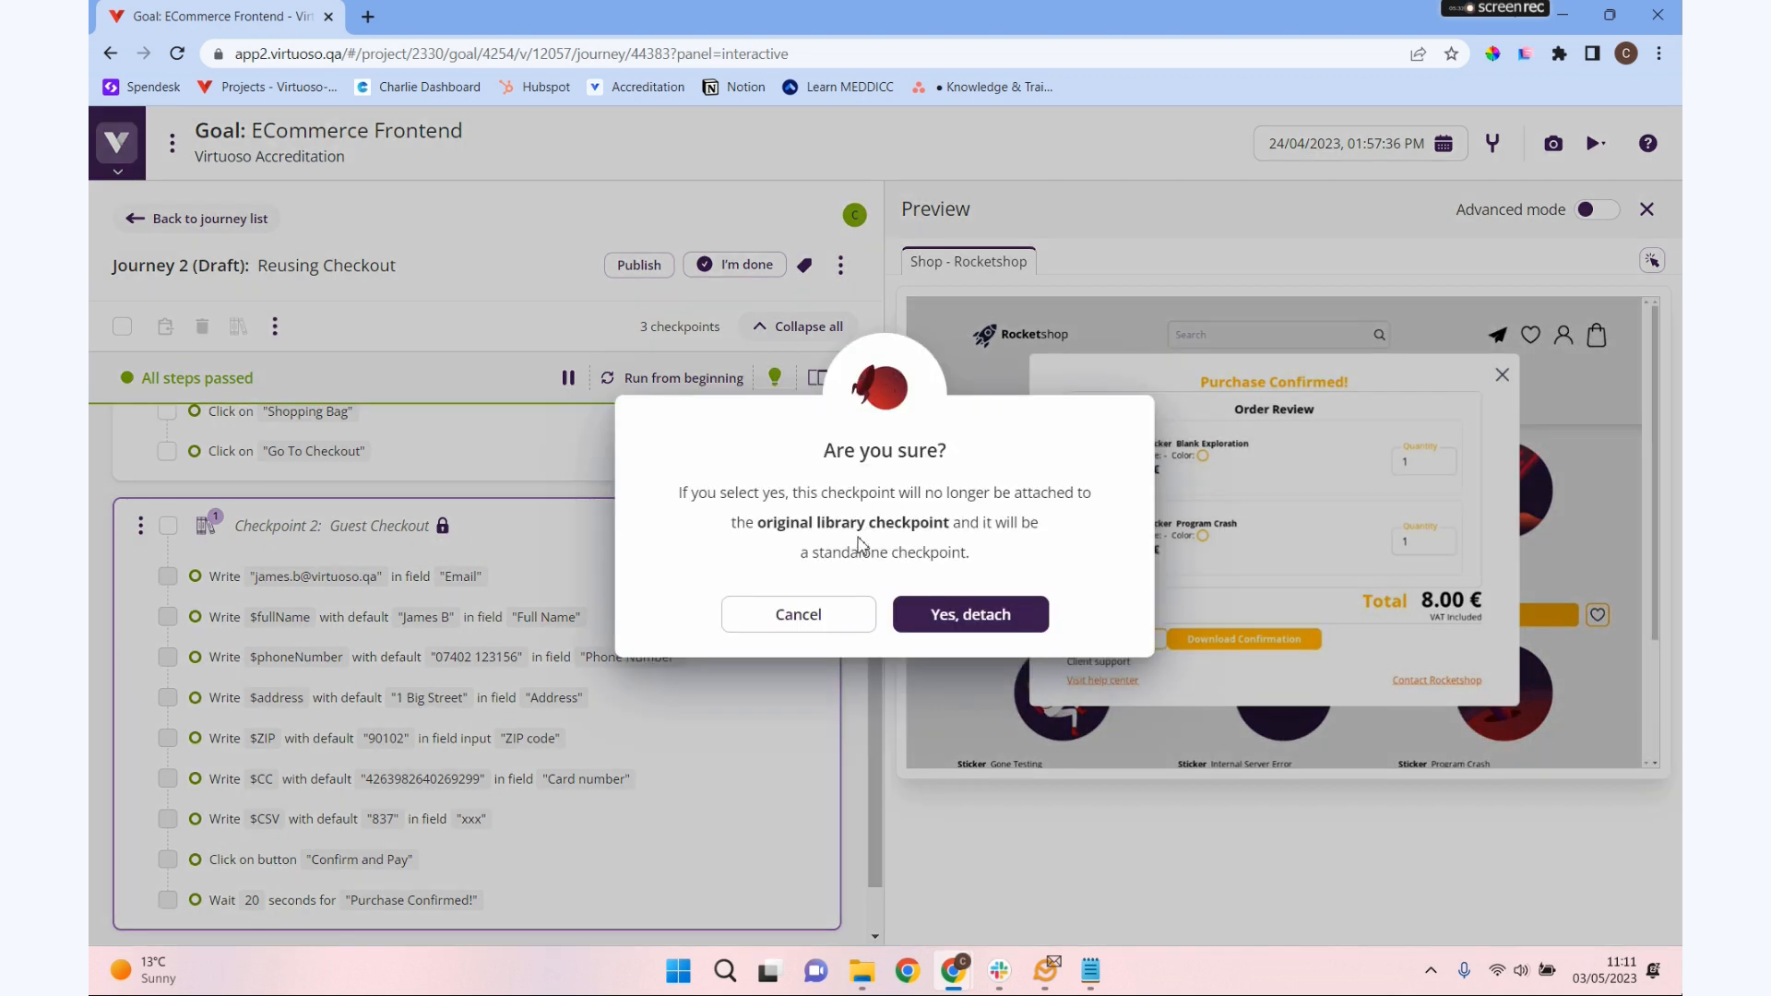
{"action": "mouse_move", "coordinate": [909, 522]}
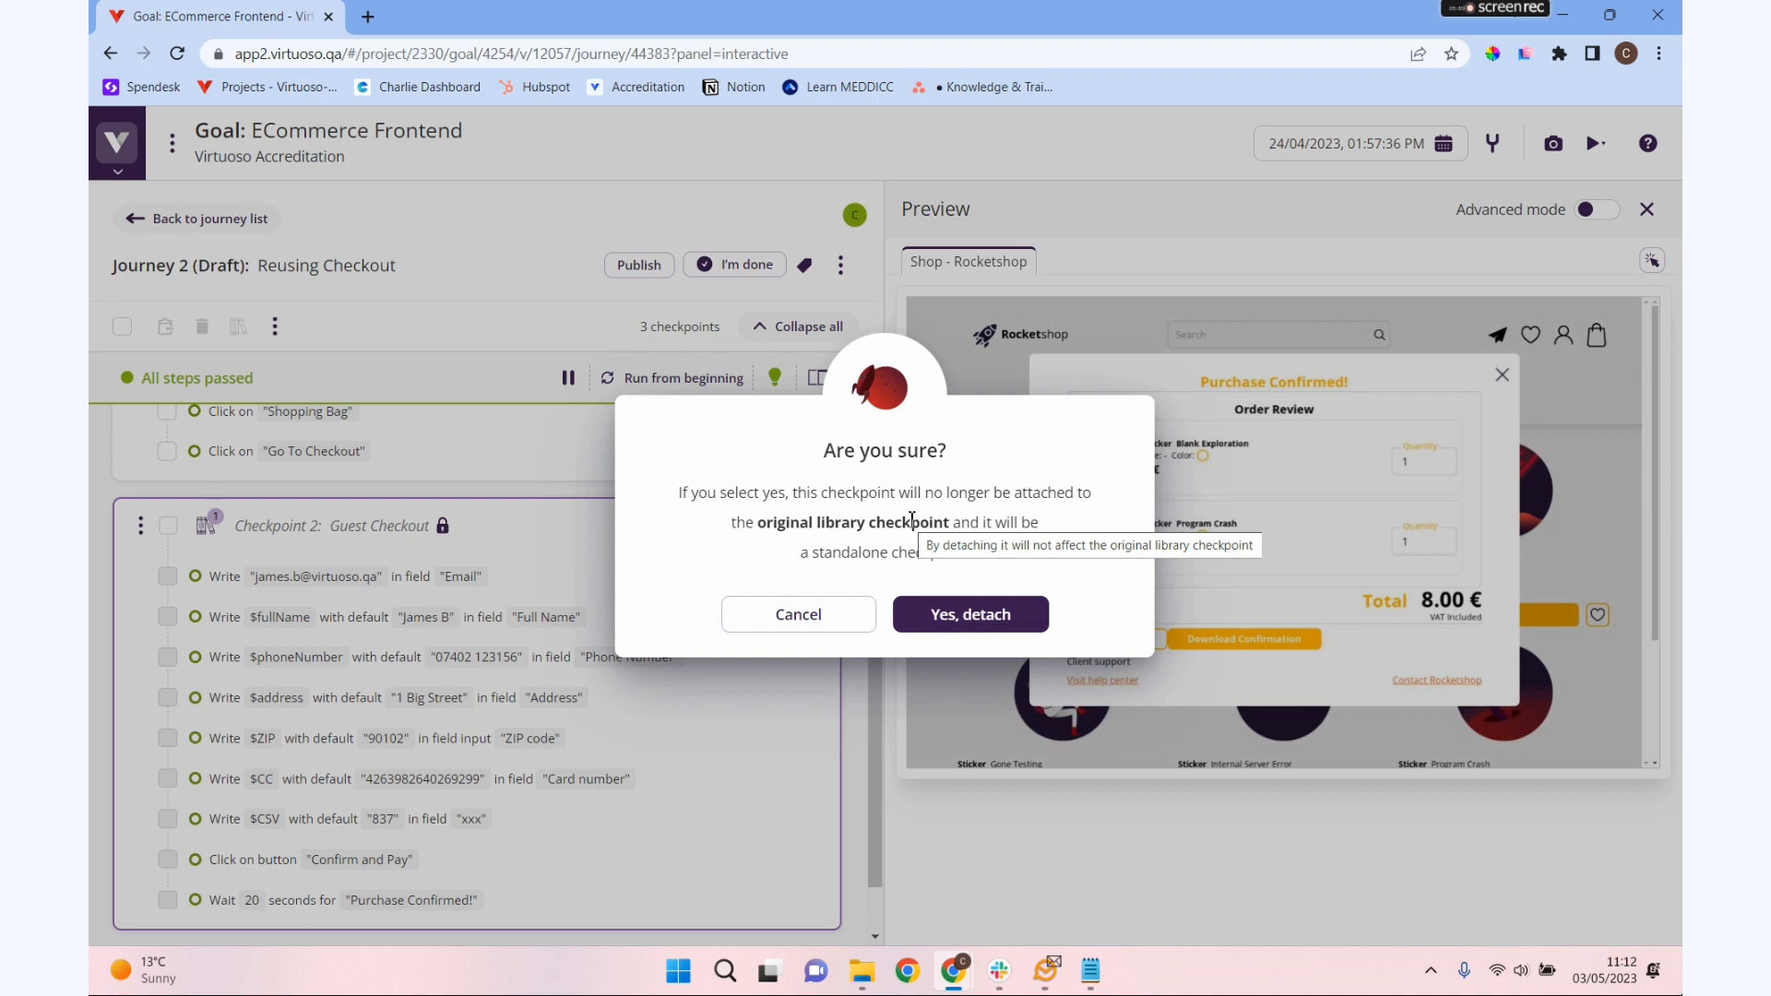
- Confirm 'Yes, detach' for Guest Checkout and begin a new step after the ZIP code Write step
{"action": "left_click", "coordinate": [968, 613]}
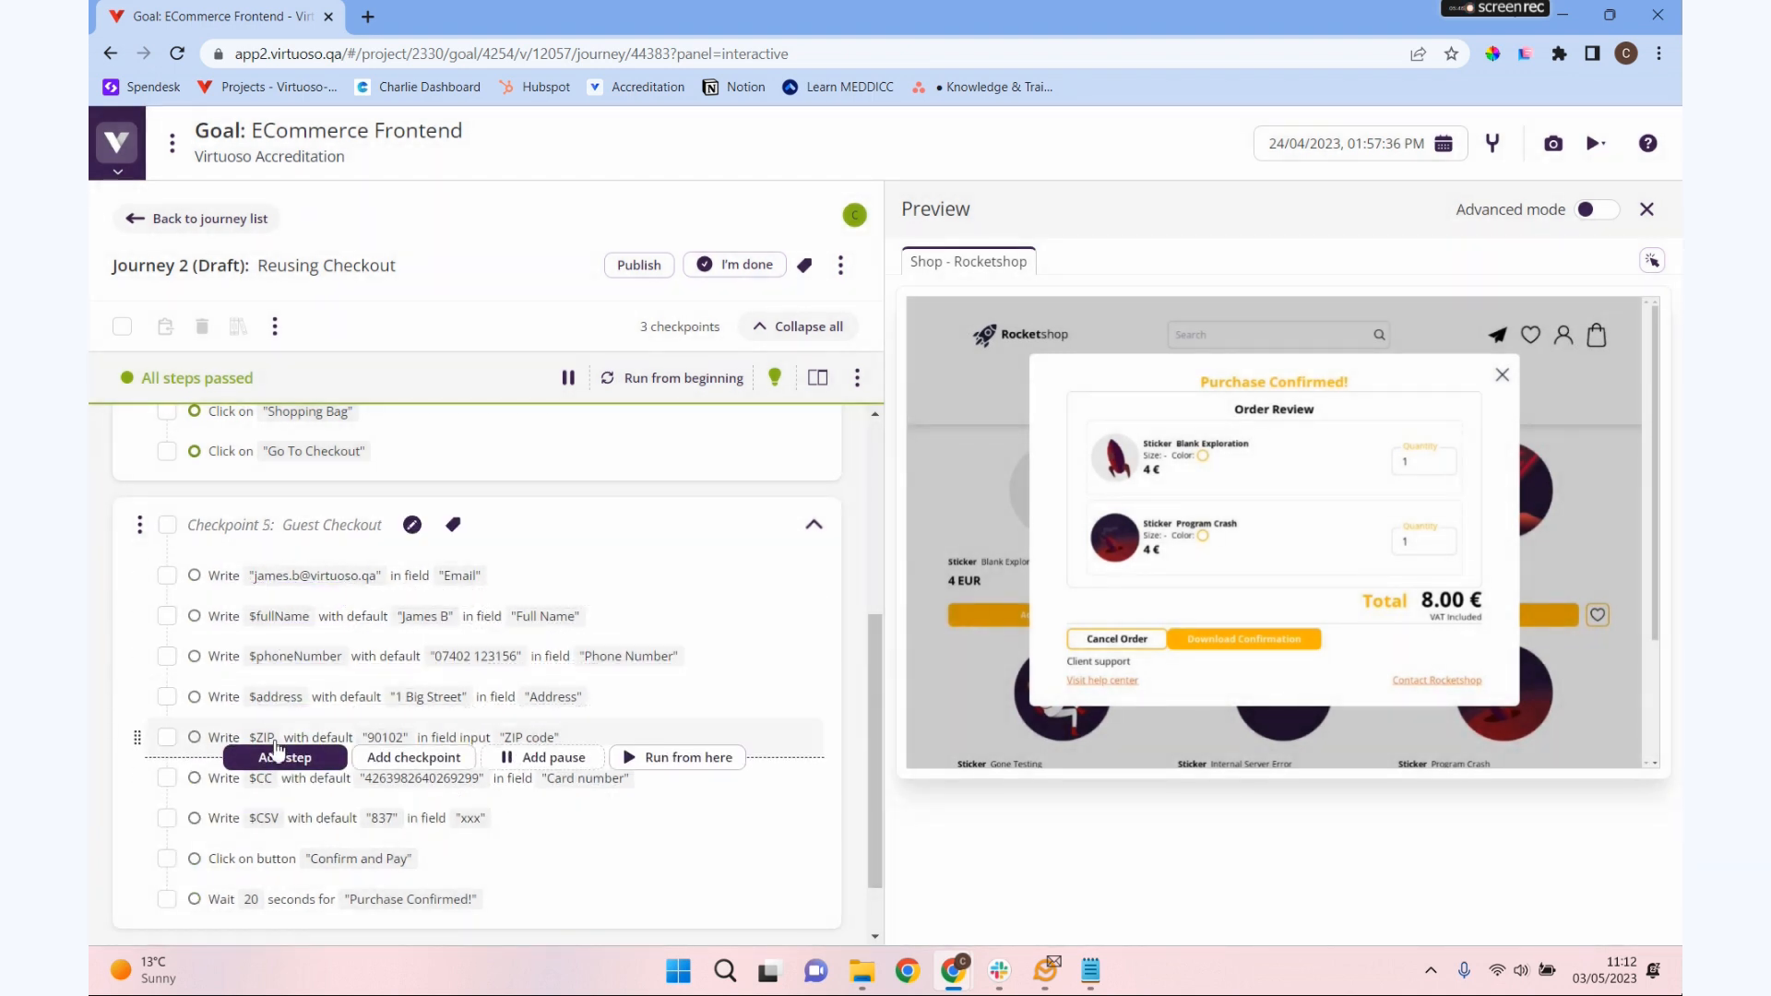
{"action": "left_click", "coordinate": [284, 756]}
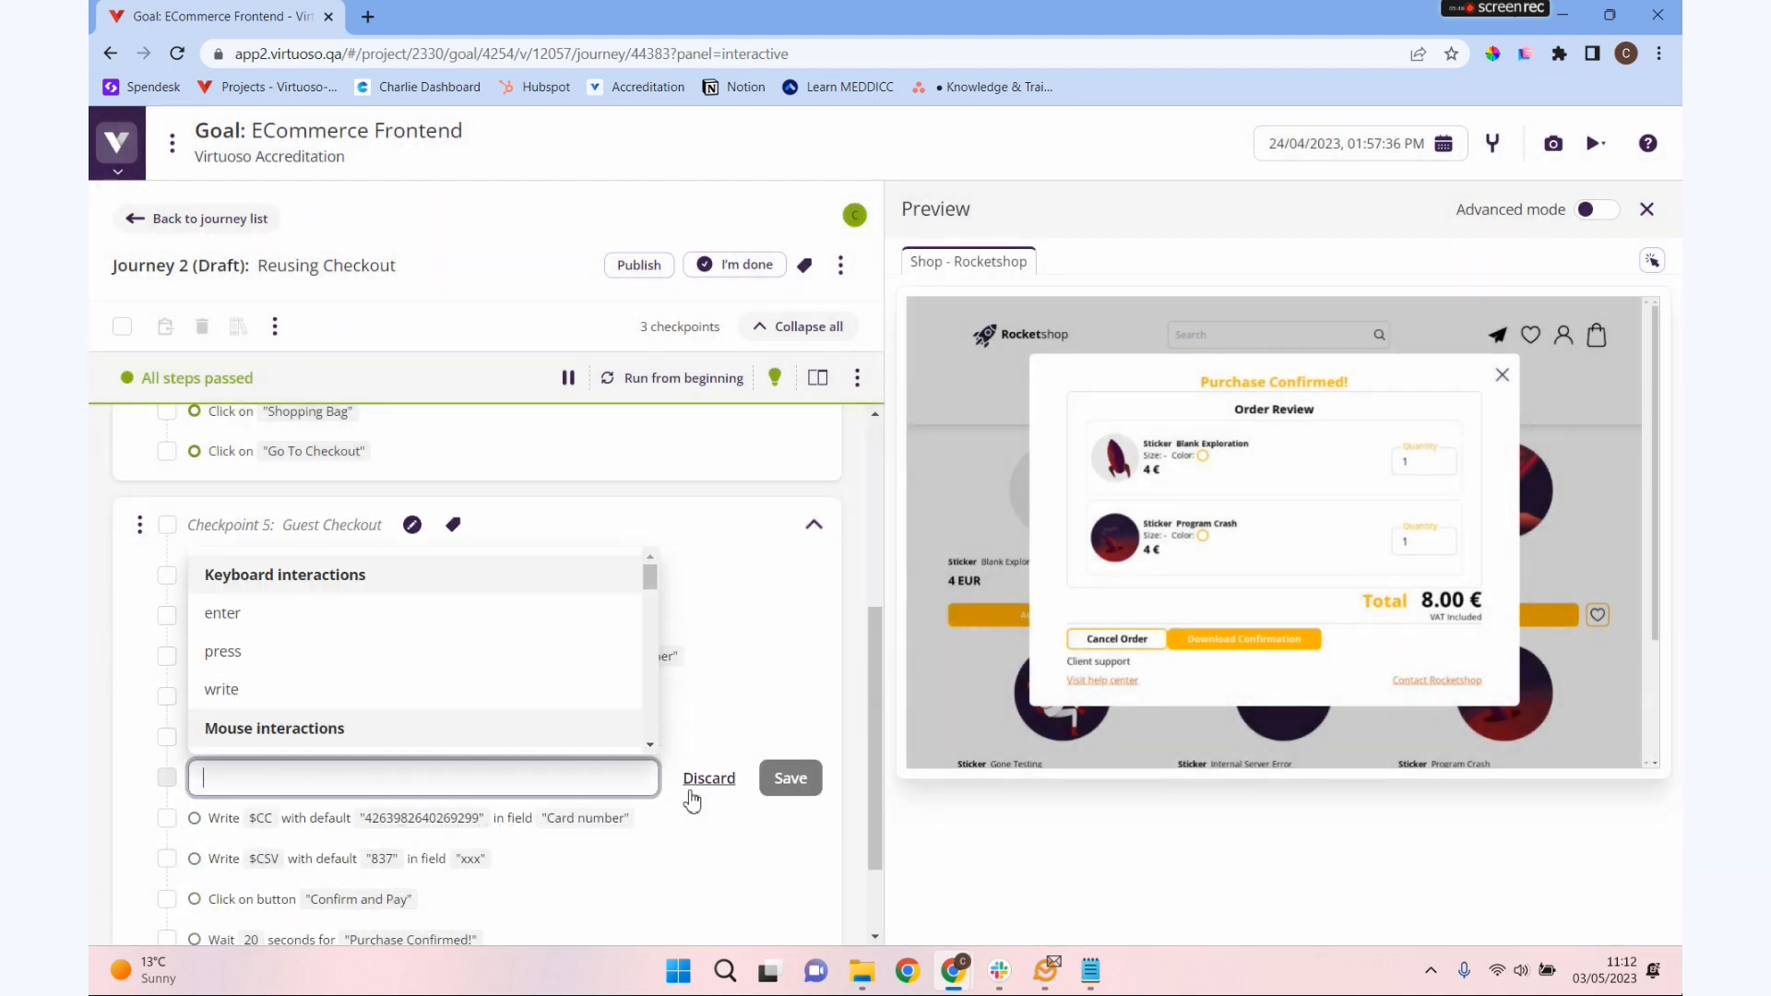